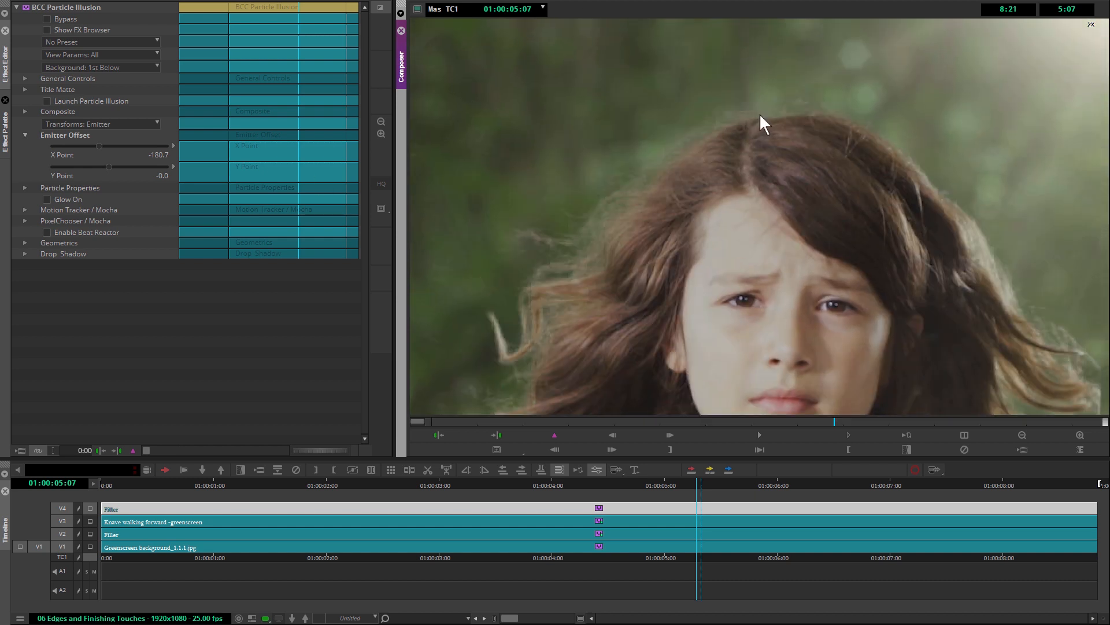
mouse_move(683, 142)
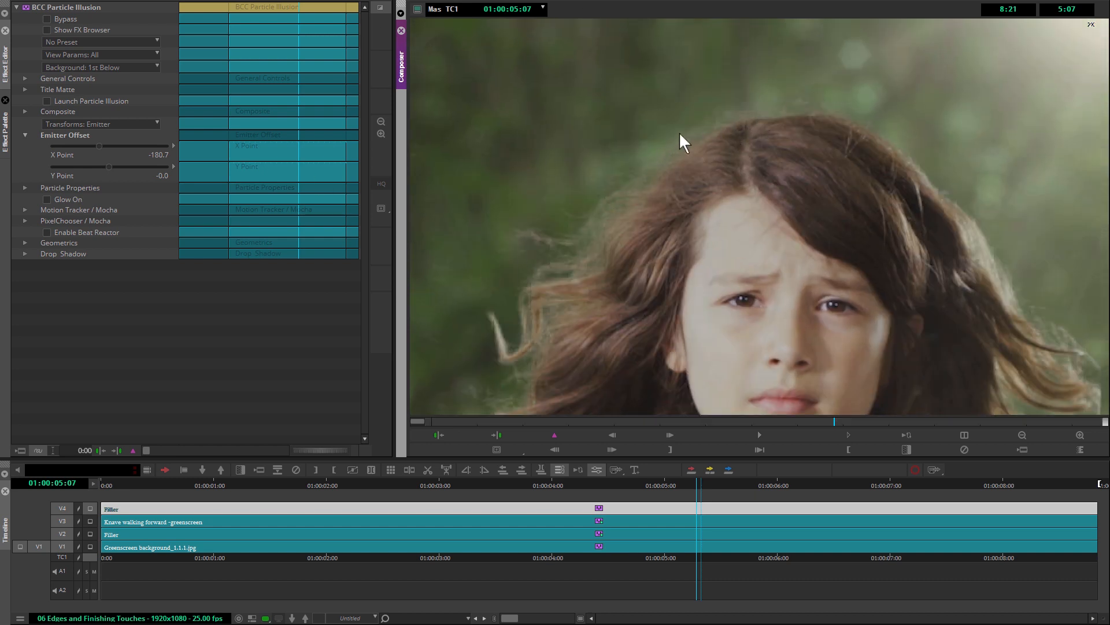
mouse_move(551, 239)
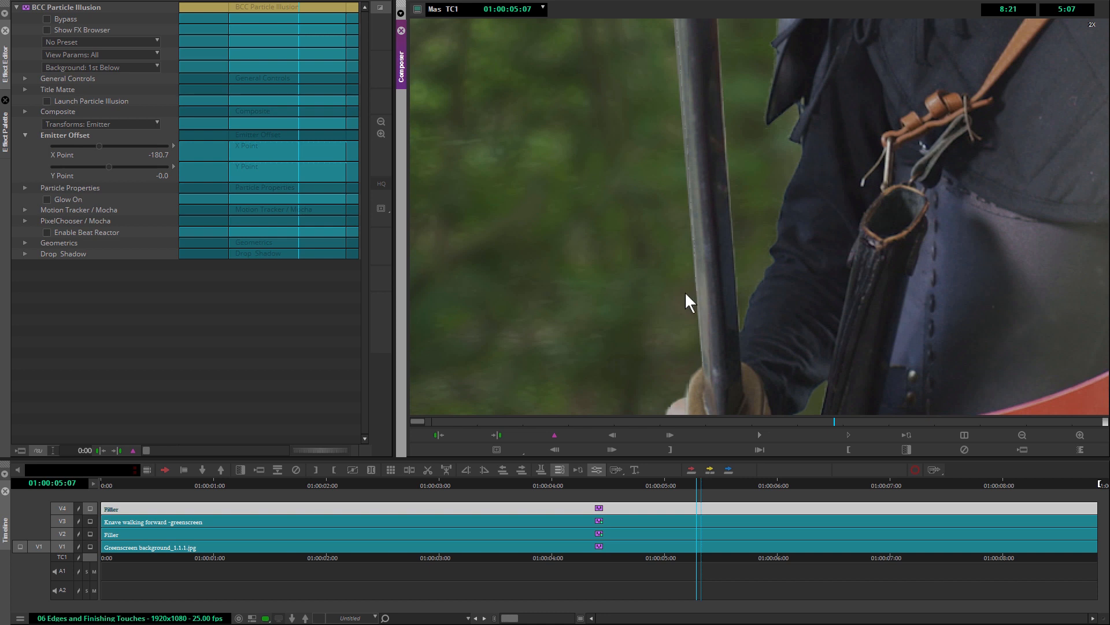
mouse_move(744, 343)
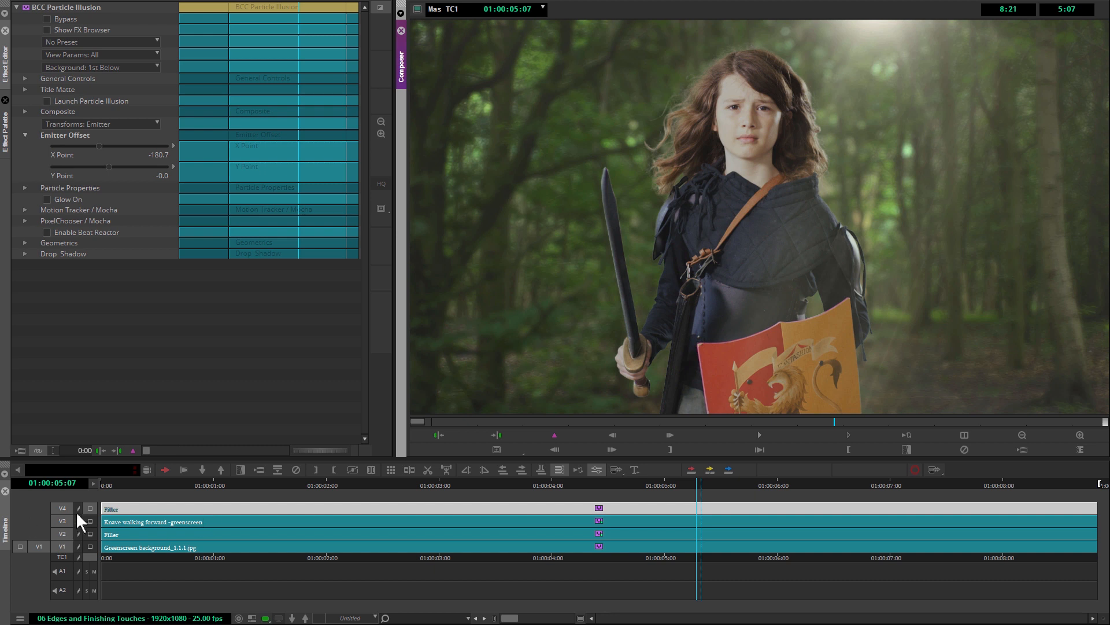
Step: Select the Knave walking forward clip on V3 to bring up its BCC Primatte Studio settings
right_click(111, 508)
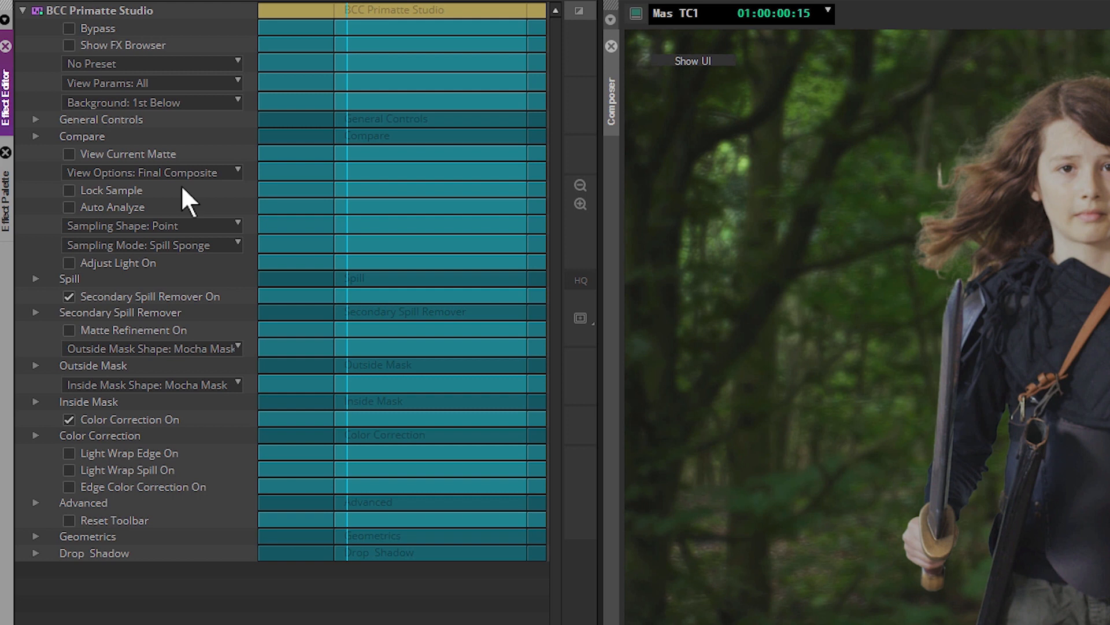
mouse_move(164, 598)
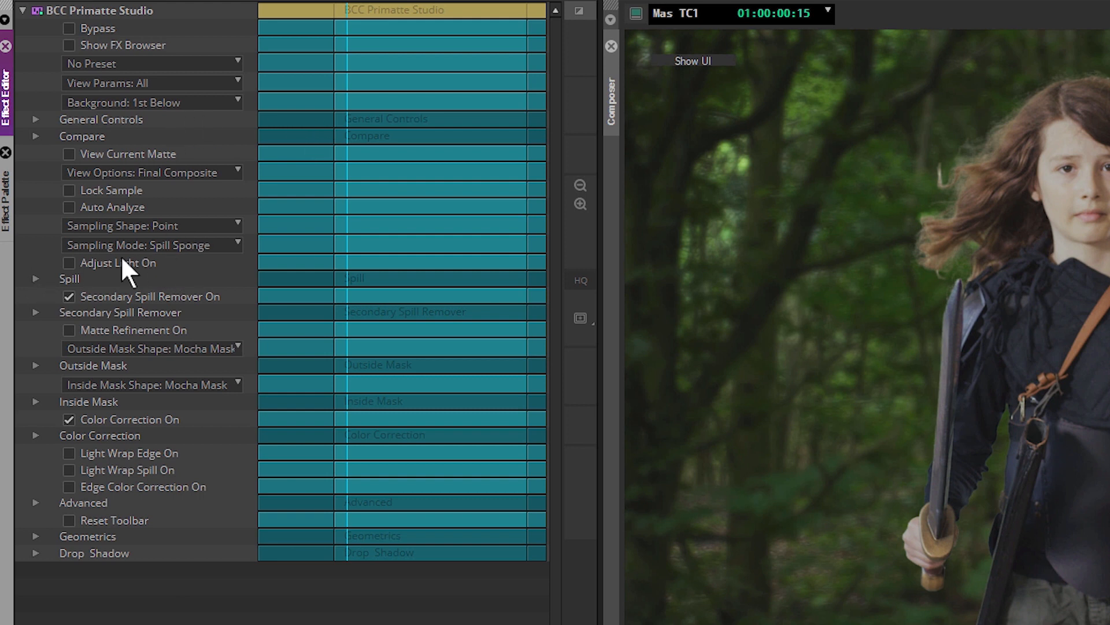
mouse_move(77, 271)
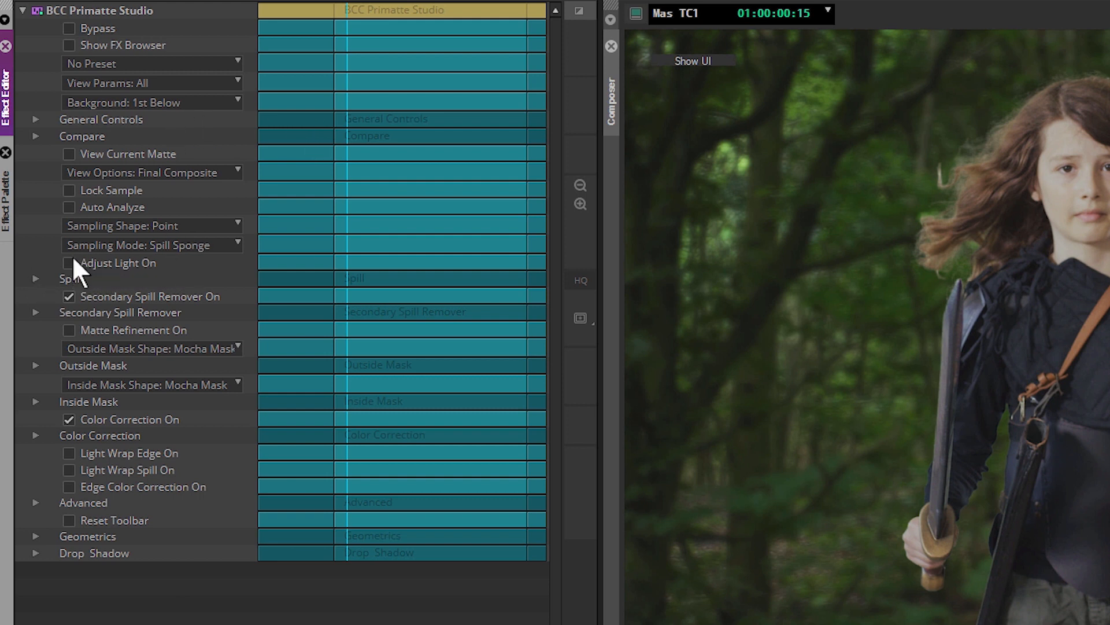
mouse_move(73, 275)
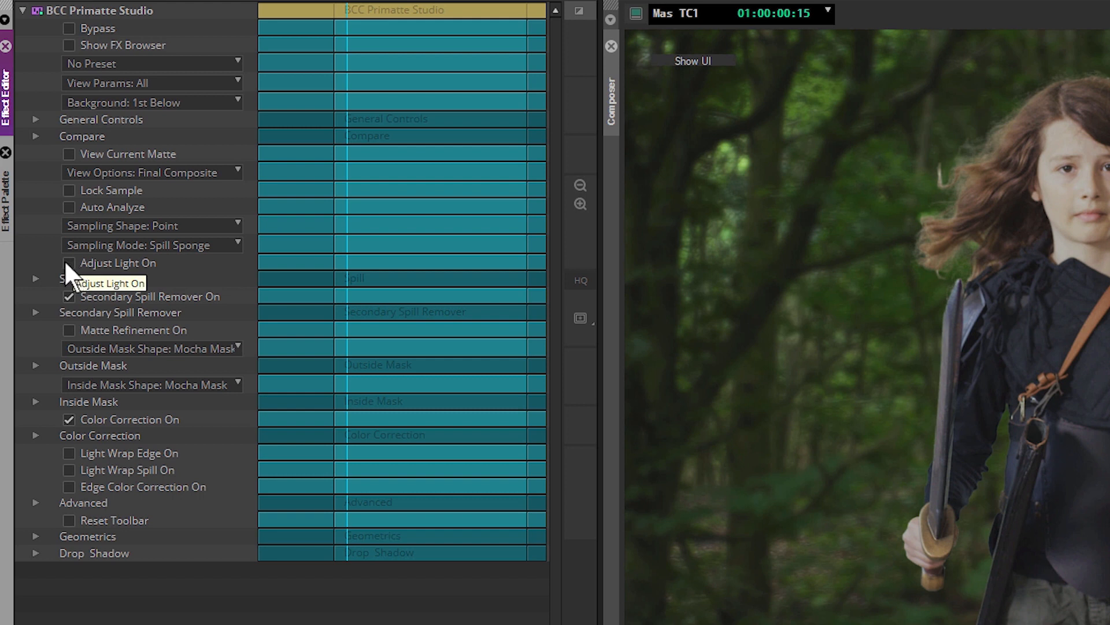
mouse_move(822, 231)
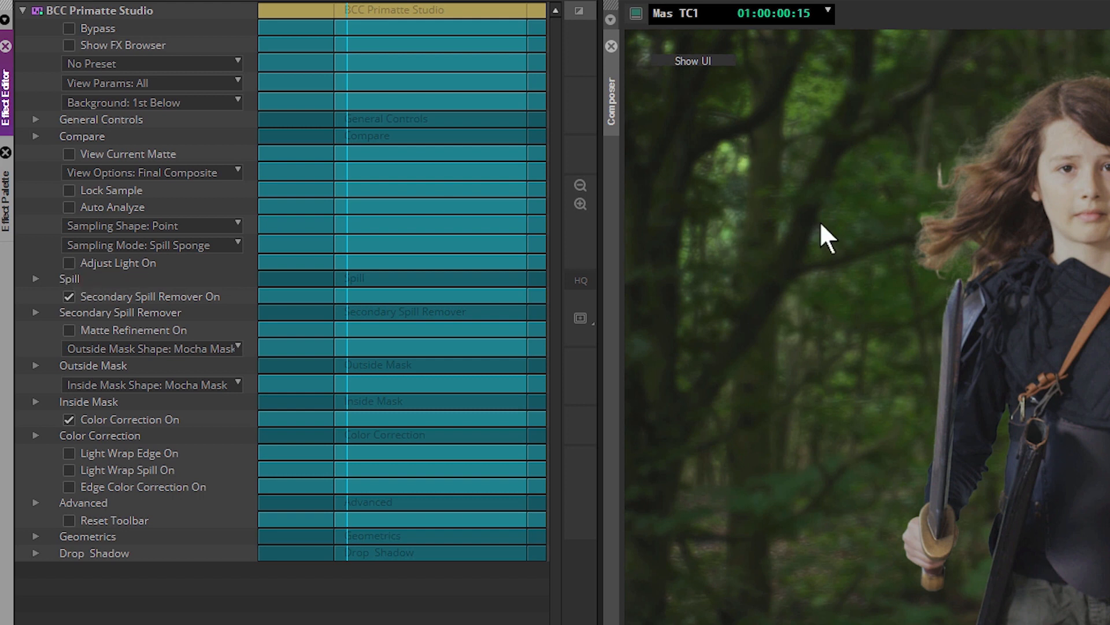
mouse_move(74, 277)
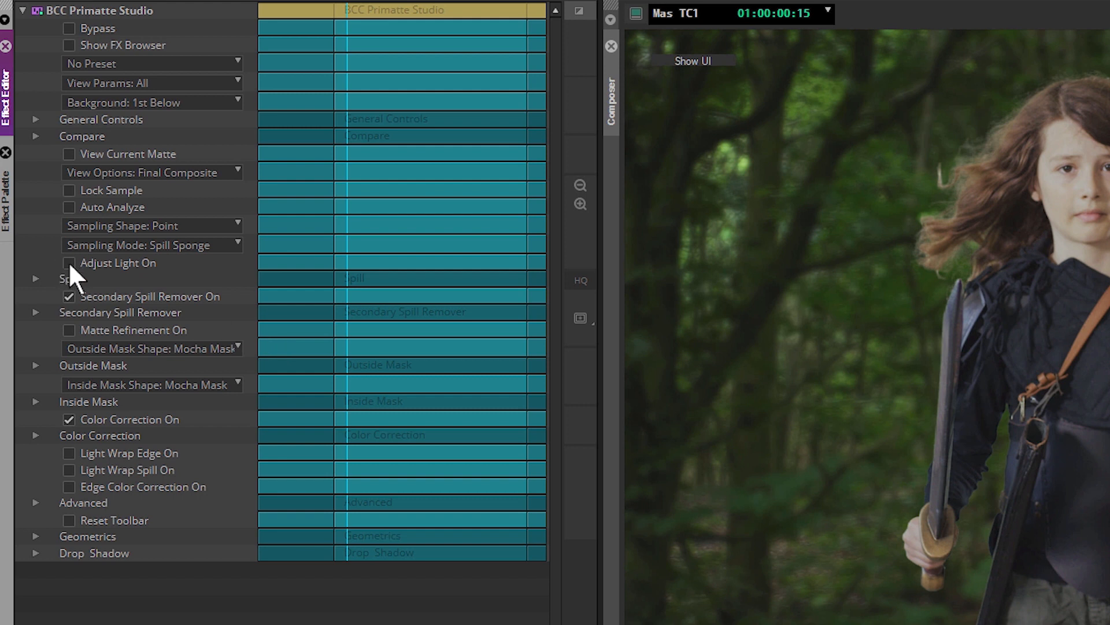
mouse_move(143, 277)
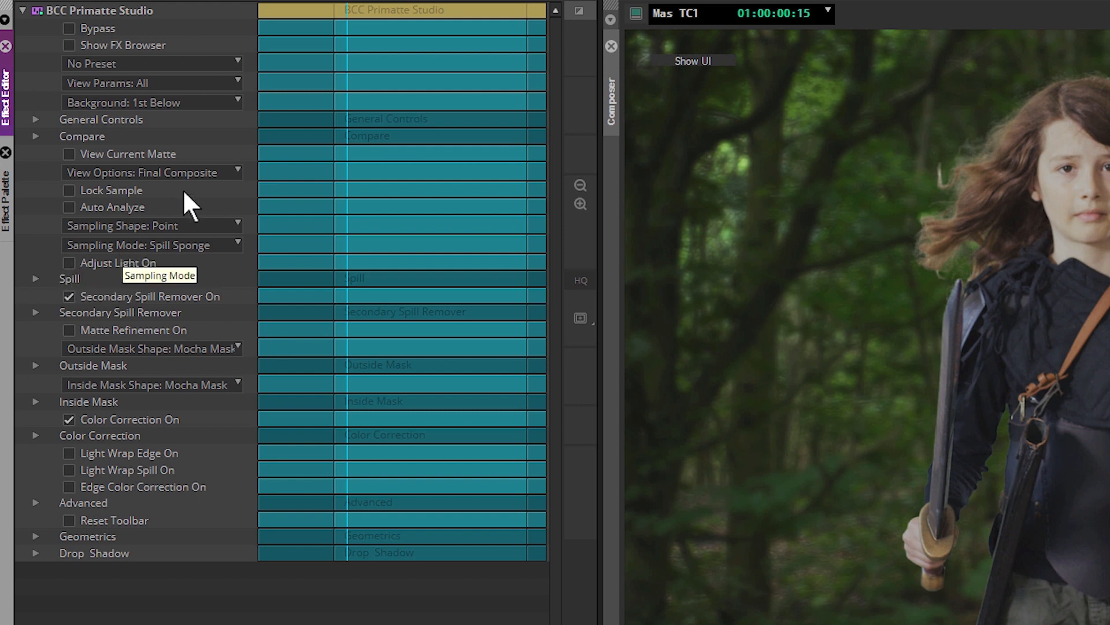
mouse_move(126, 343)
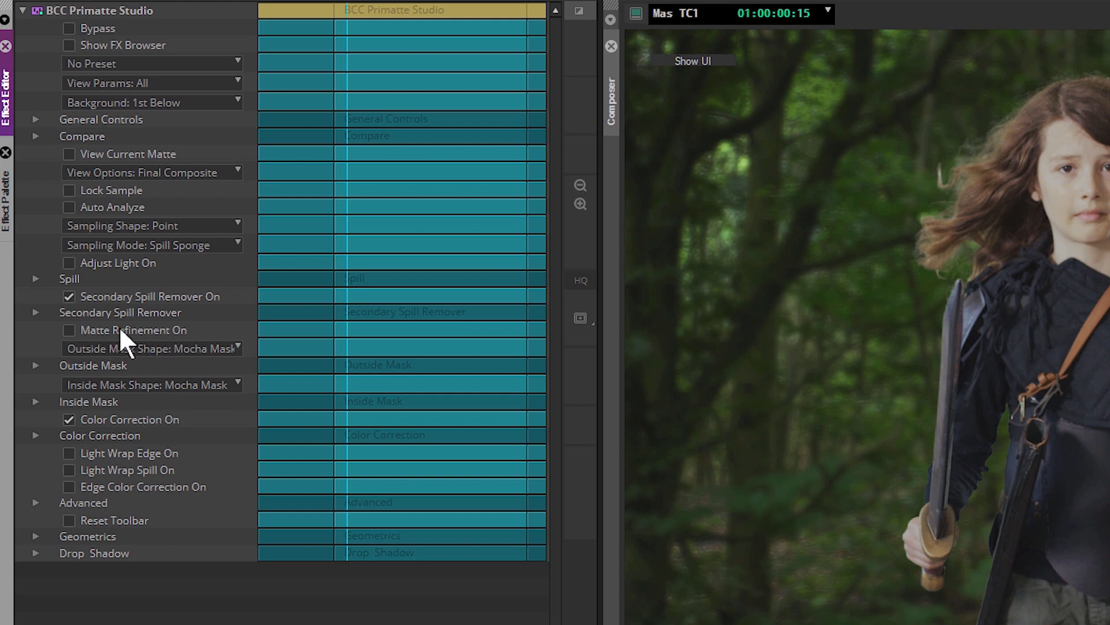
Step: Enable and expand Matte Refinement, resetting Shrink (Black Level) to 0
left_click(69, 331)
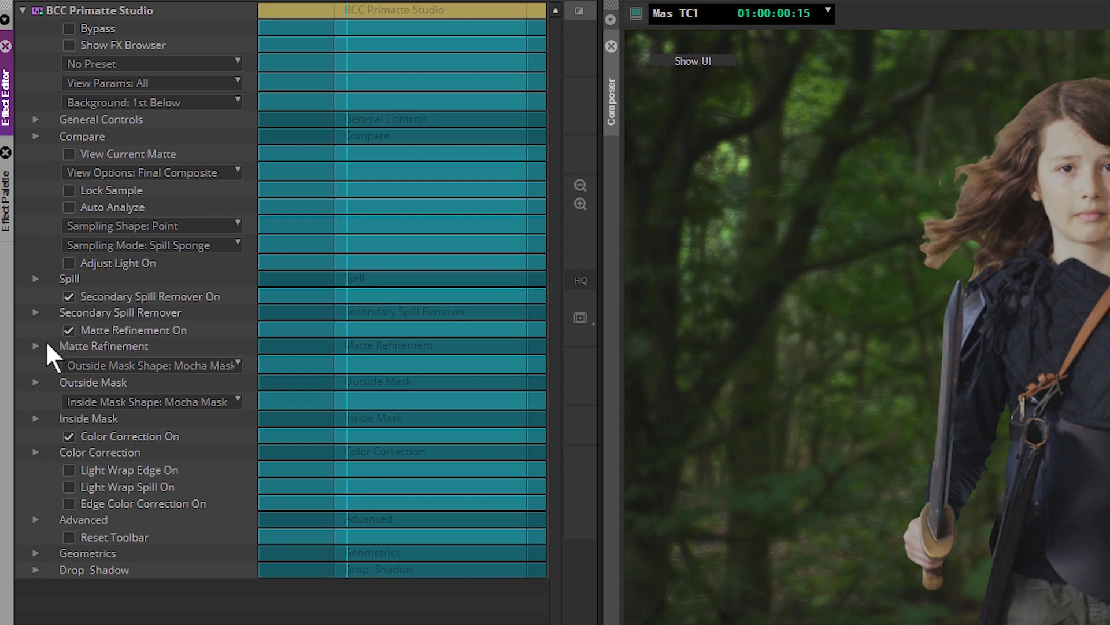
left_click(36, 345)
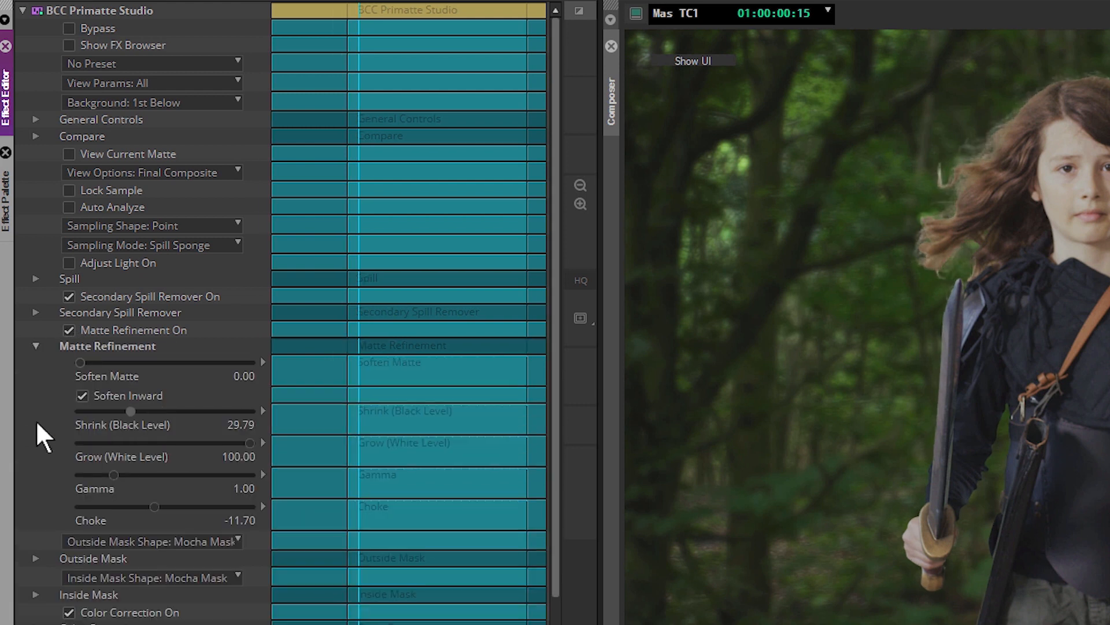
left_click_drag(131, 412, 79, 411)
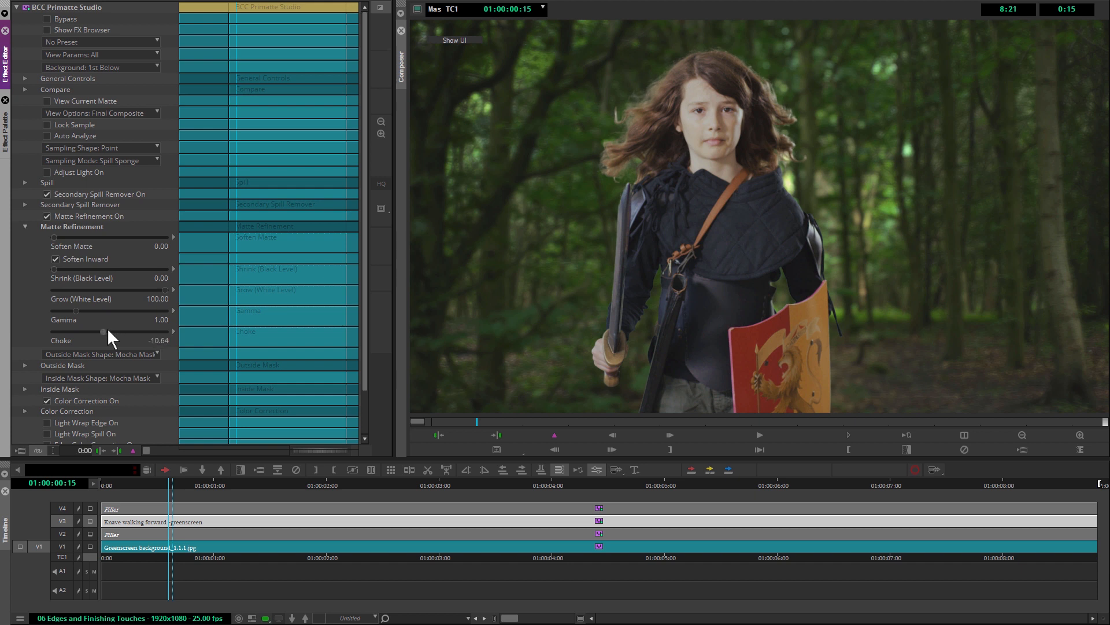
Step: Adjust the Choke slider through several values, settling at about -28.72
left_click_drag(99, 331, 110, 331)
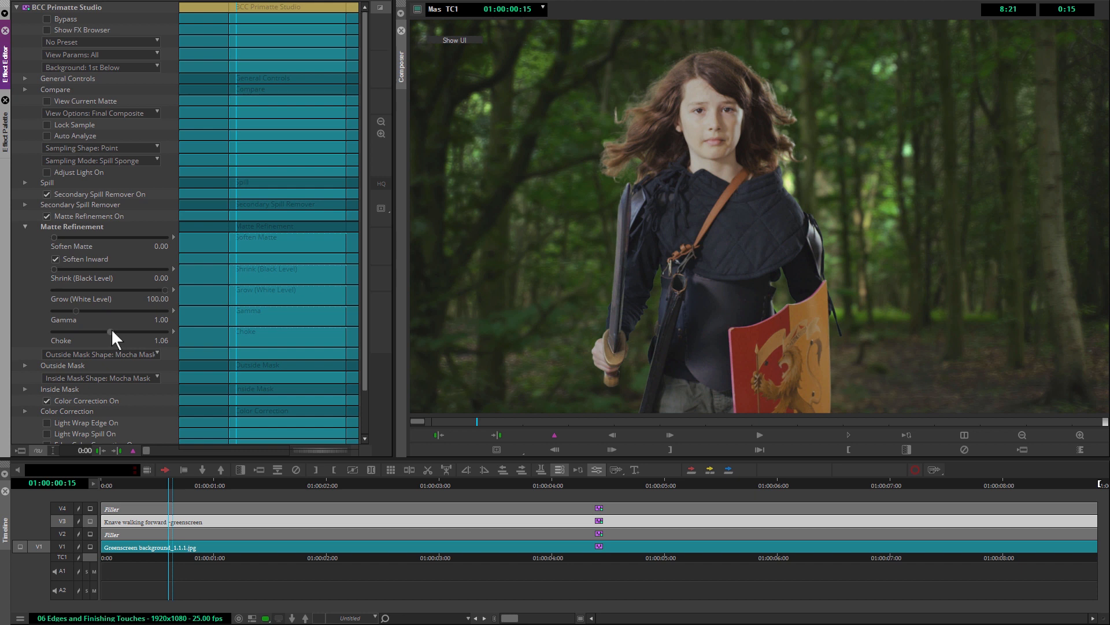
left_click_drag(113, 331, 104, 330)
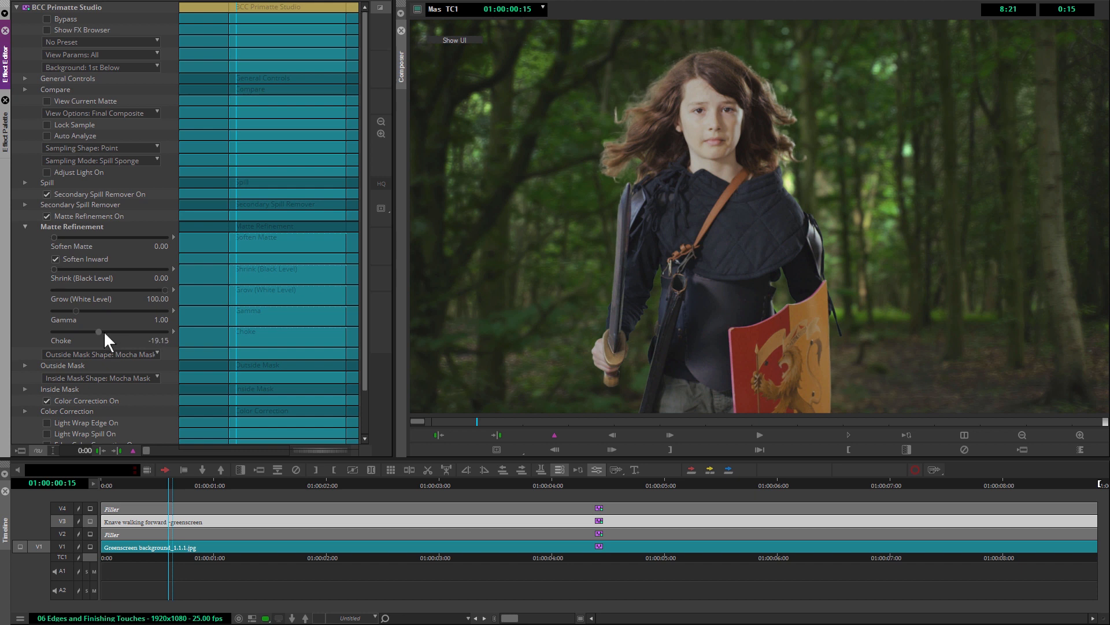
left_click_drag(97, 331, 106, 332)
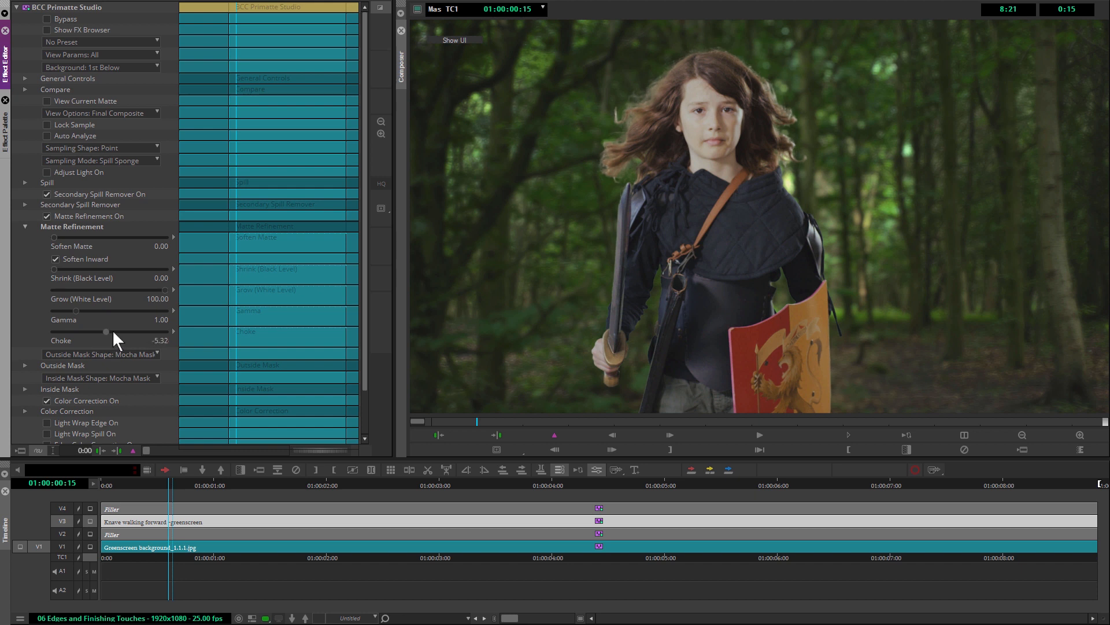
left_click_drag(108, 332, 105, 331)
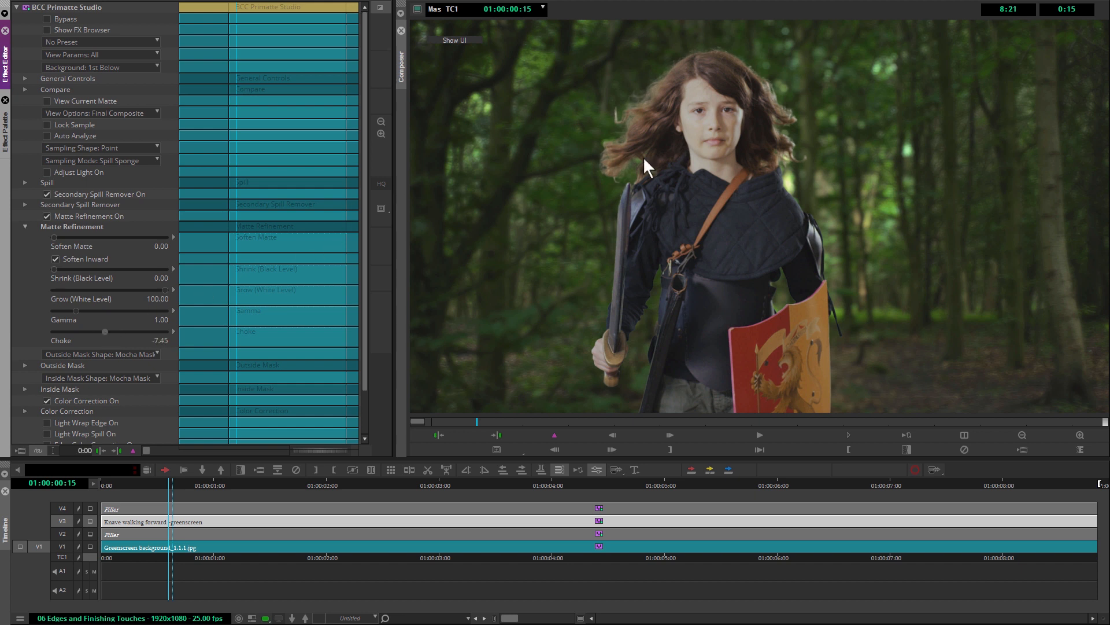
mouse_move(653, 103)
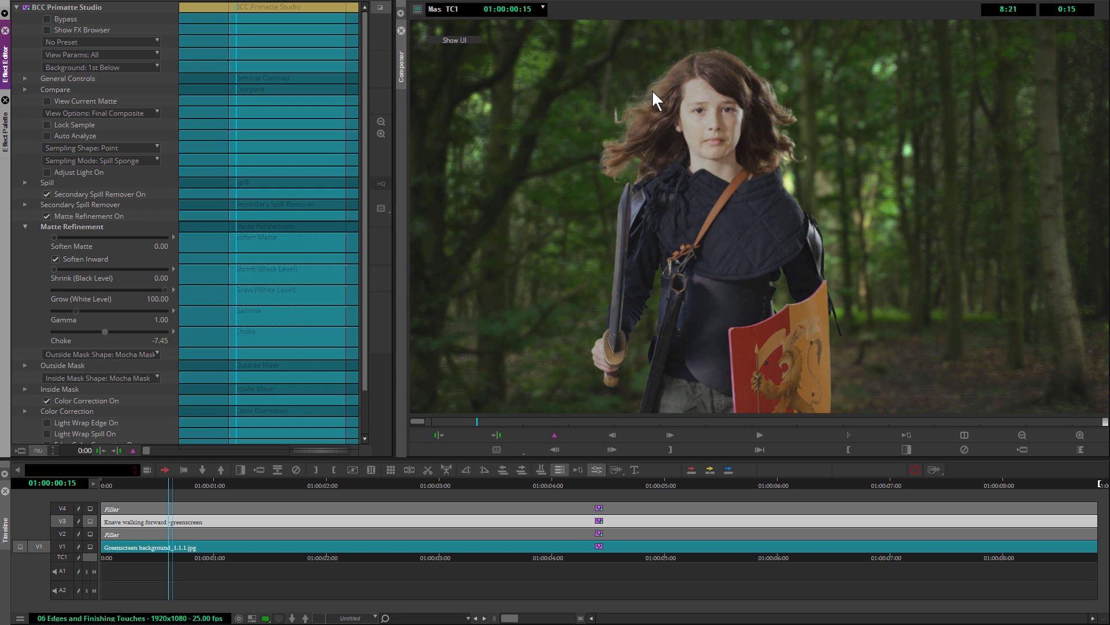
left_click_drag(105, 332, 92, 332)
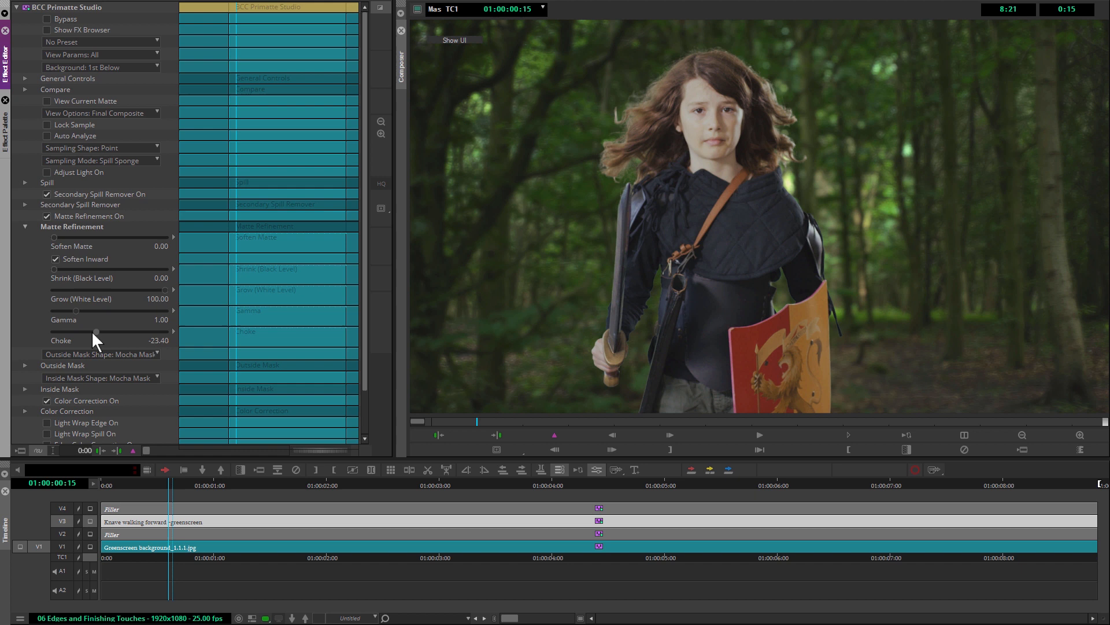
left_click_drag(96, 330, 92, 331)
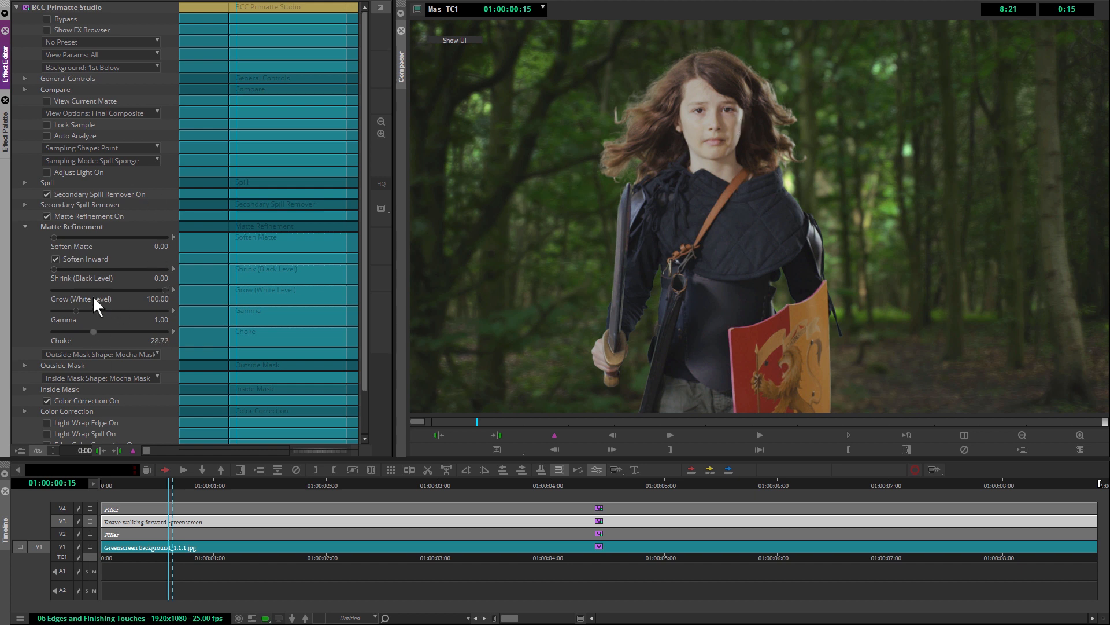
mouse_move(596, 195)
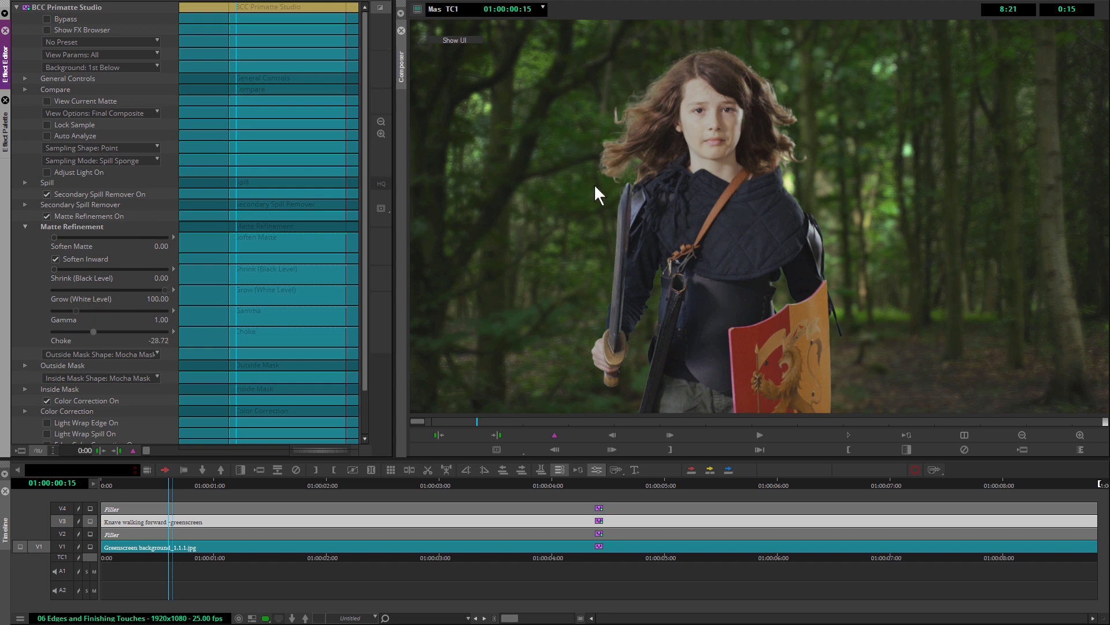
mouse_move(55, 304)
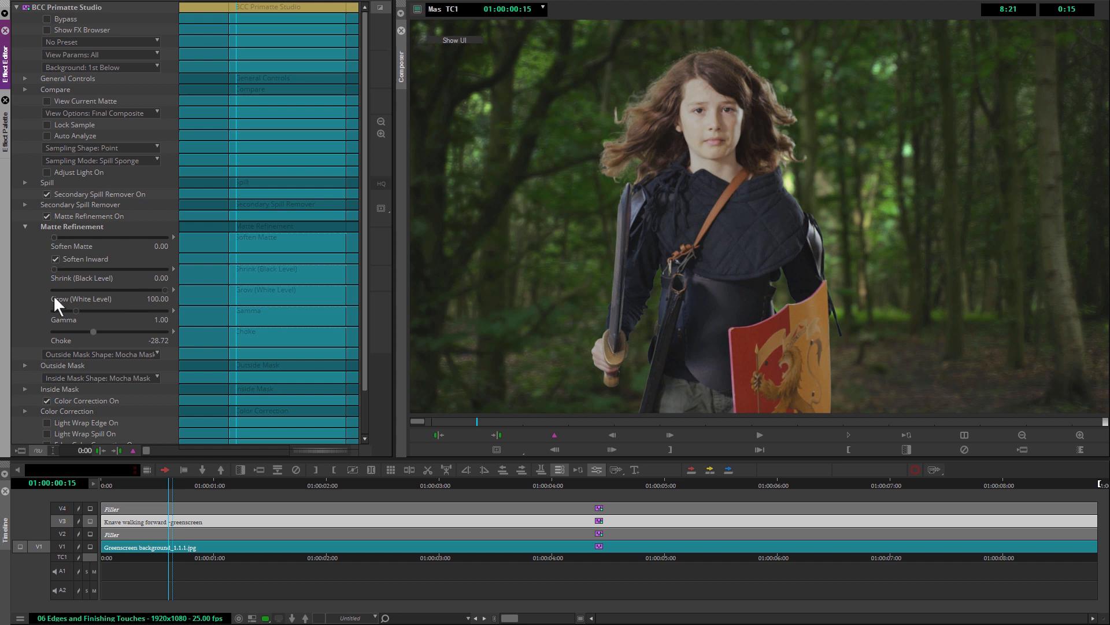
mouse_move(132, 326)
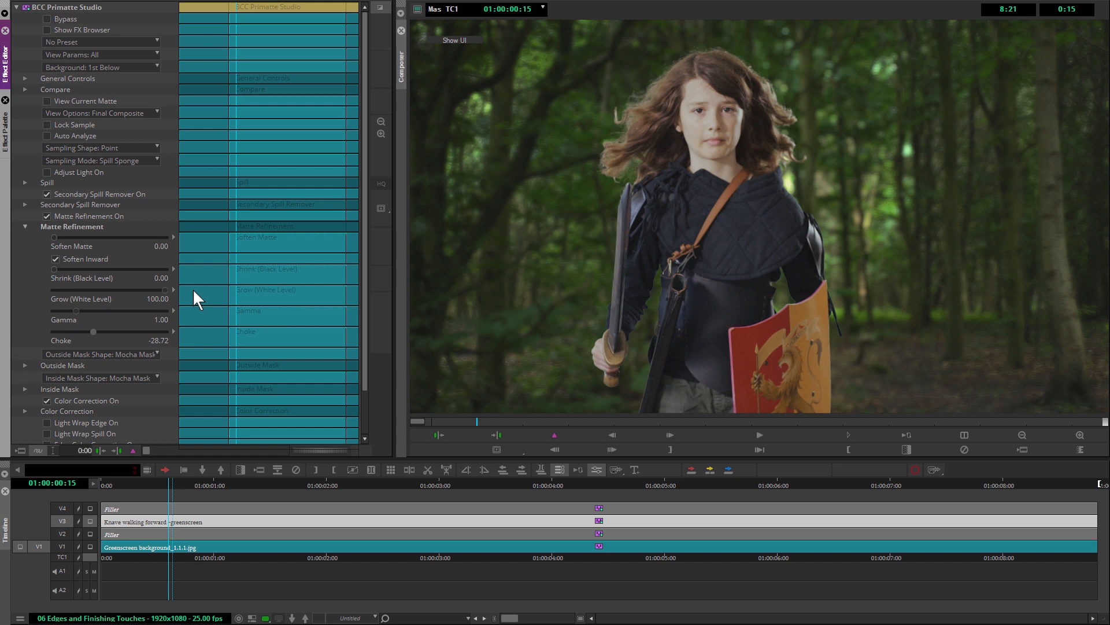
mouse_move(251, 292)
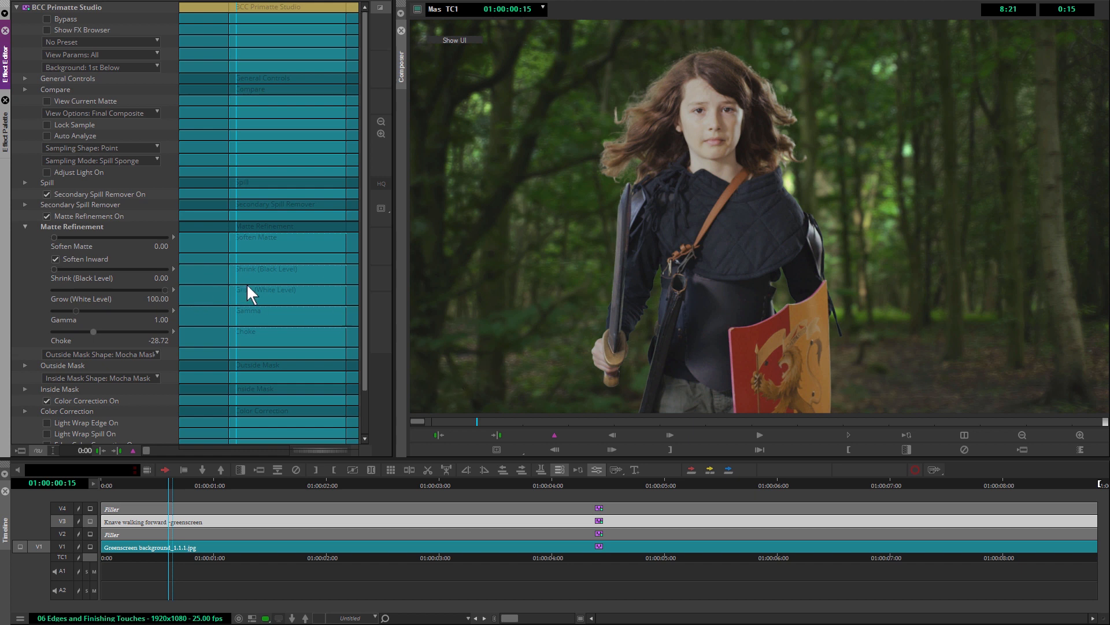
mouse_move(58, 252)
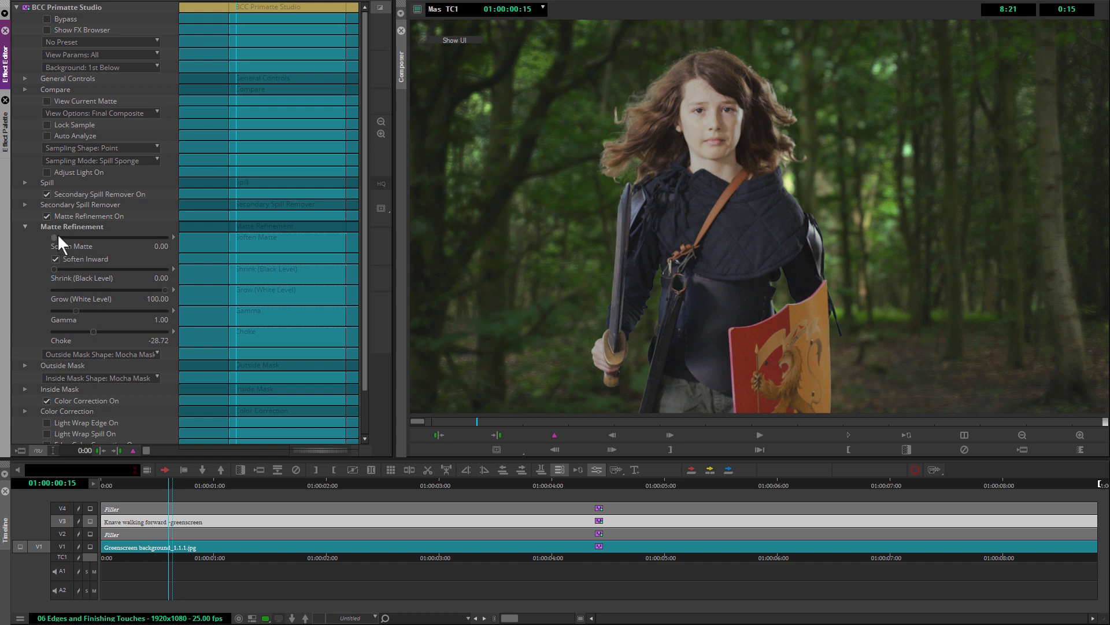
Step: Adjust Soften Matte to 10.64, then uncheck Matte Refinement On
left_click_drag(53, 237, 70, 237)
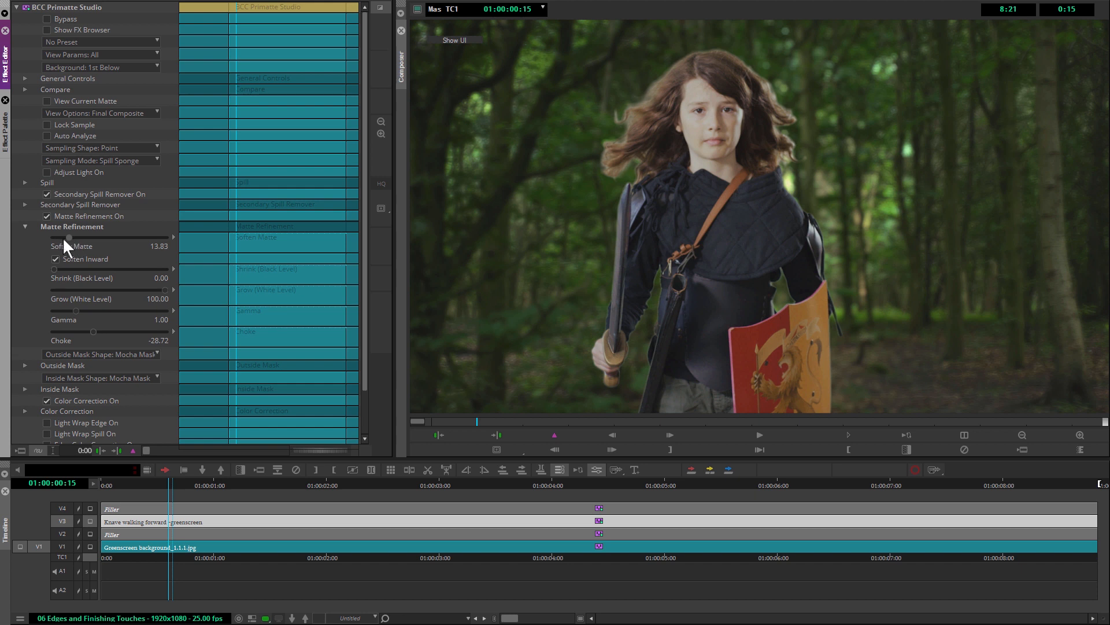
left_click_drag(75, 237, 67, 237)
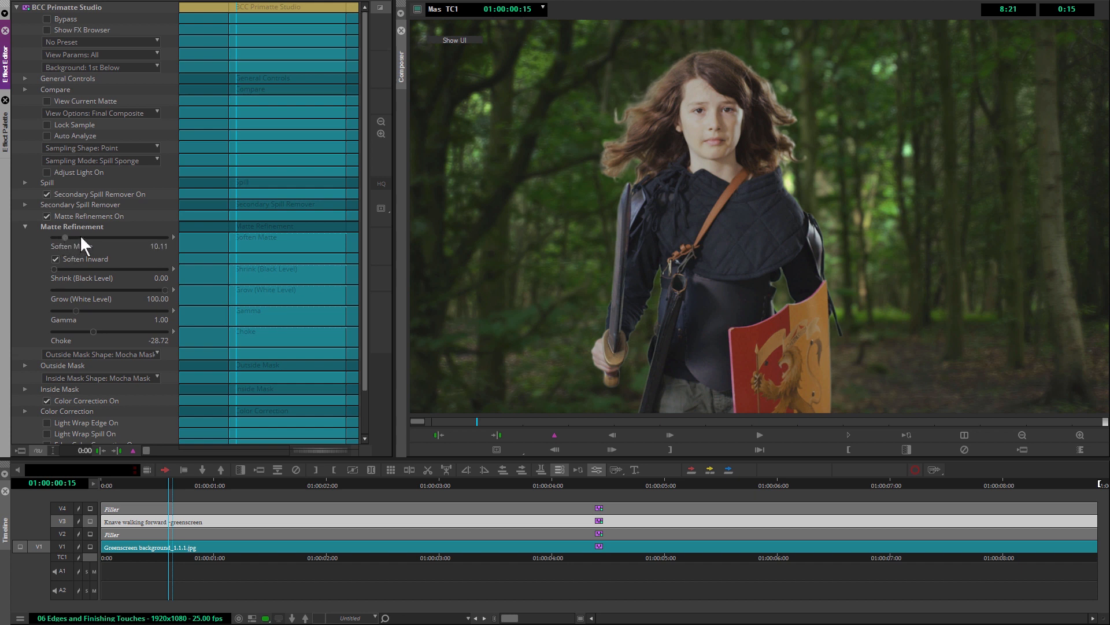
left_click_drag(60, 238, 51, 237)
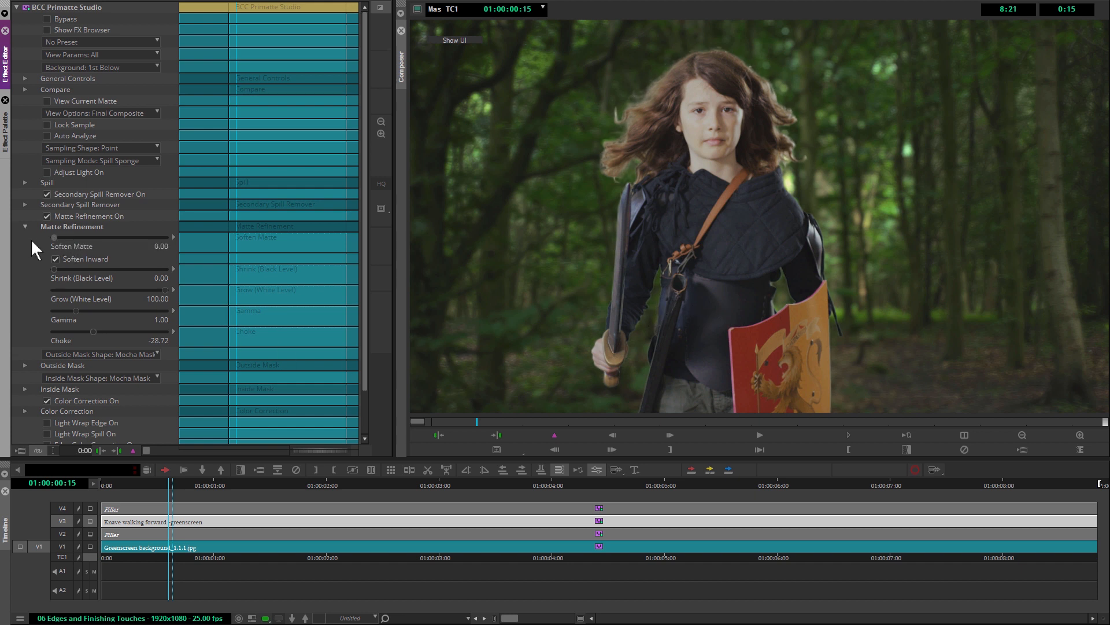
left_click_drag(54, 237, 60, 237)
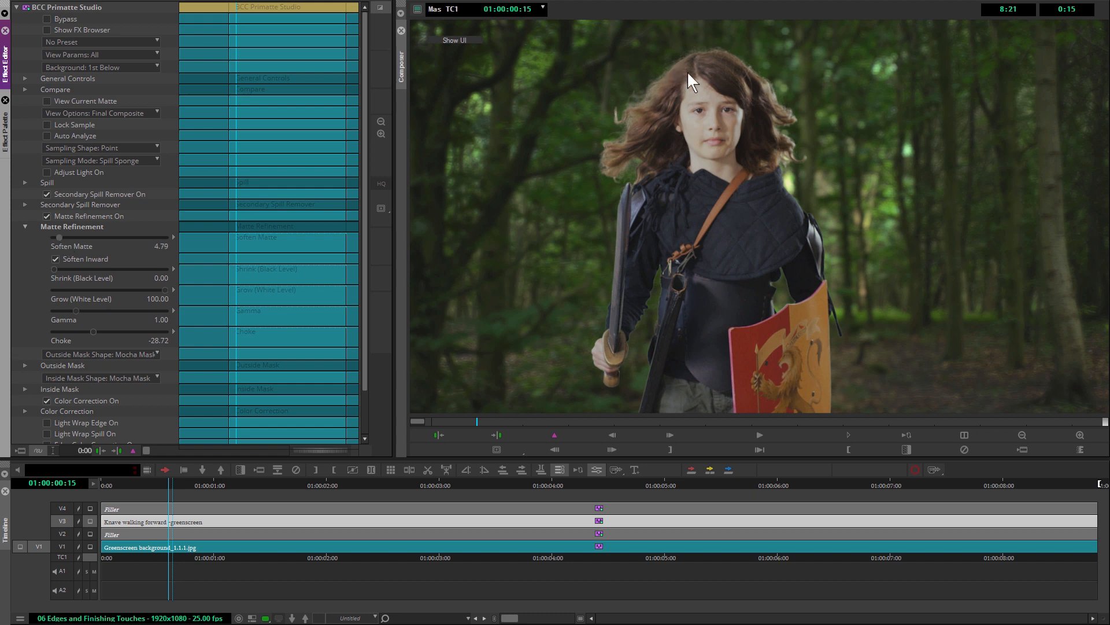
mouse_move(62, 246)
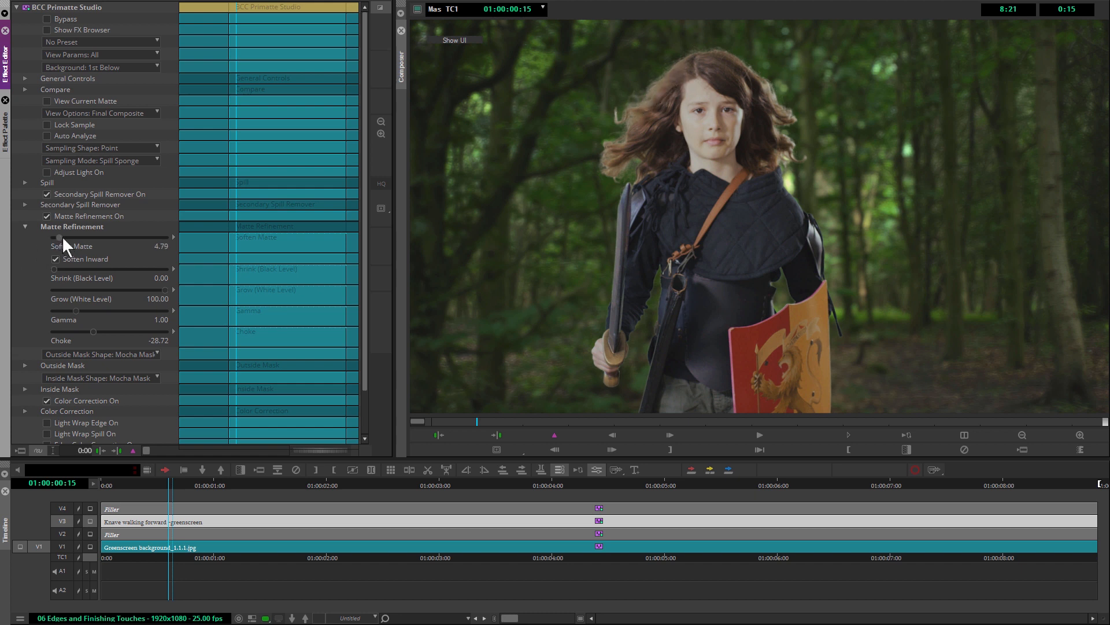
left_click_drag(60, 237, 67, 237)
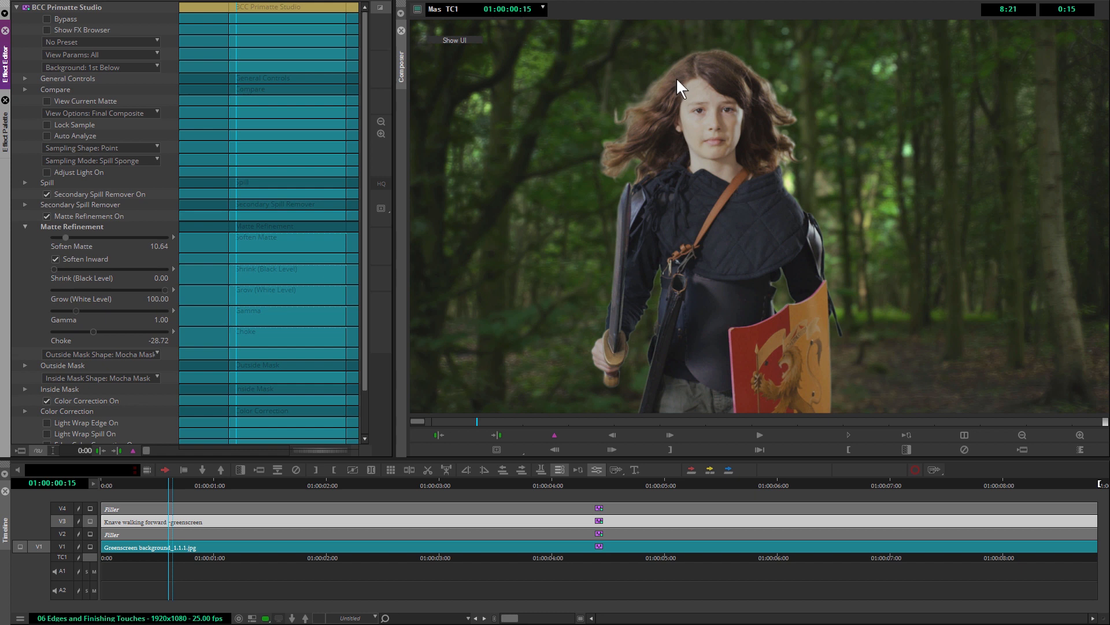
mouse_move(52, 241)
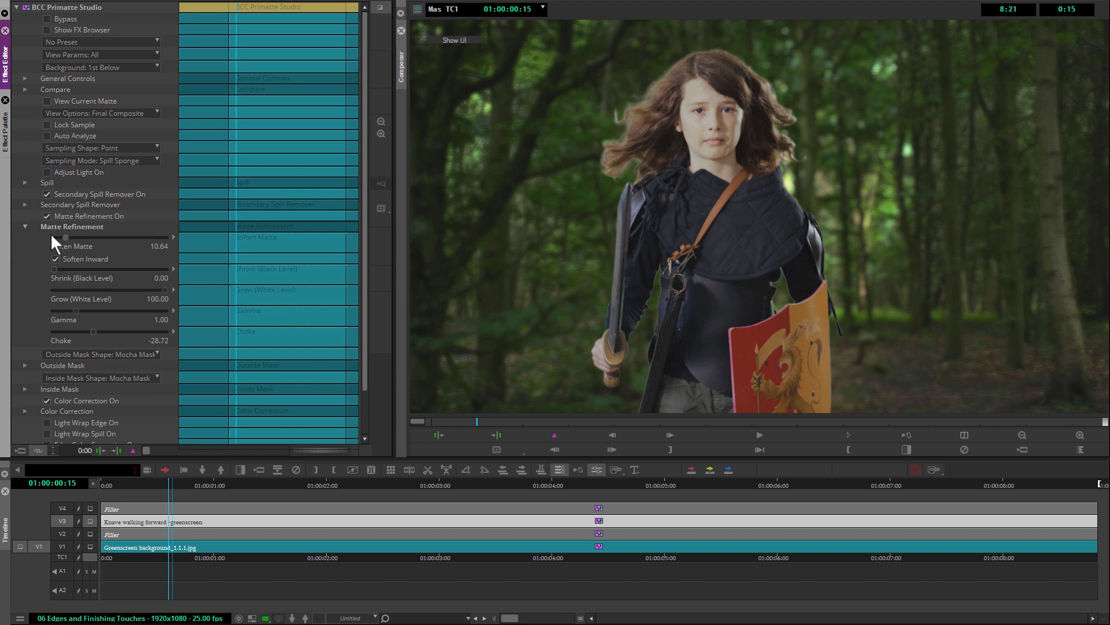
left_click(25, 226)
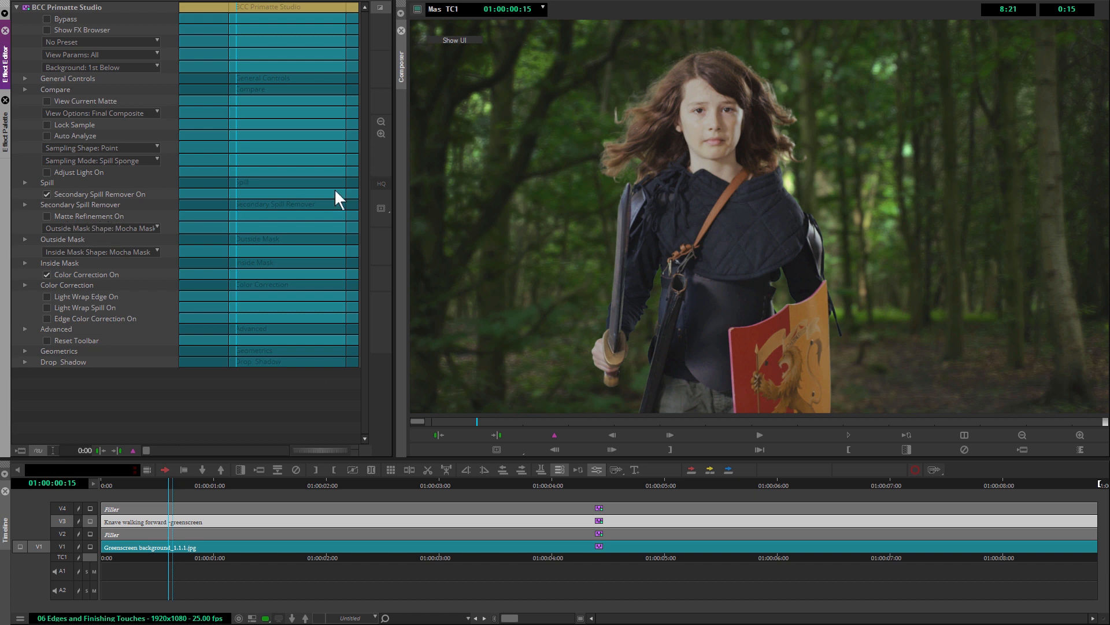
mouse_move(110, 289)
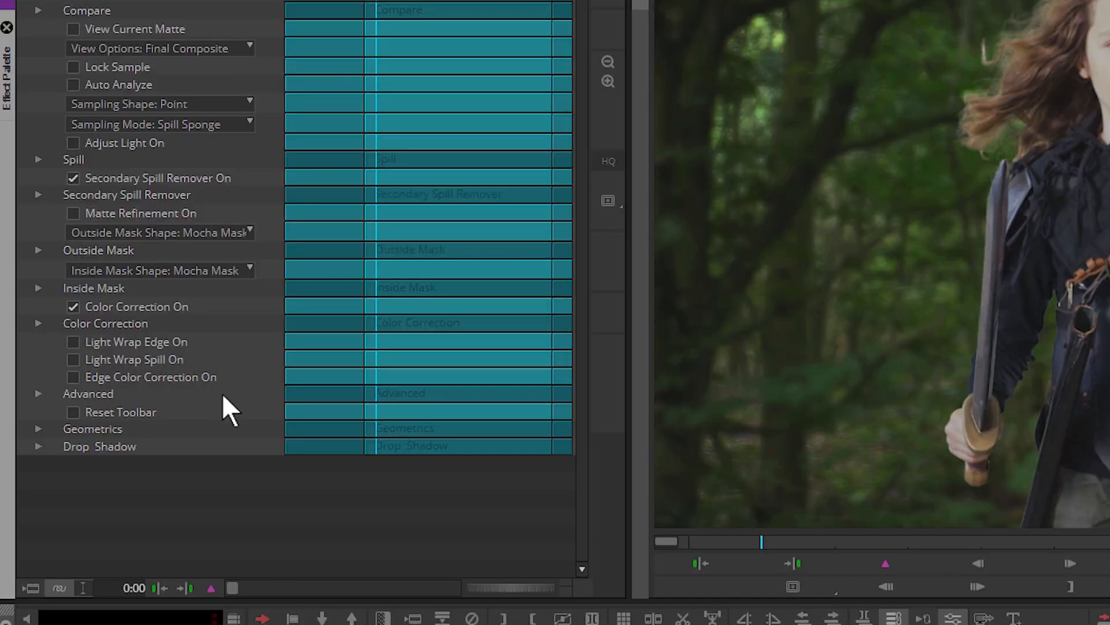
mouse_move(200, 407)
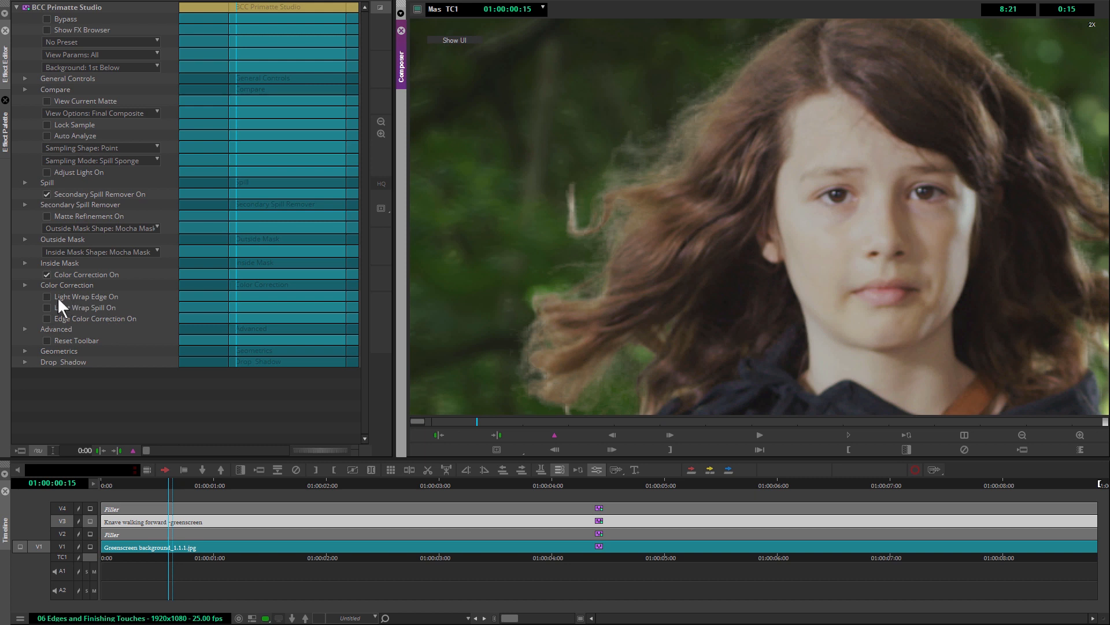
mouse_move(115, 320)
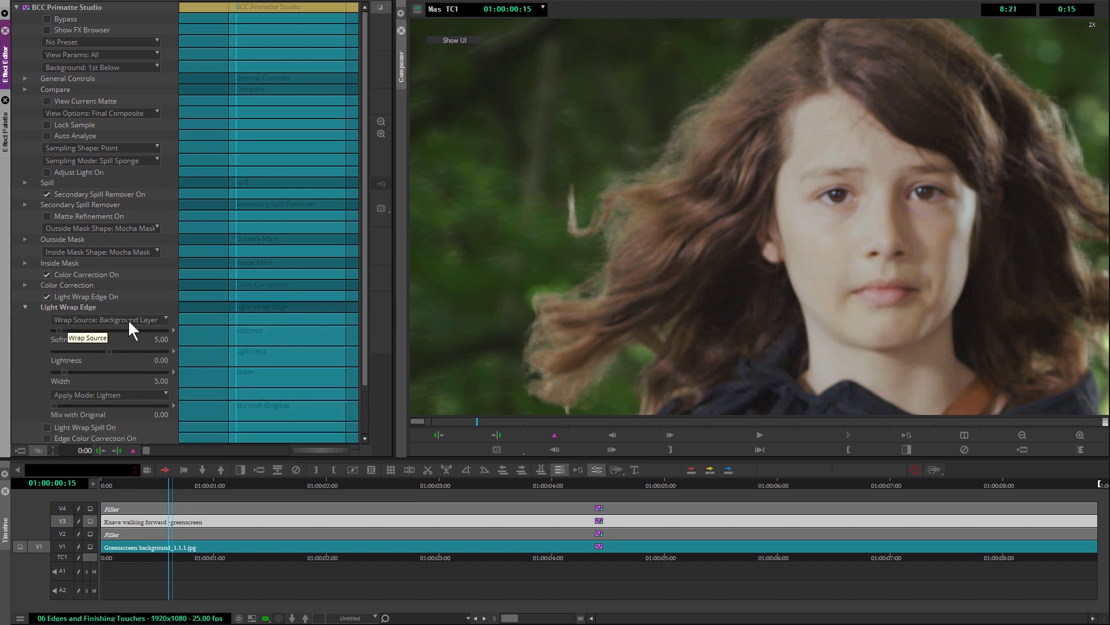
Step: Inspect the Wrap Source options and set the Background layer to 2nd Below
left_click(109, 319)
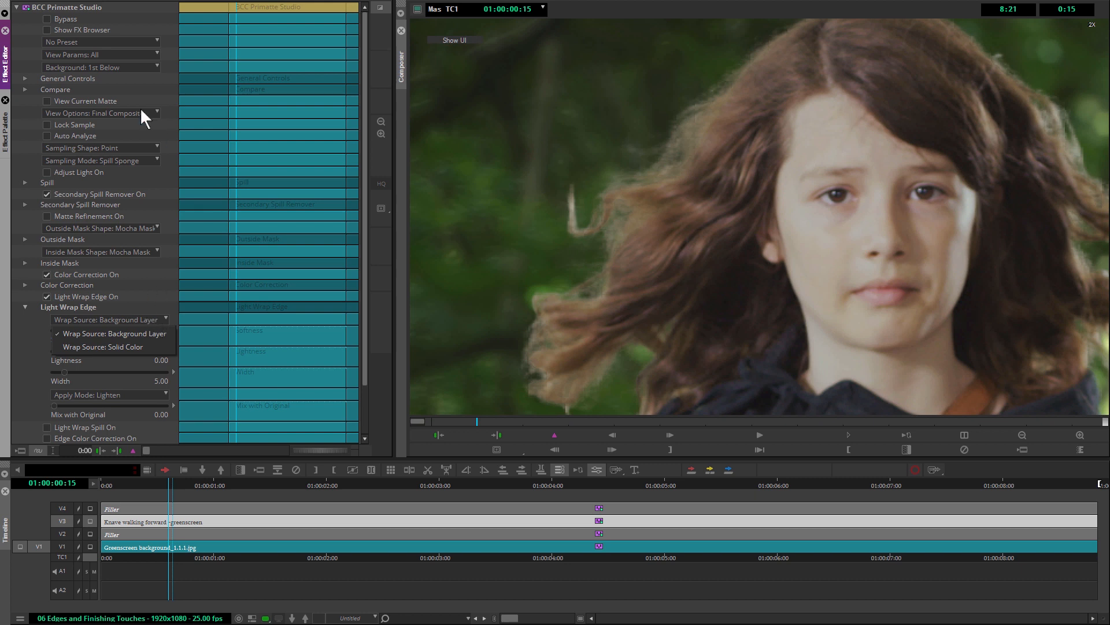
mouse_move(191, 297)
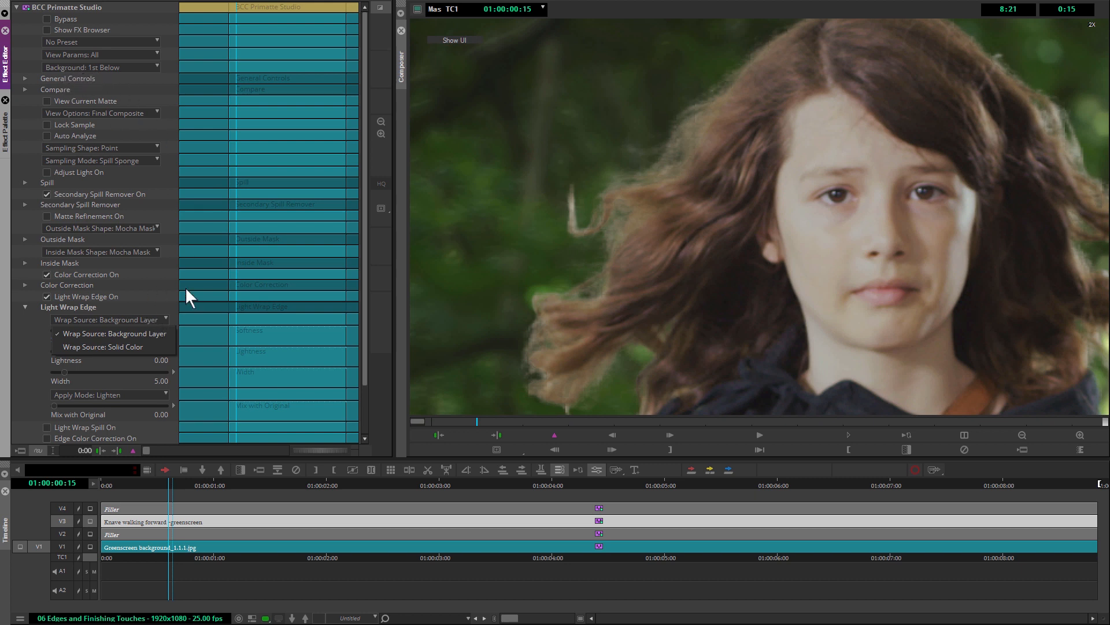
mouse_move(147, 94)
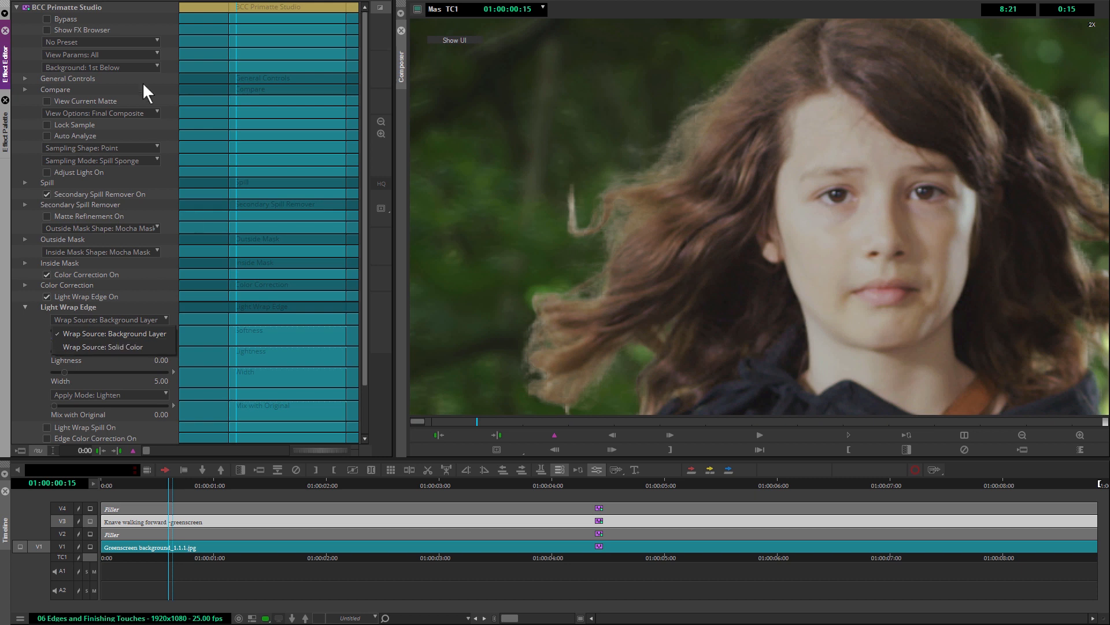
left_click(107, 67)
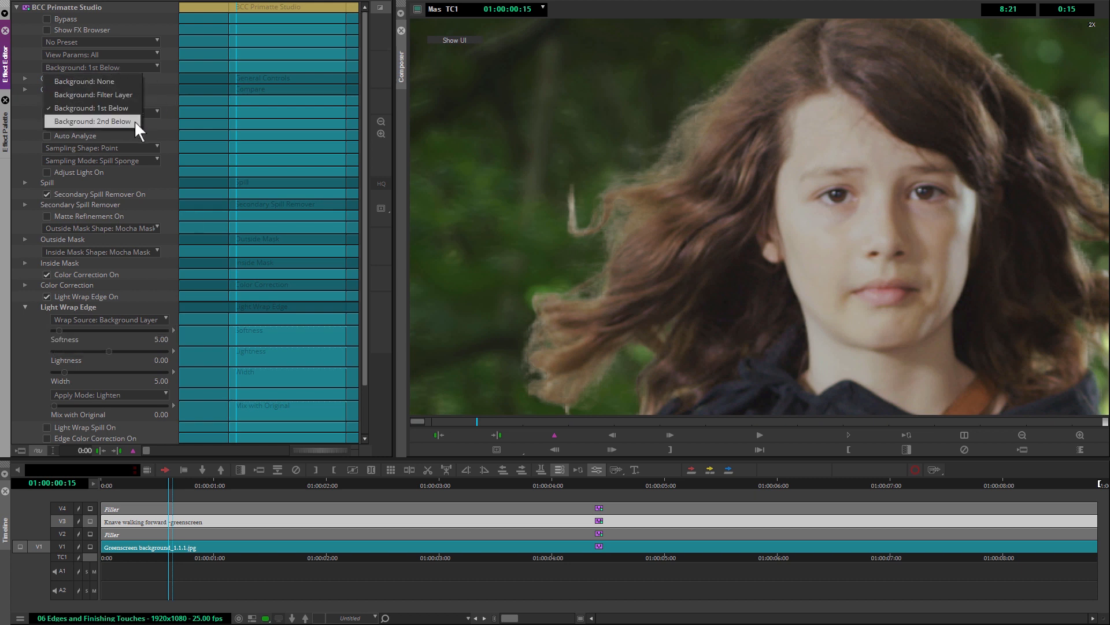
left_click(92, 120)
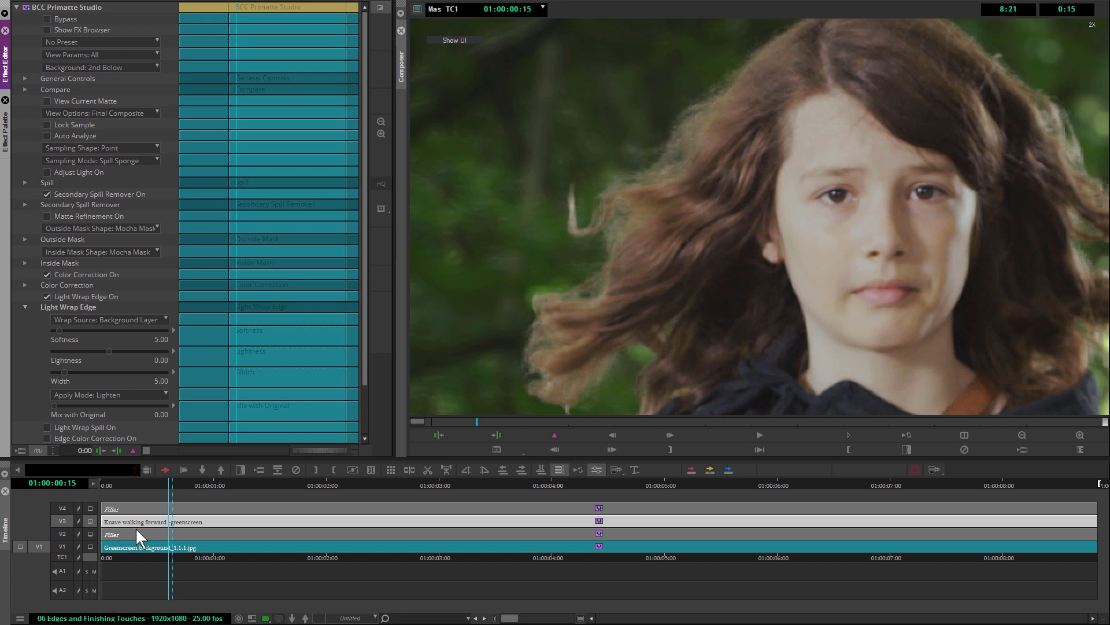
mouse_move(152, 562)
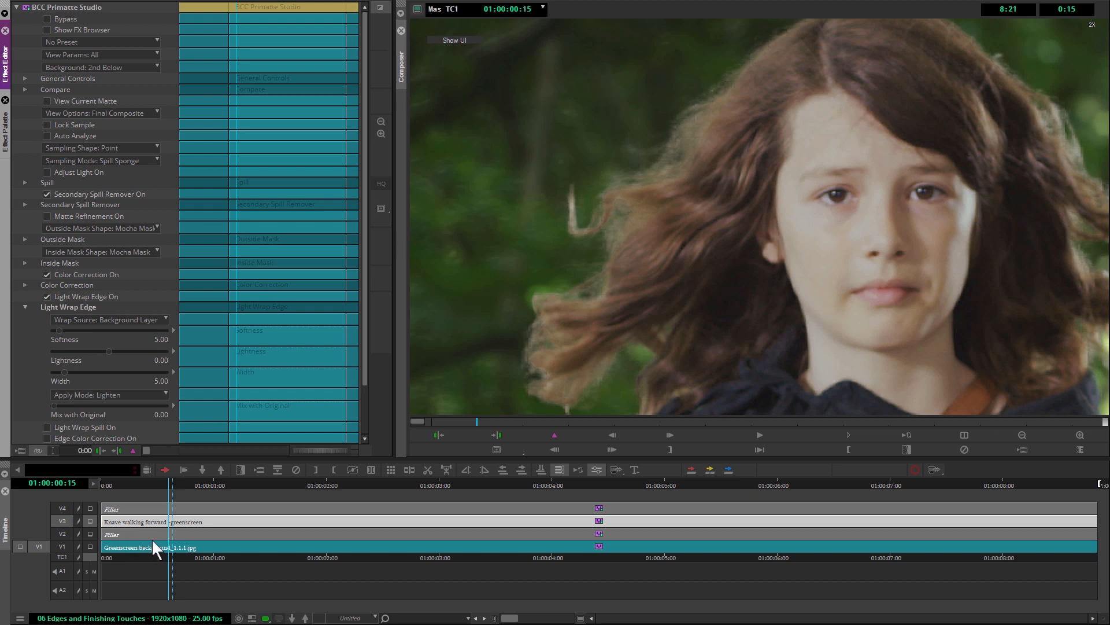
left_click(102, 68)
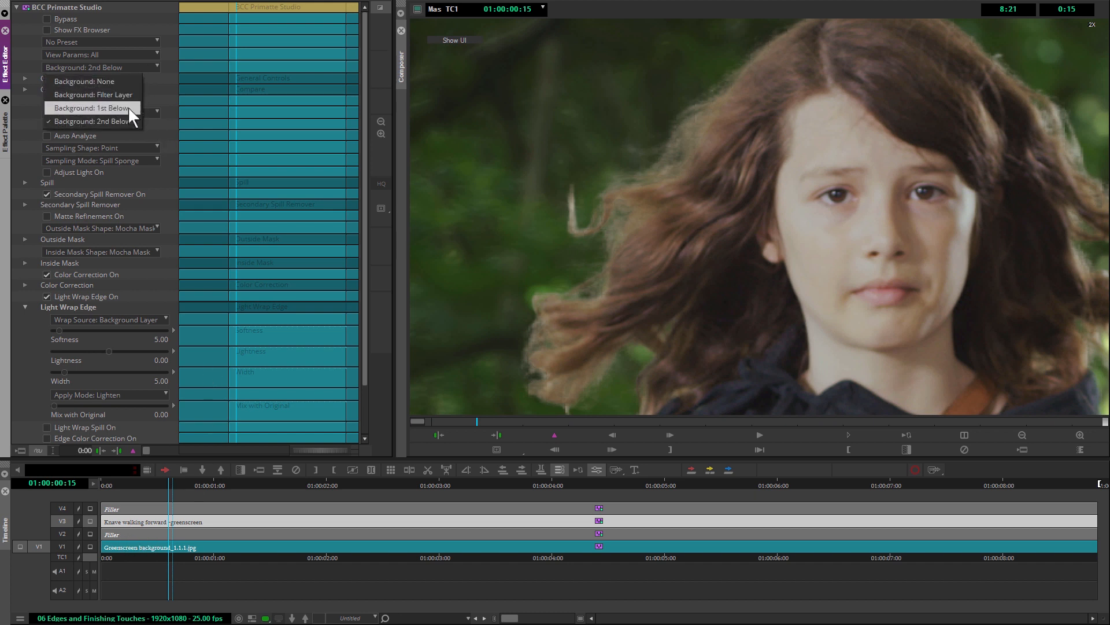
left_click(91, 108)
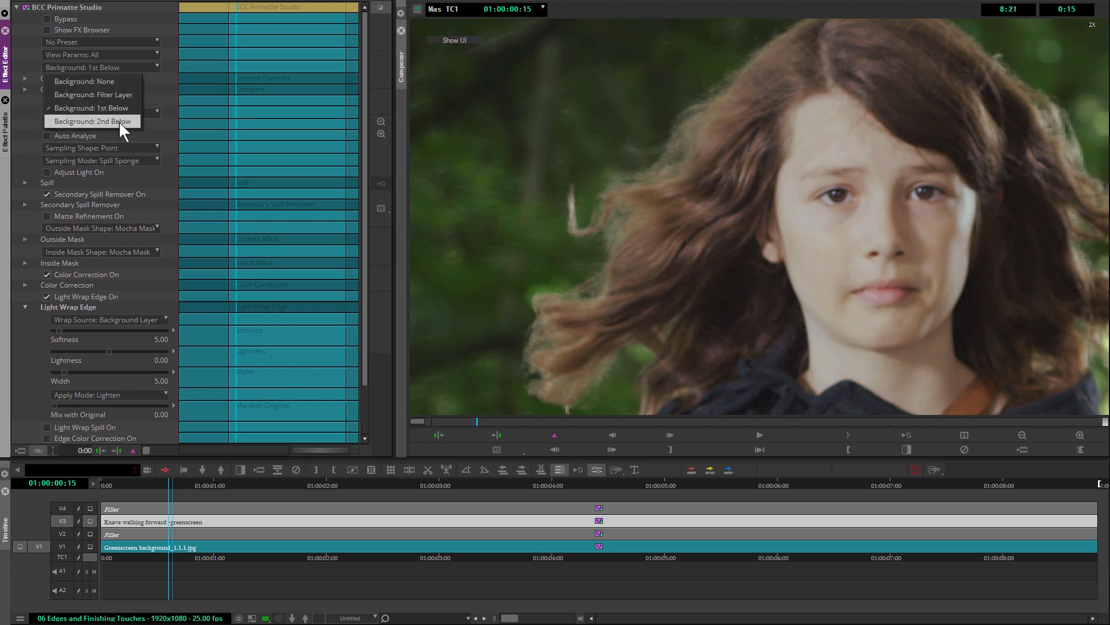
left_click(91, 121)
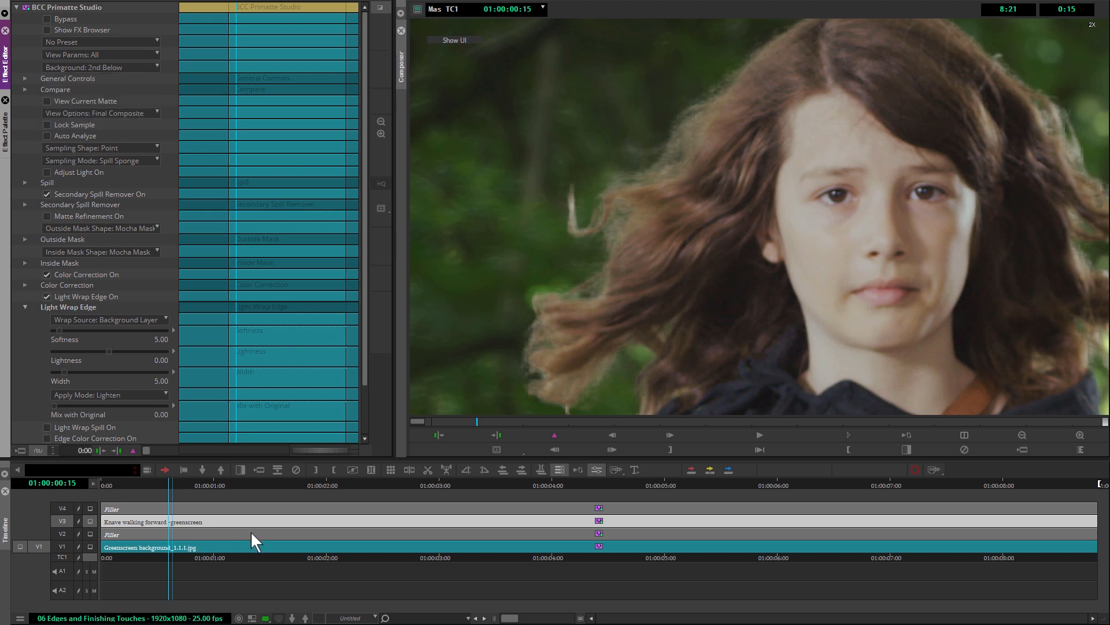
mouse_move(206, 87)
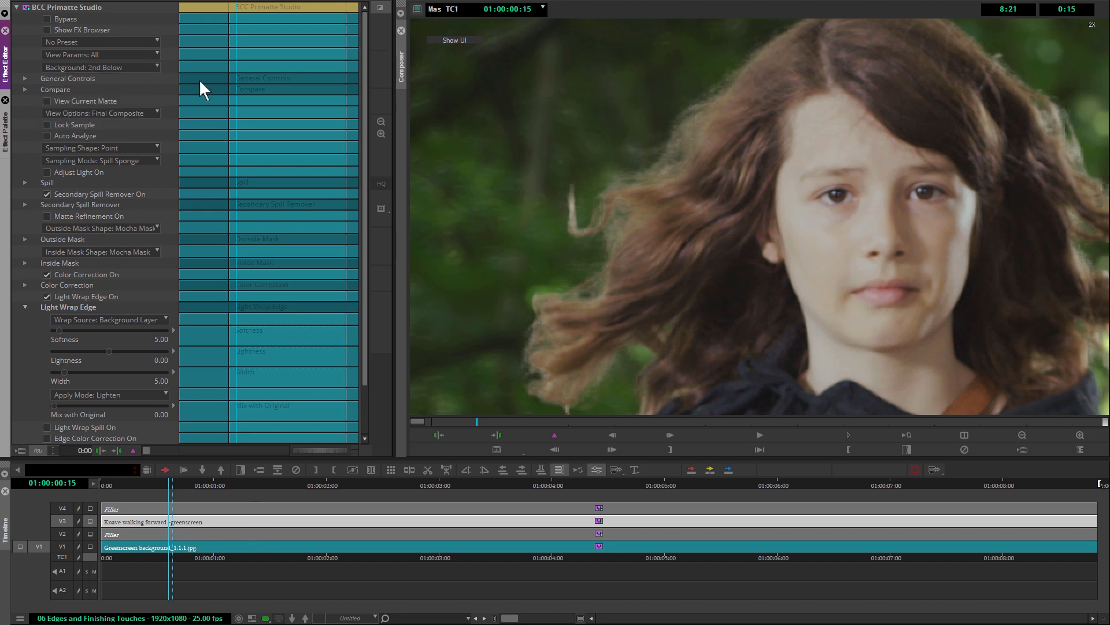
mouse_move(112, 74)
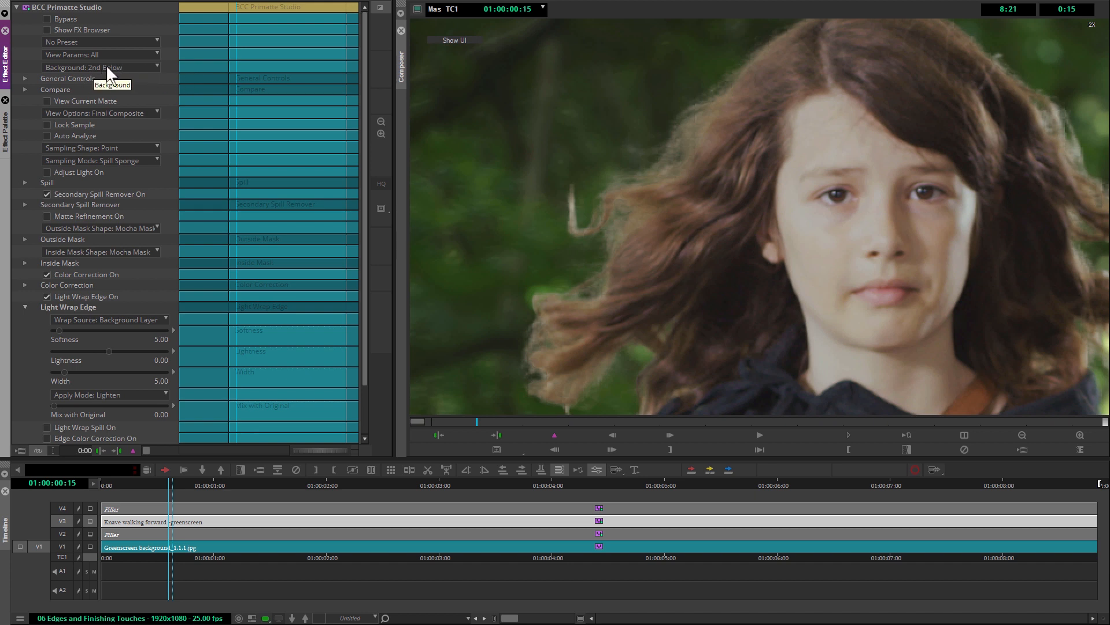
mouse_move(363, 318)
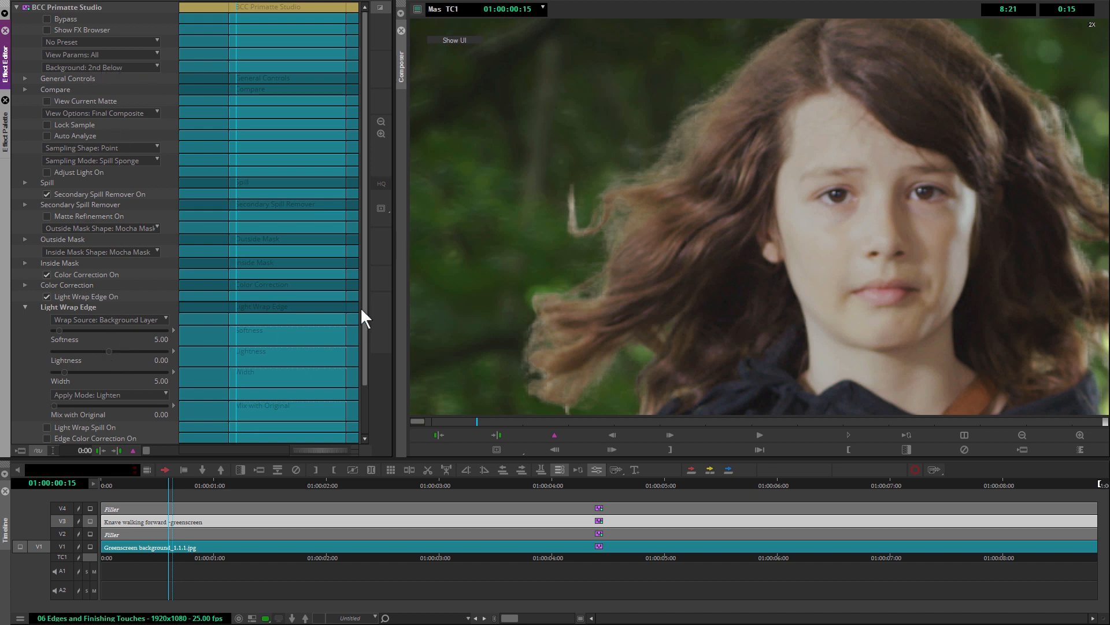
scroll("down", 3)
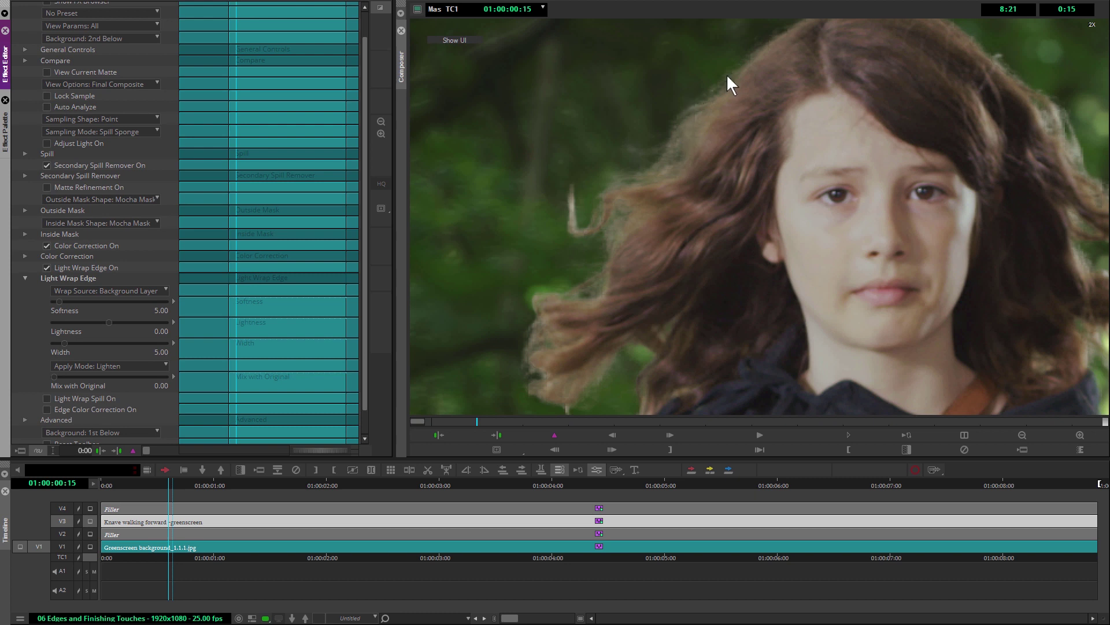
mouse_move(626, 169)
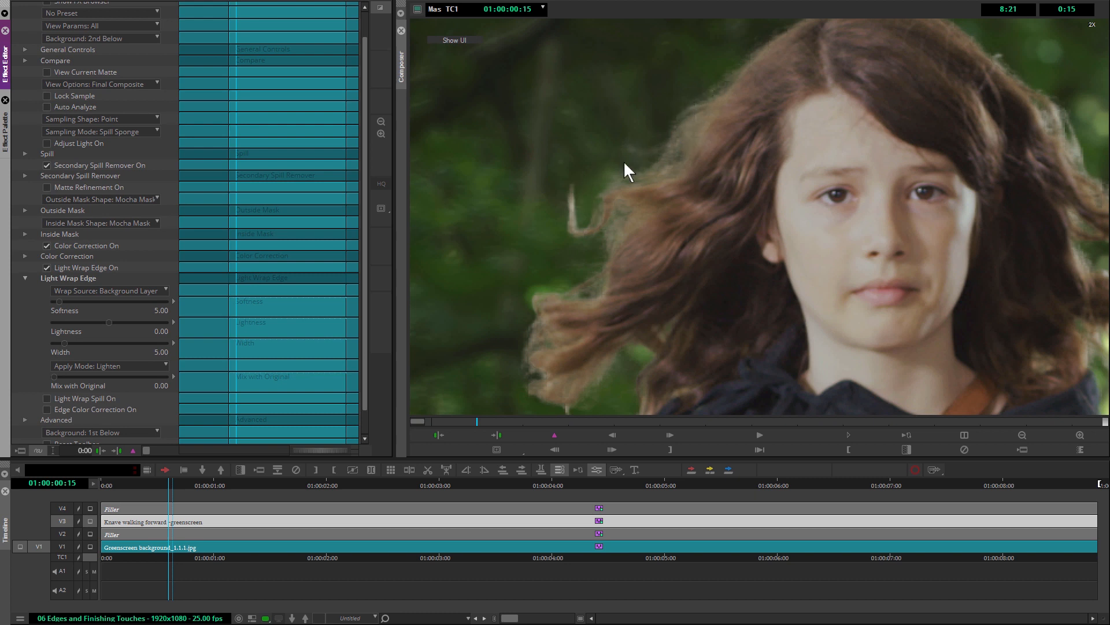
mouse_move(633, 163)
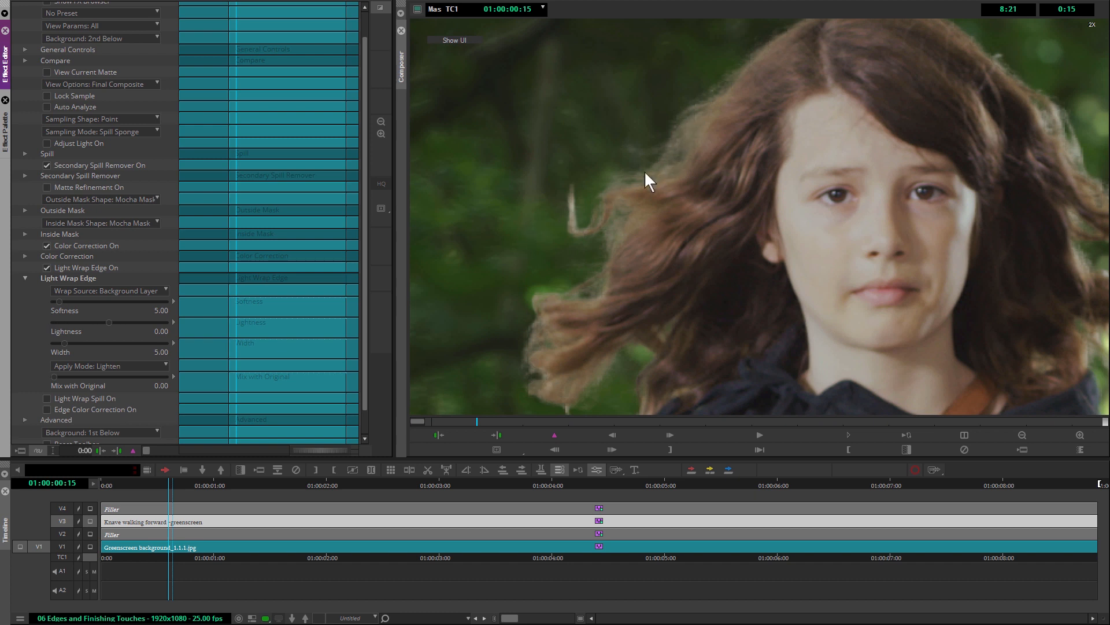
Step: Show the keyer controls over the viewer and set View Options to Light Wrap Edge
left_click(454, 40)
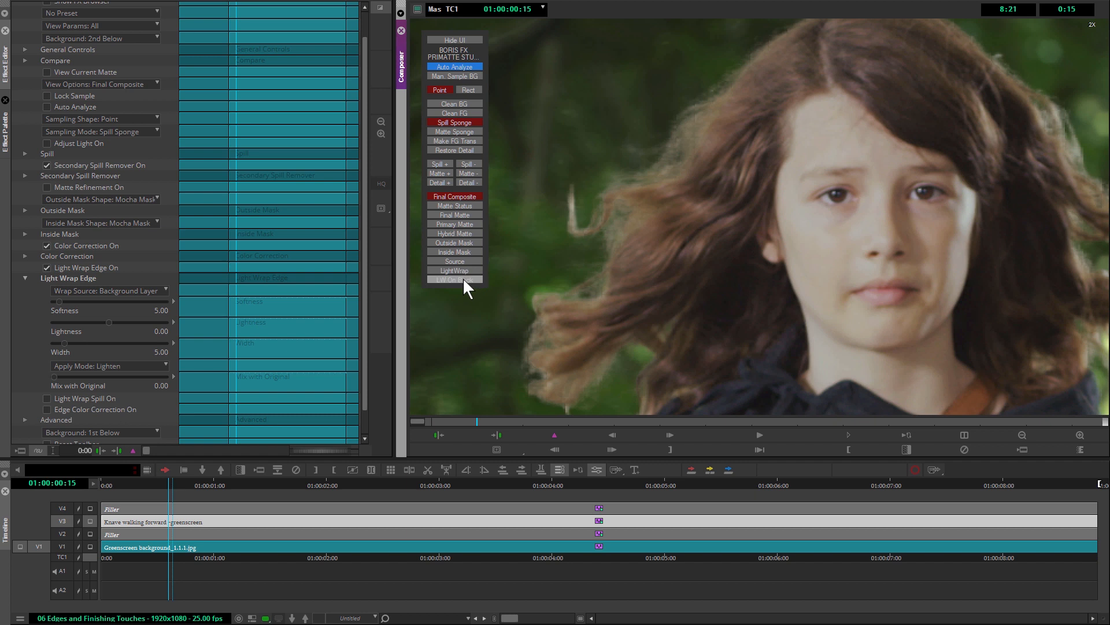
left_click(454, 279)
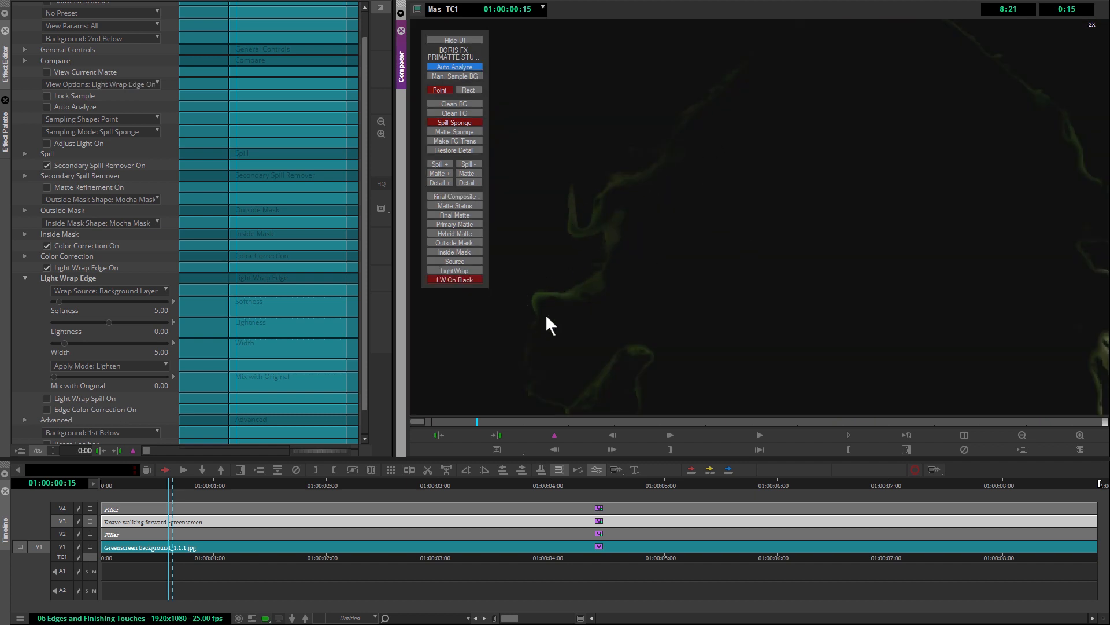
mouse_move(907, 339)
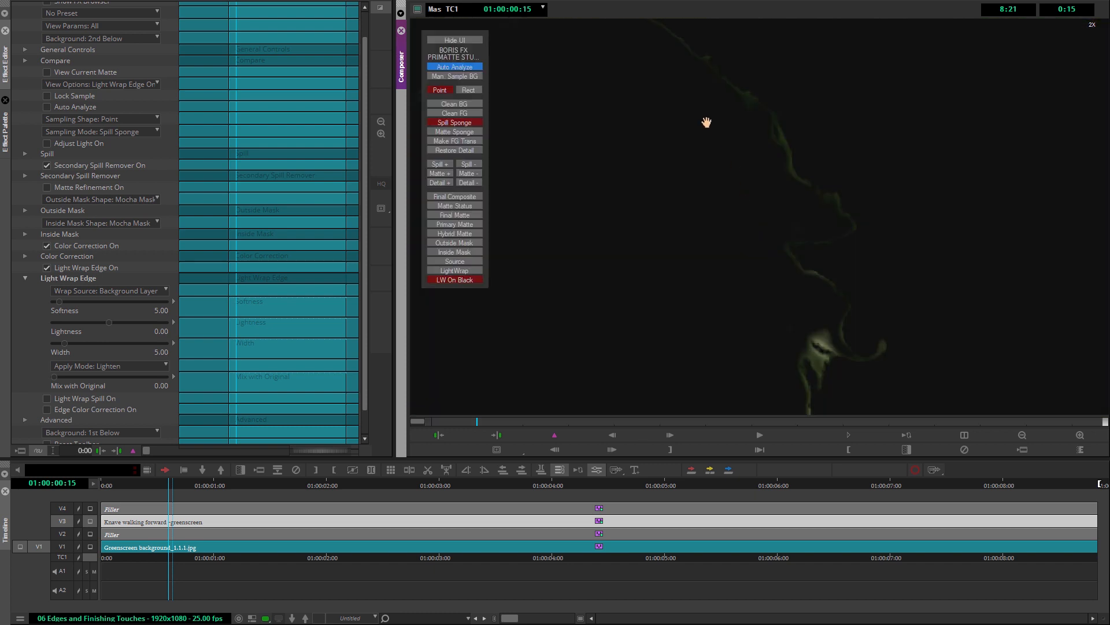
mouse_move(830, 244)
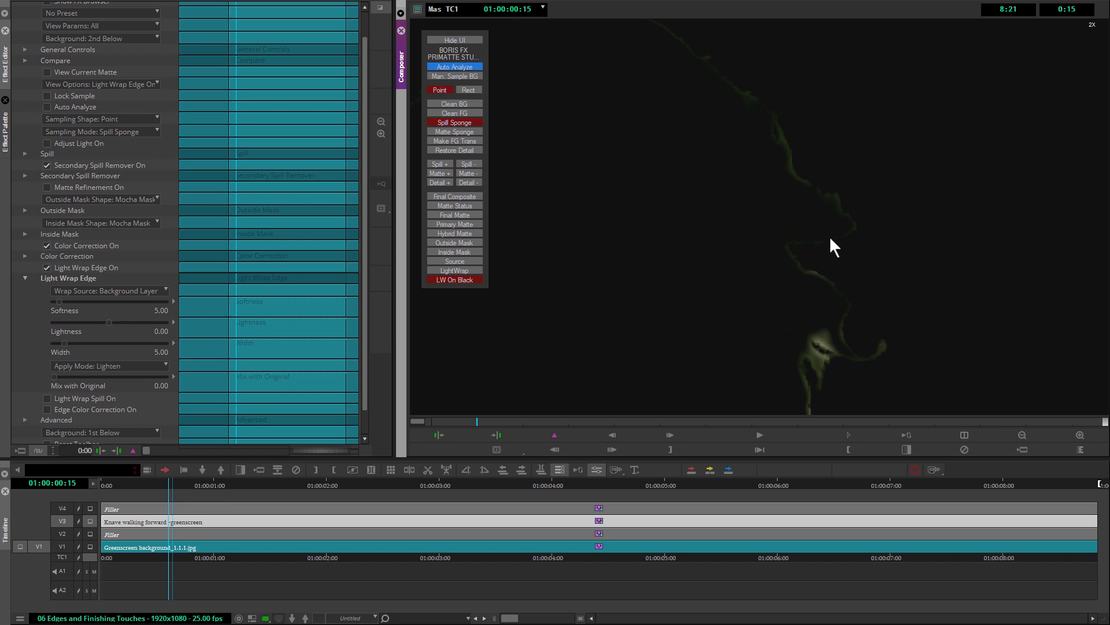
mouse_move(775, 363)
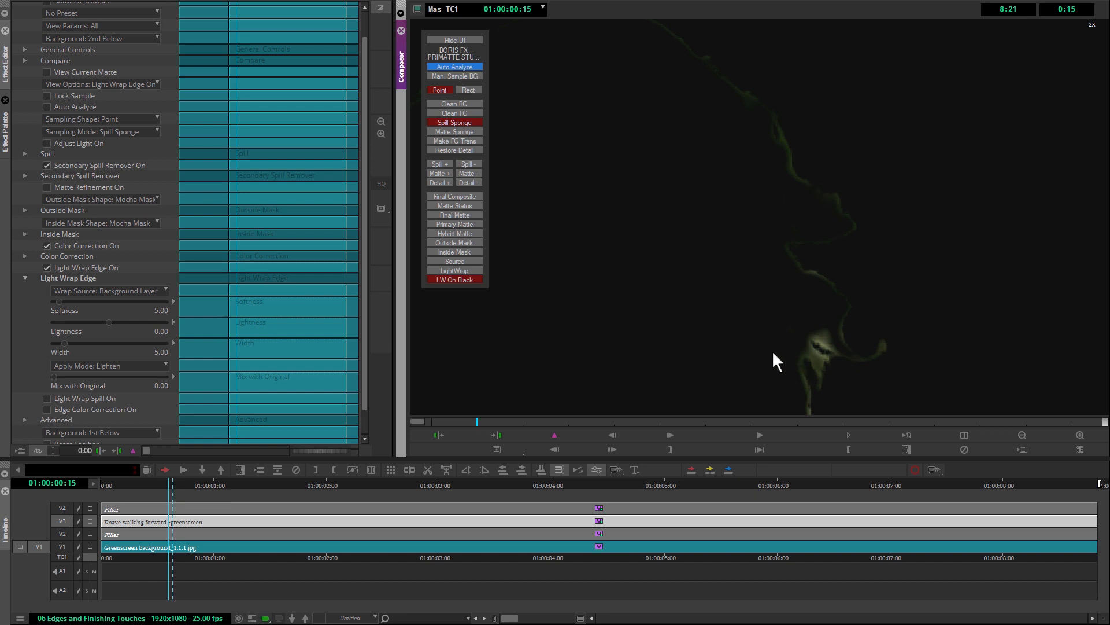
mouse_move(454, 270)
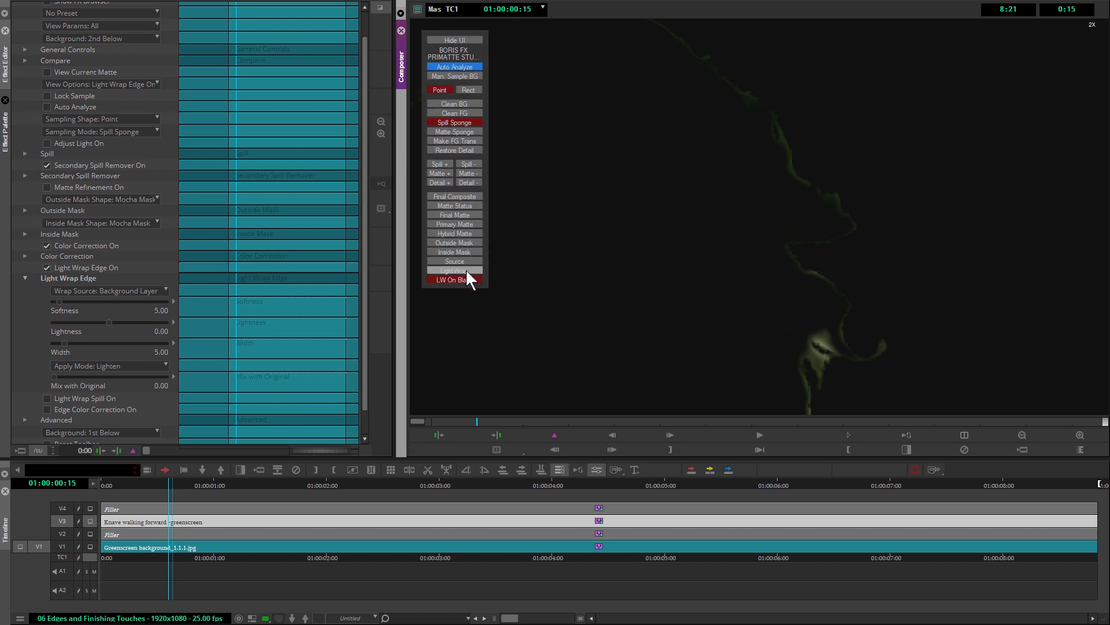
Step: Return the view to Final Composite and try Screen and Add before choosing Soft Light
left_click(454, 196)
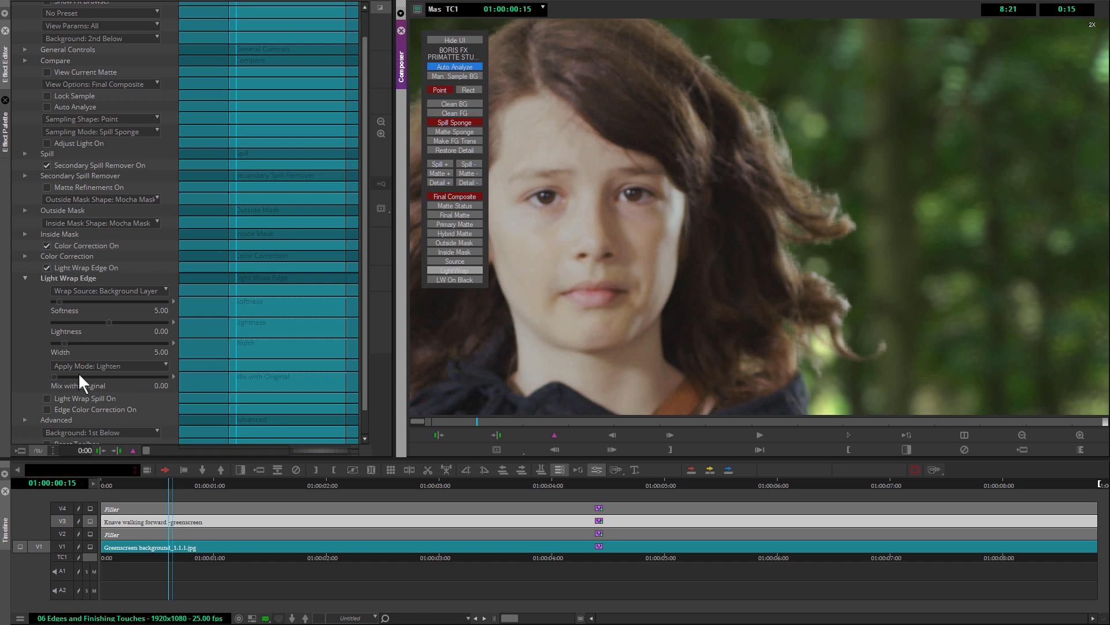
mouse_move(81, 379)
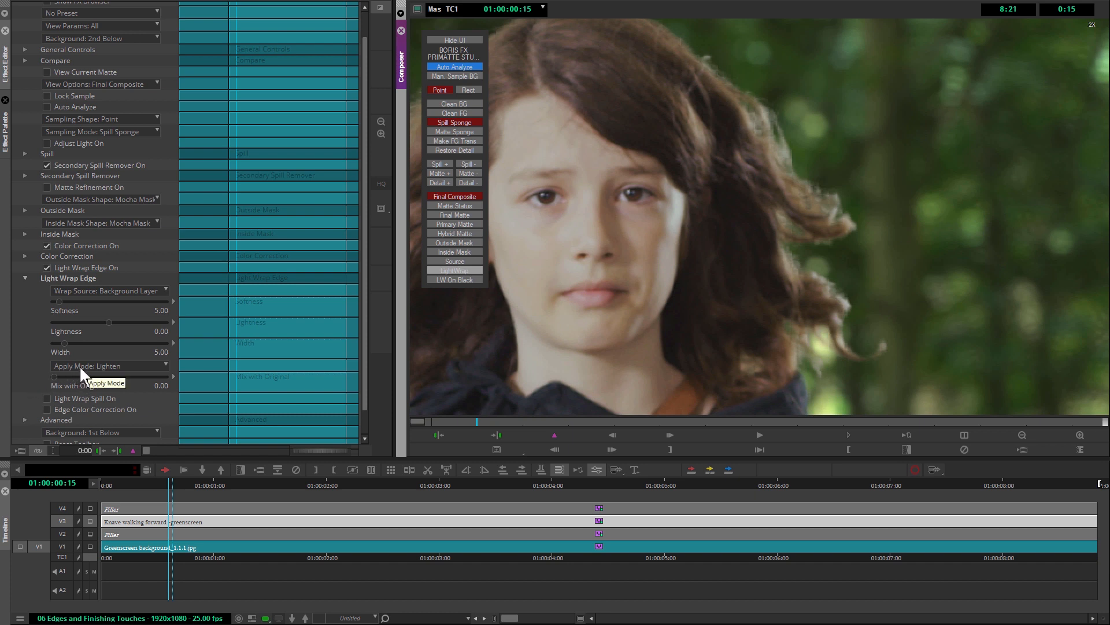
left_click(109, 366)
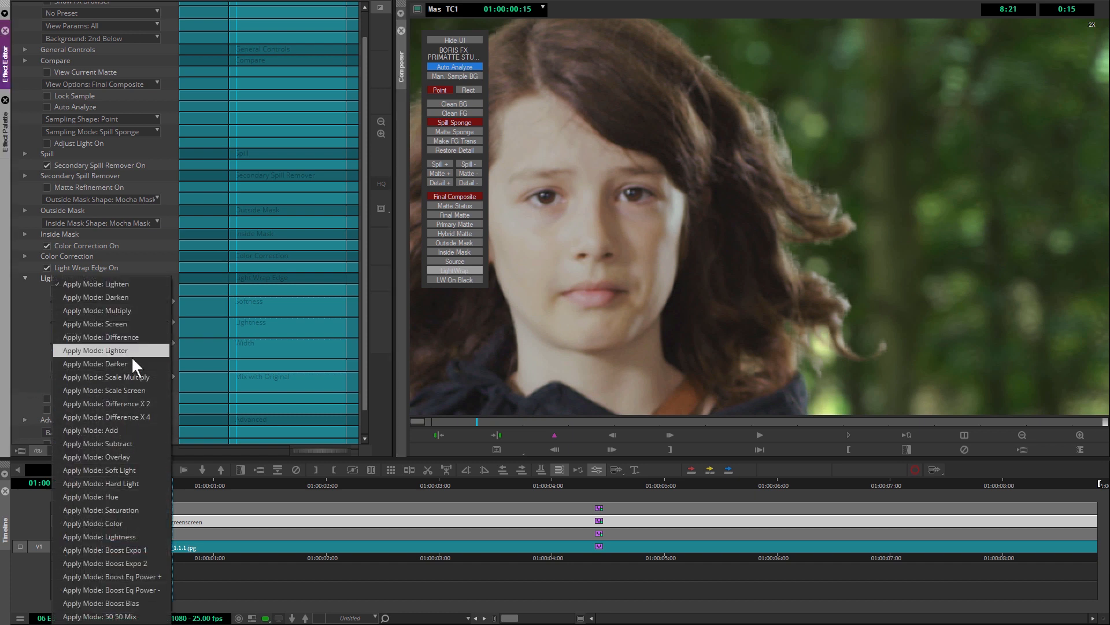
mouse_move(151, 337)
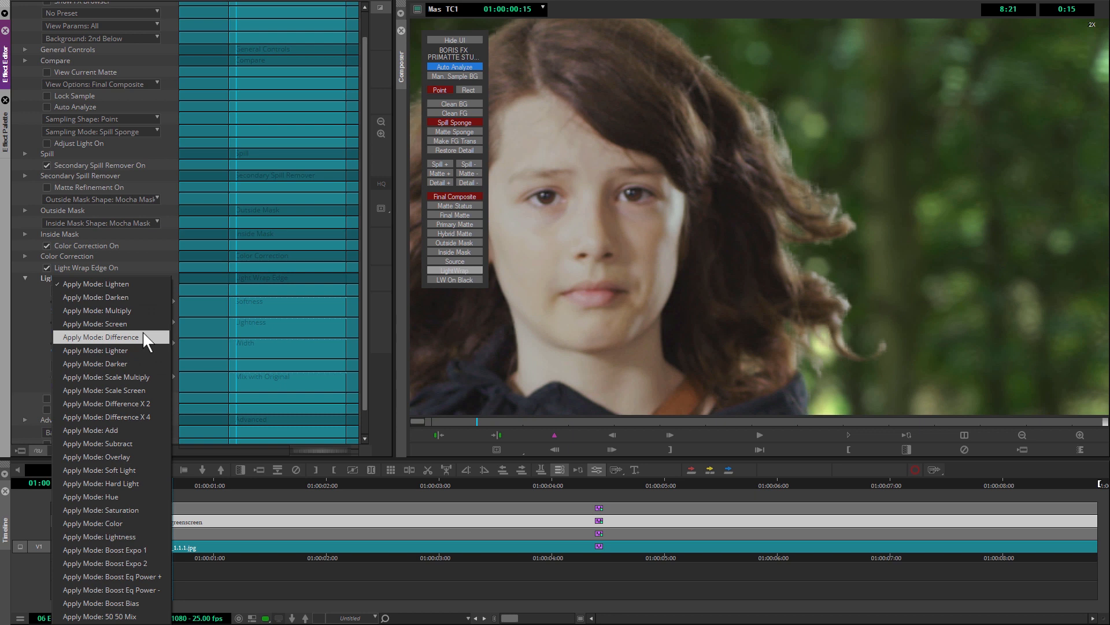
mouse_move(94, 323)
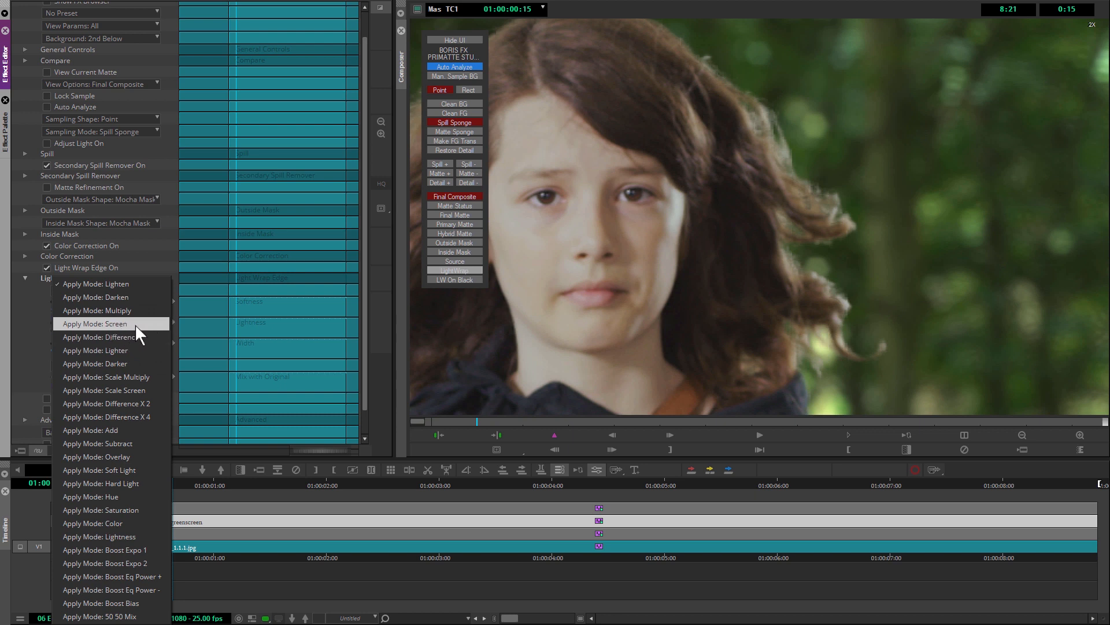
left_click(99, 323)
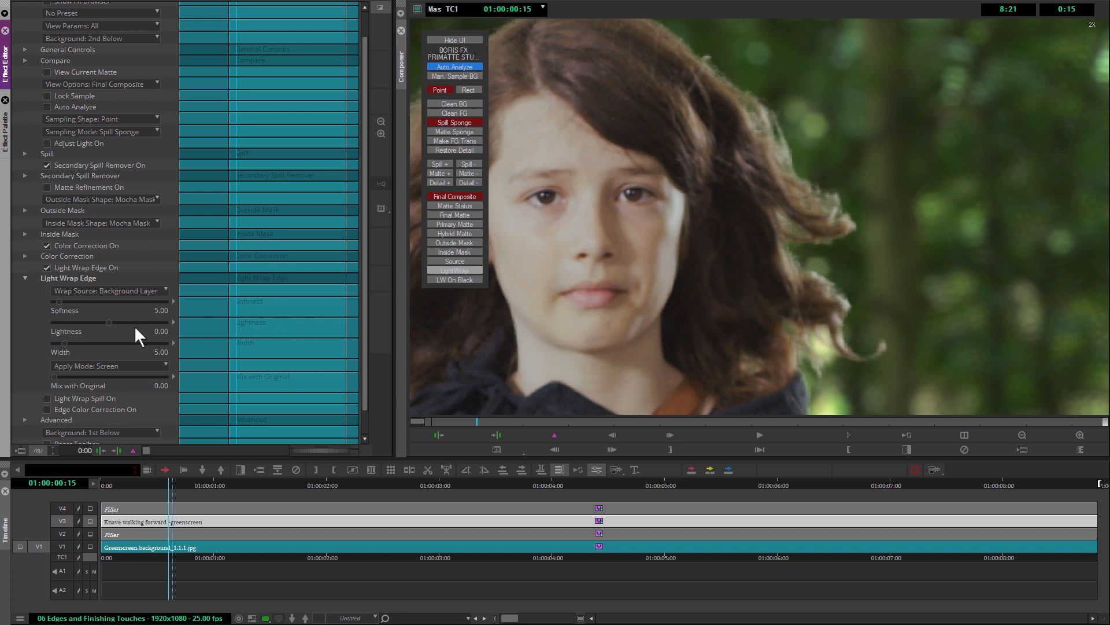
mouse_move(151, 436)
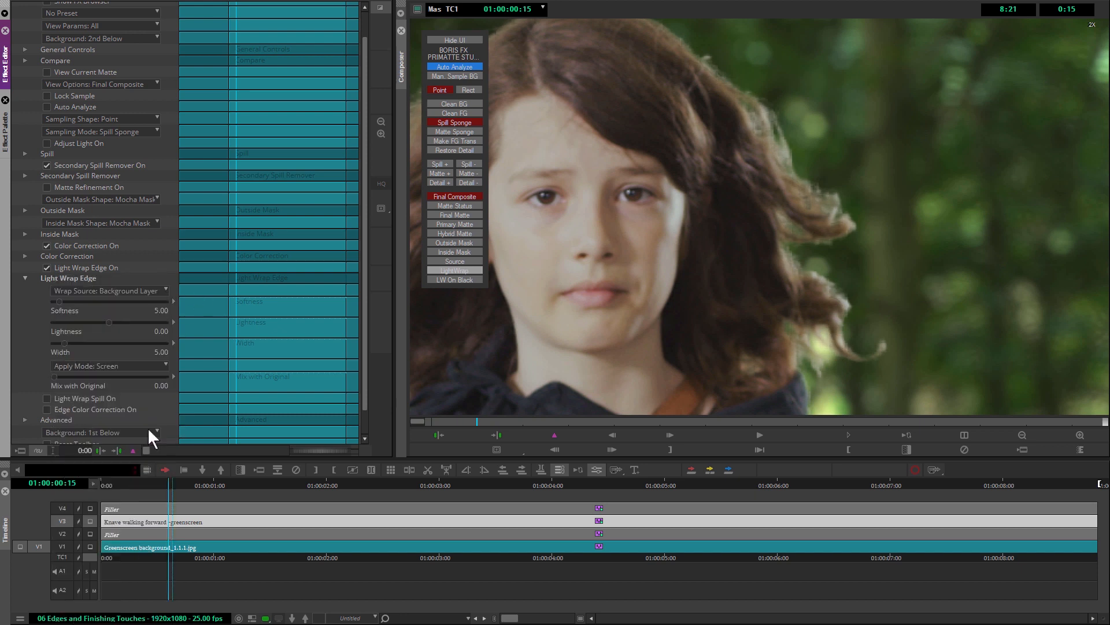
left_click(109, 365)
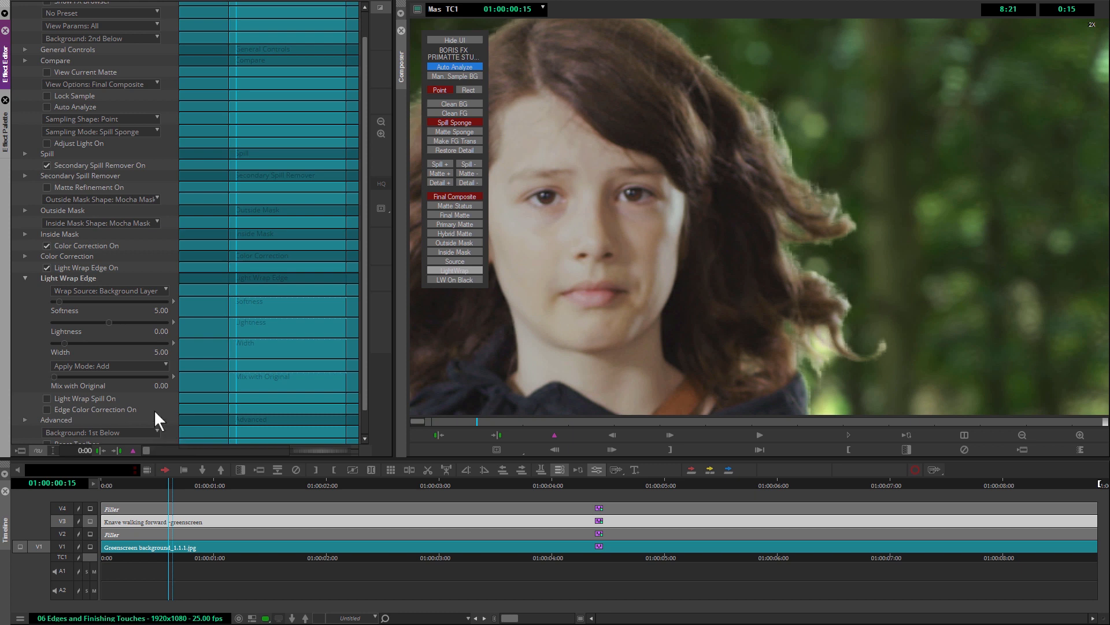
mouse_move(107, 373)
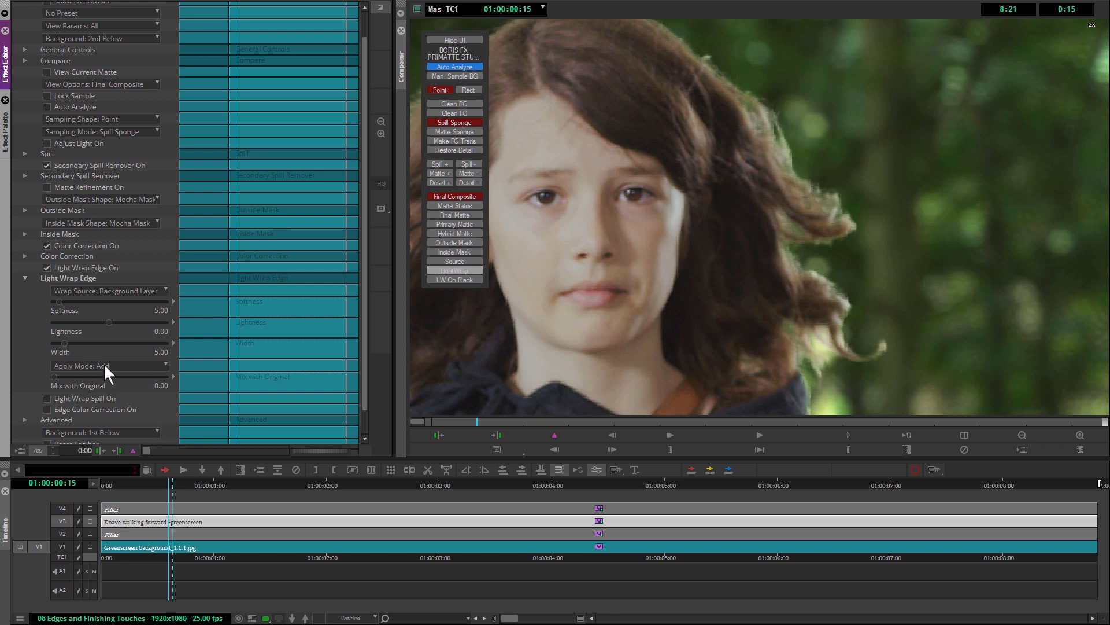
left_click(110, 365)
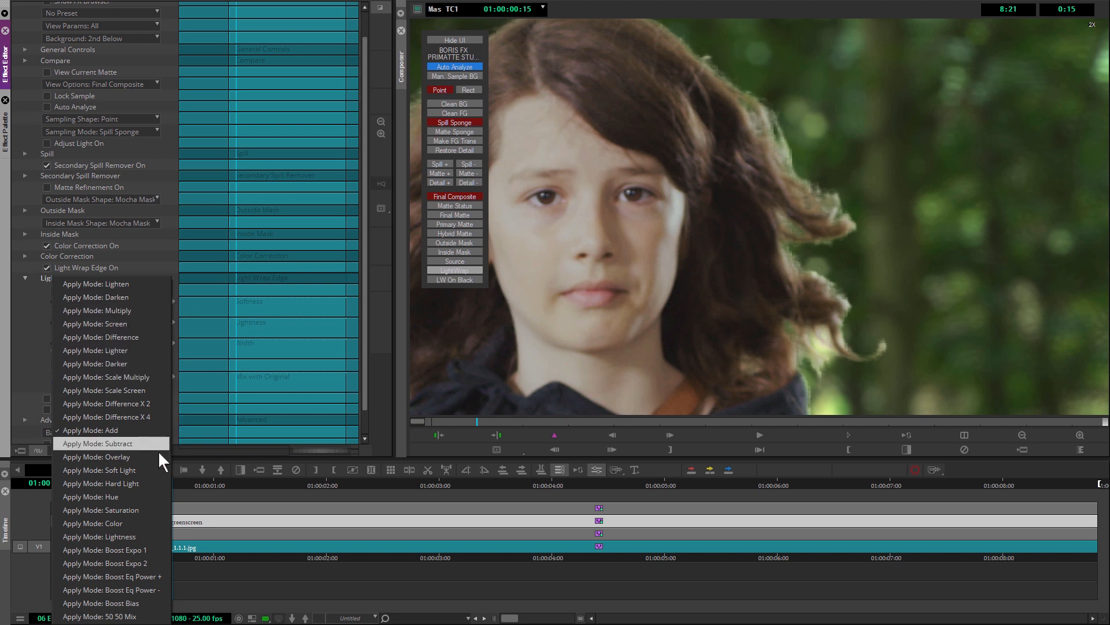
mouse_move(118, 470)
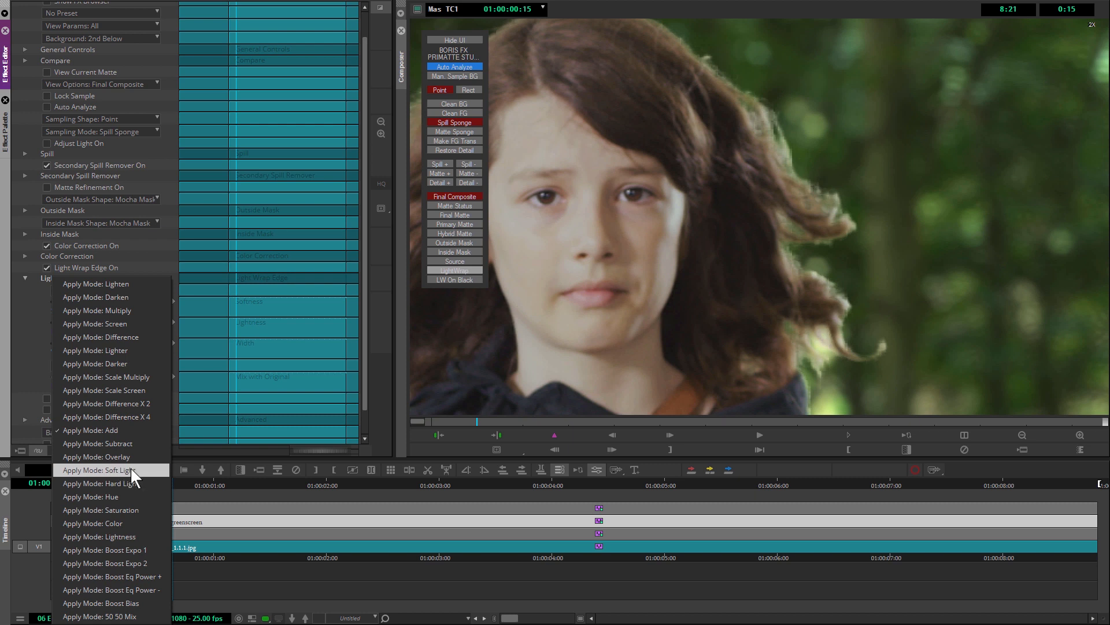
left_click(109, 470)
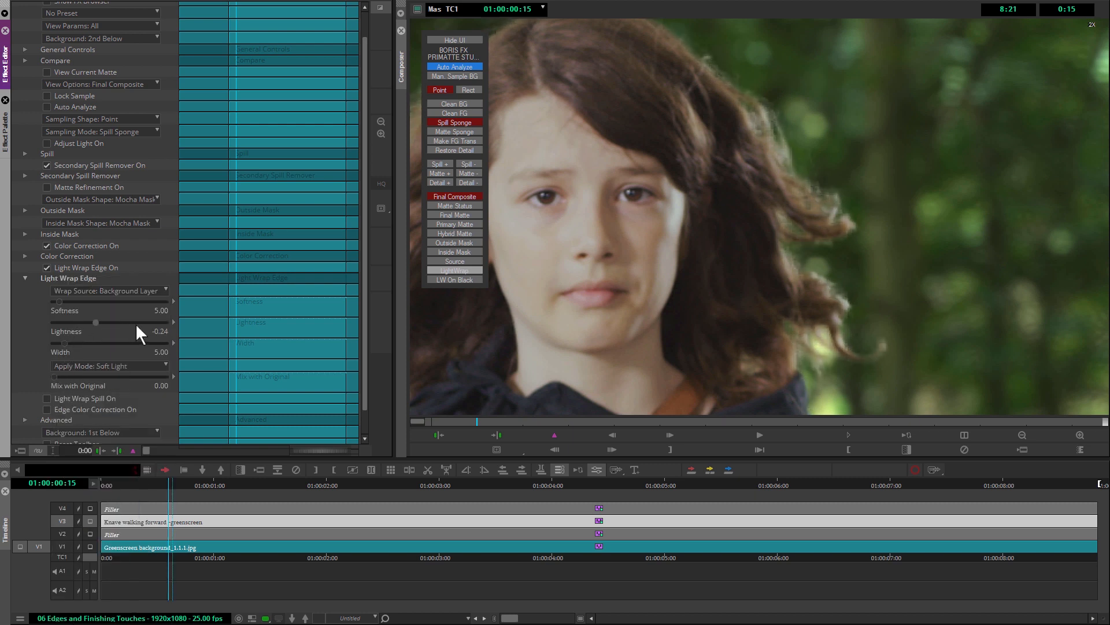
Step: Drag the Light Wrap Edge Lightness slider up in stages to 0.65
left_click_drag(78, 322, 131, 321)
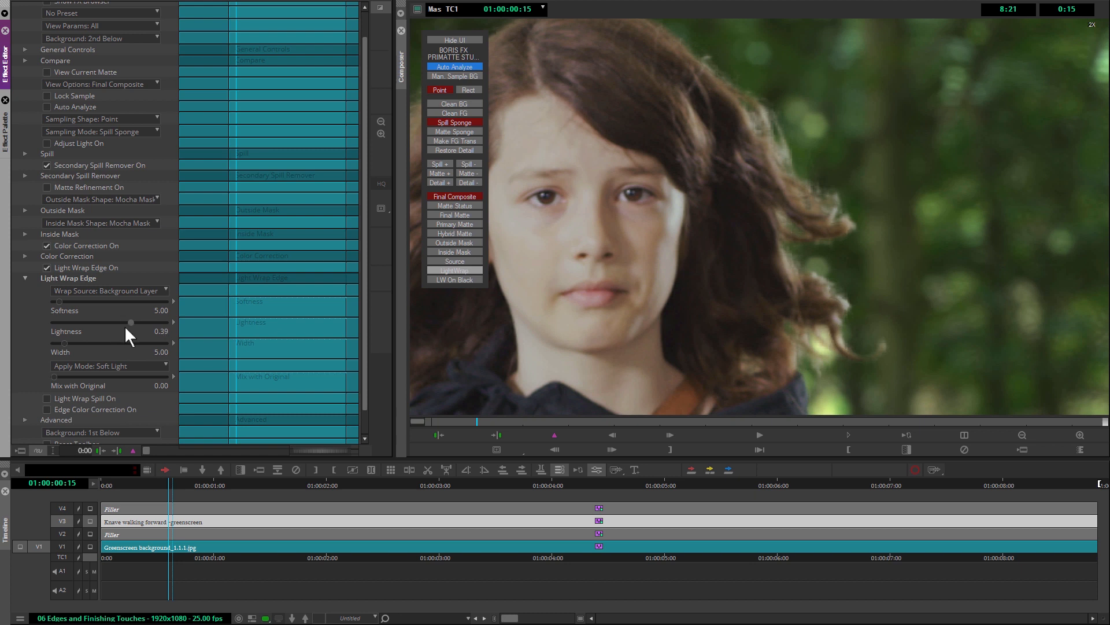
left_click_drag(129, 322, 166, 323)
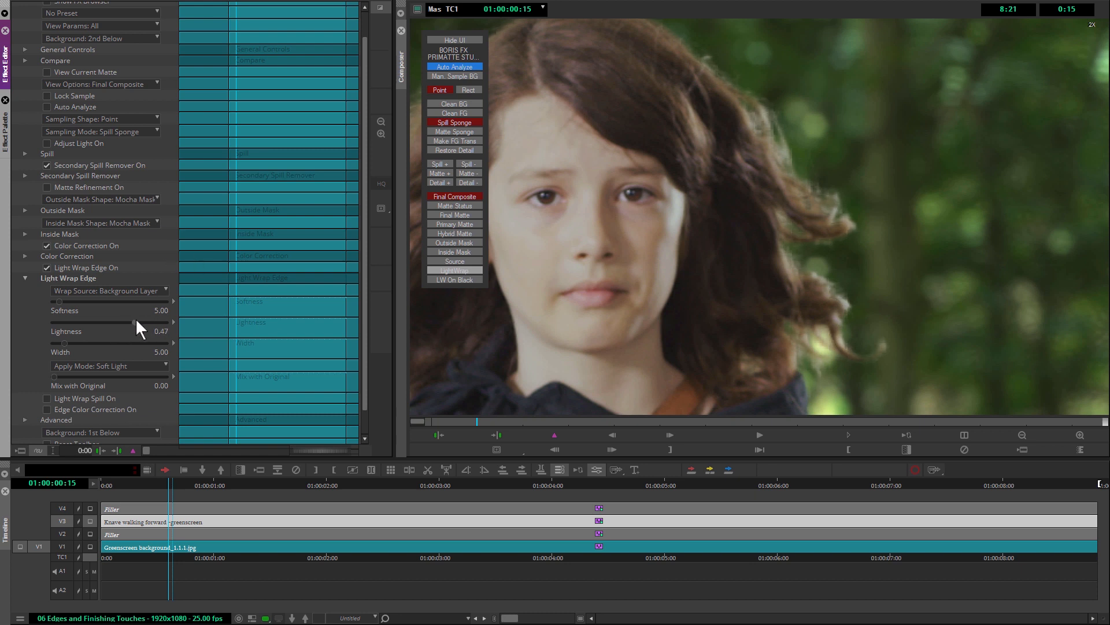
left_click_drag(107, 341, 152, 341)
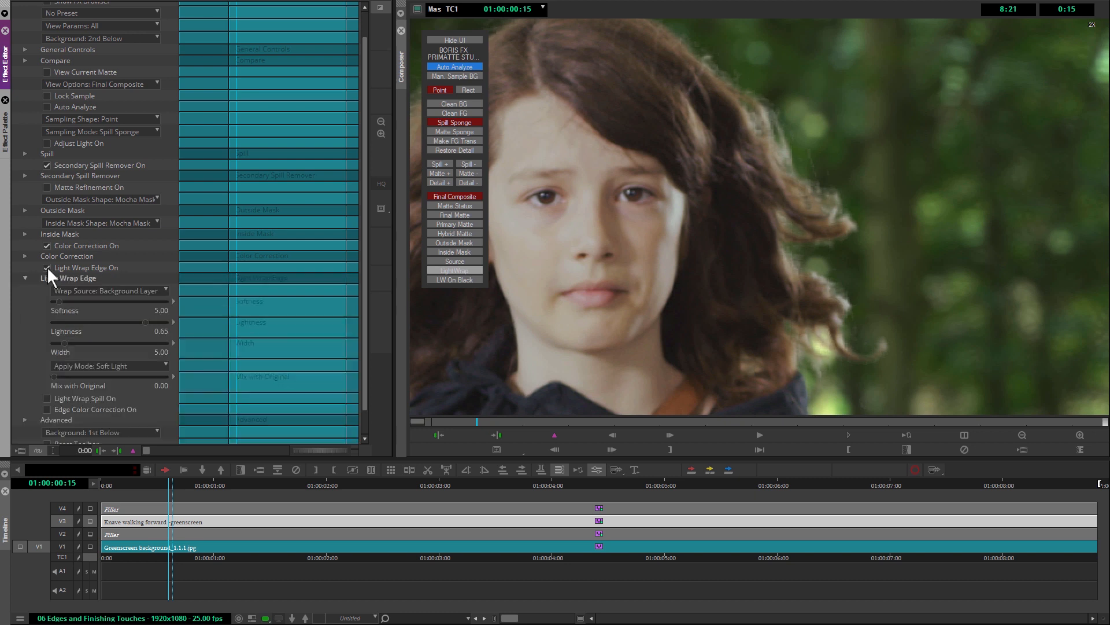
Step: Toggle Light Wrap Edge off and back on to compare the composite
left_click(47, 267)
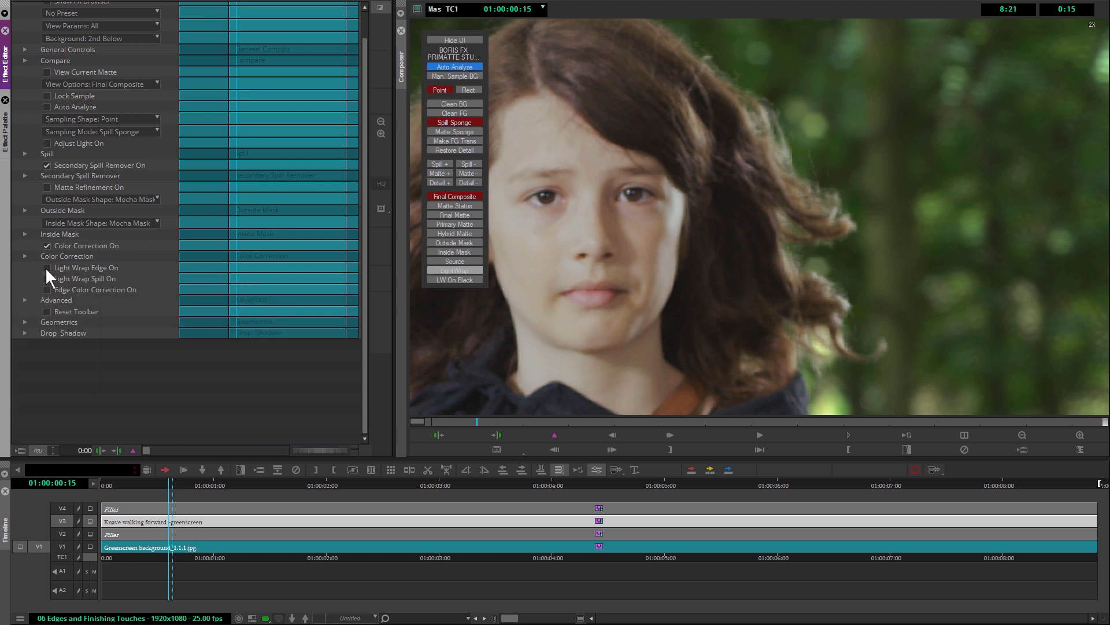
left_click(47, 267)
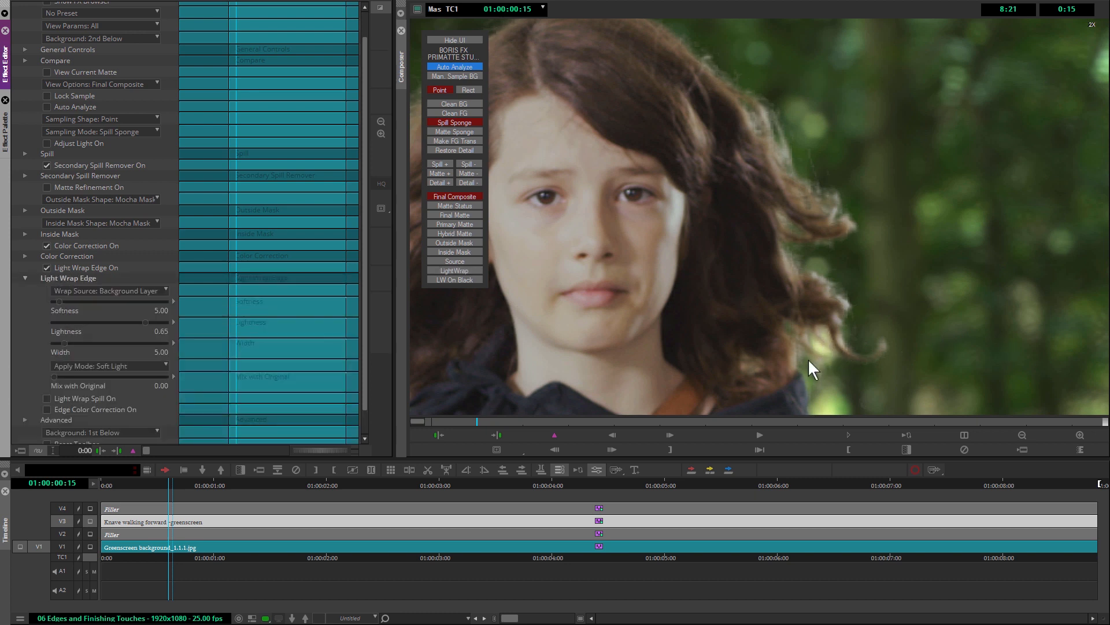
mouse_move(656, 295)
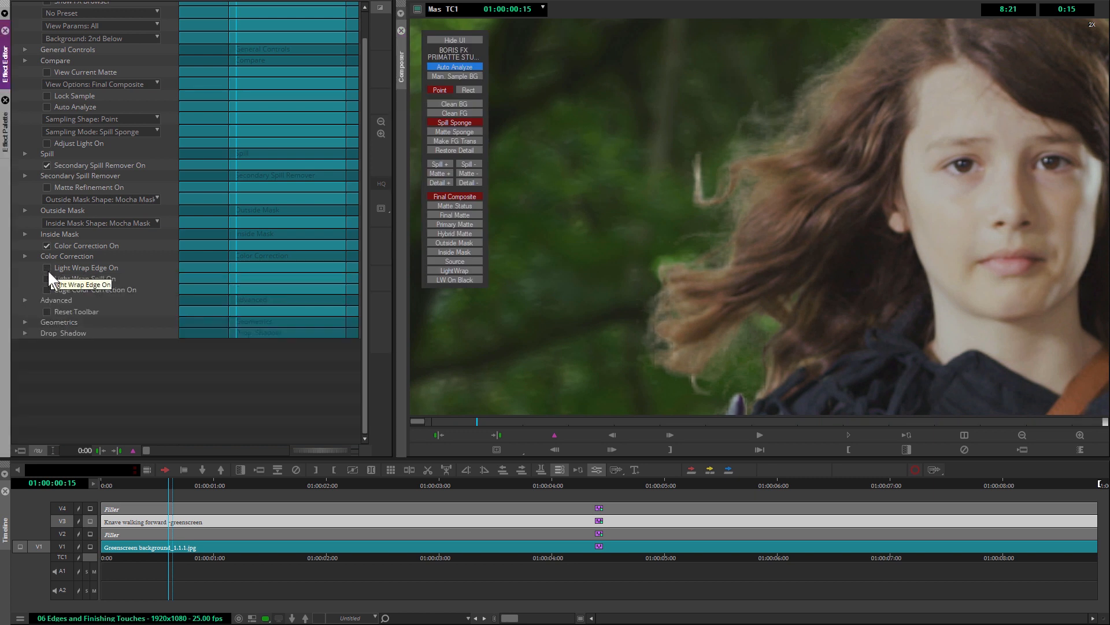
Step: Re-enable Light Wrap Edge and bring Lightness down, then up to 0.94
left_click(46, 267)
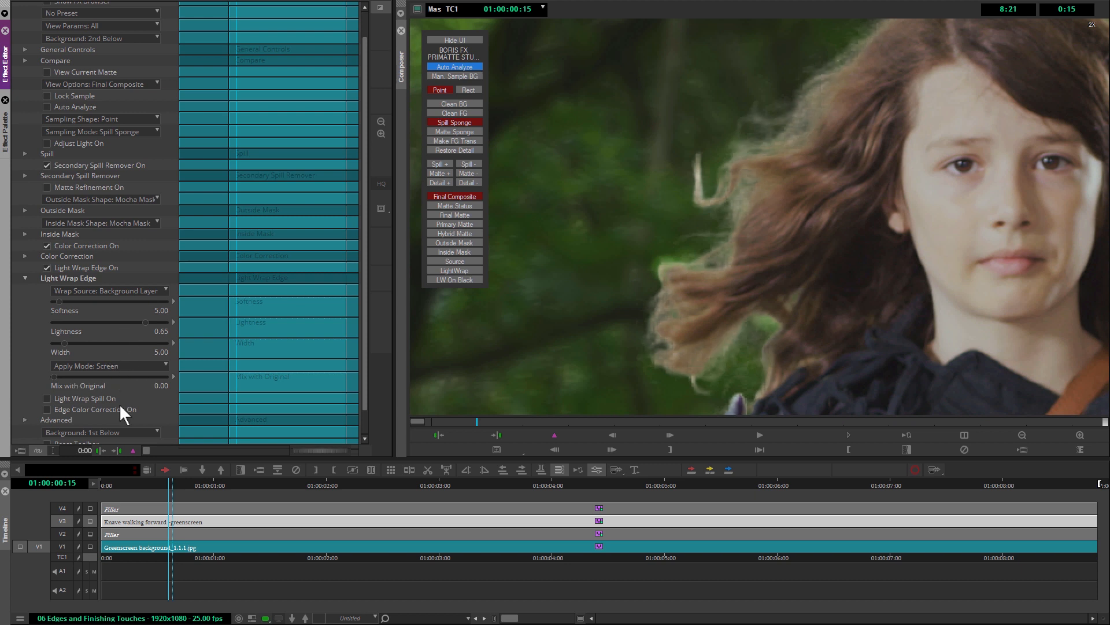
mouse_move(165, 341)
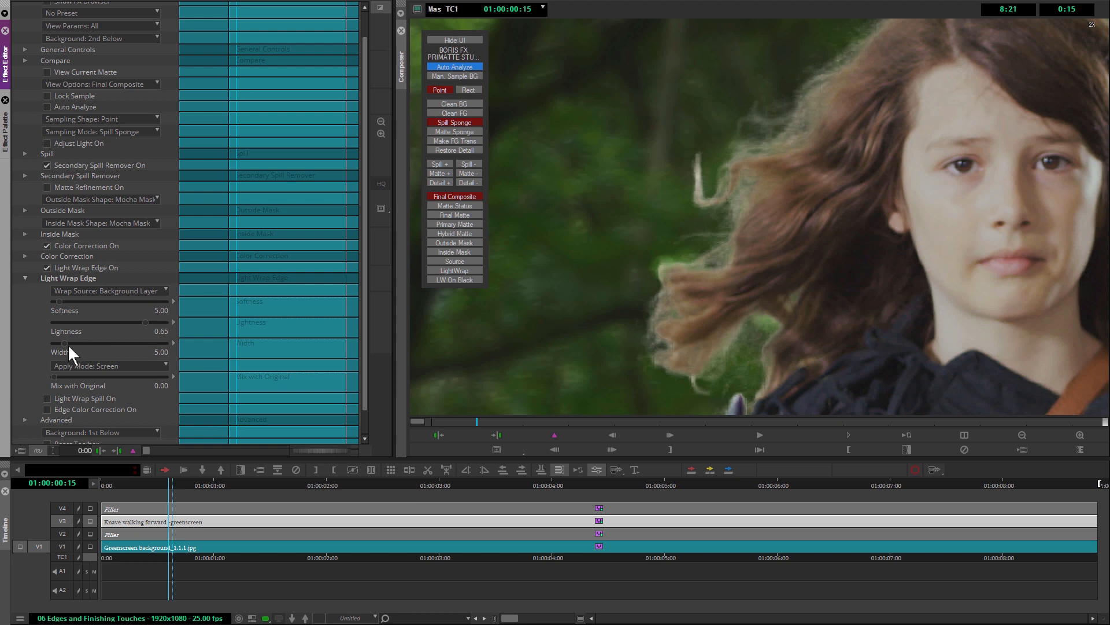
left_click_drag(141, 338, 63, 339)
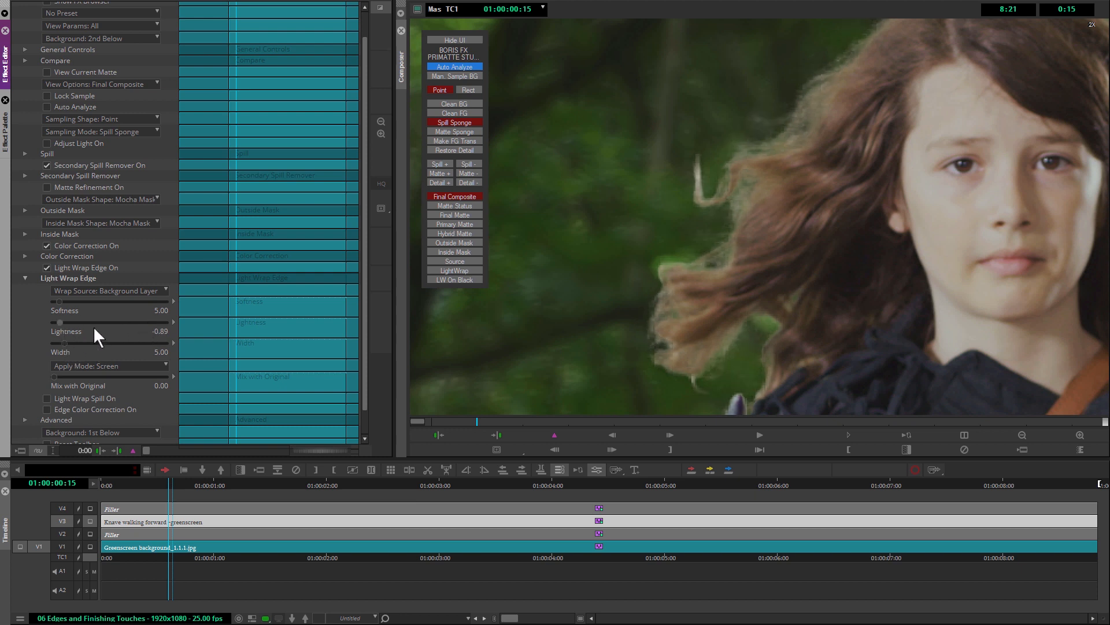
left_click_drag(64, 341, 114, 341)
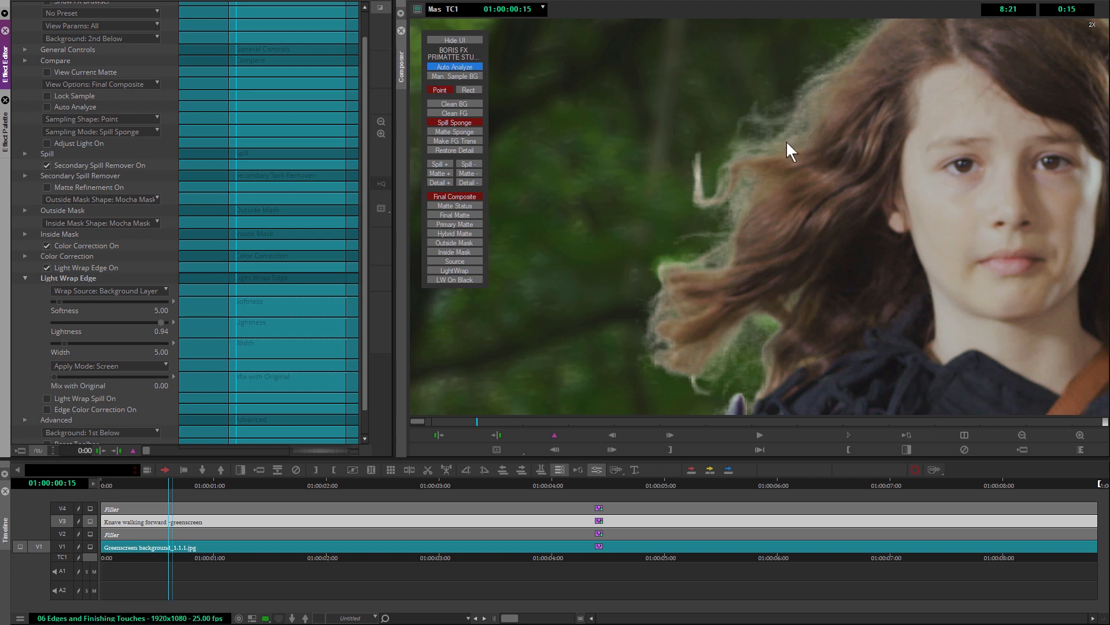
mouse_move(235, 404)
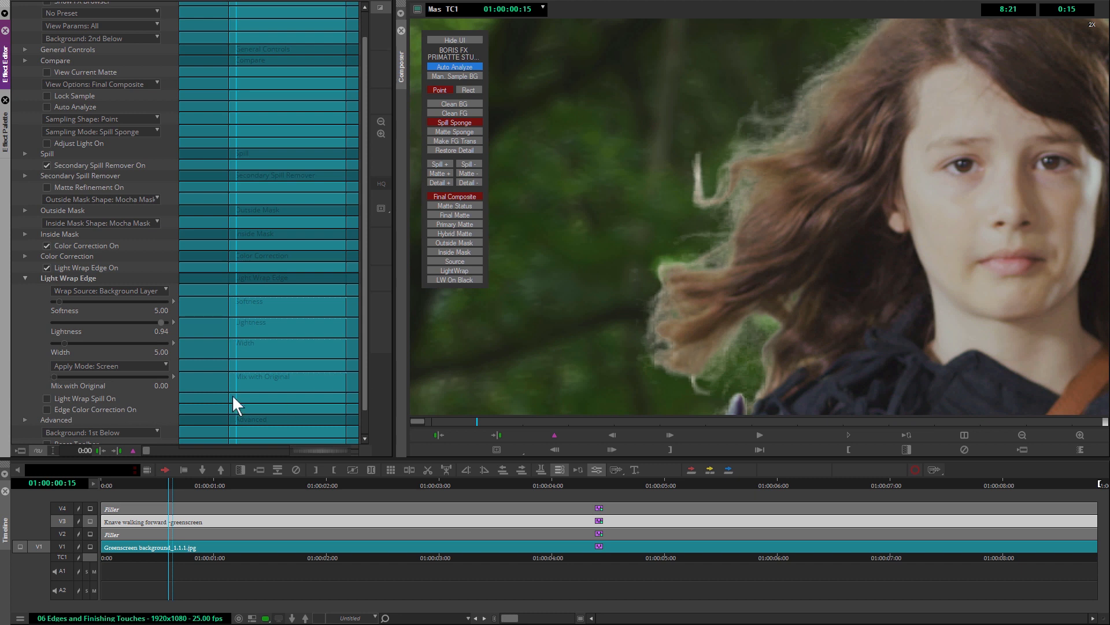
mouse_move(128, 356)
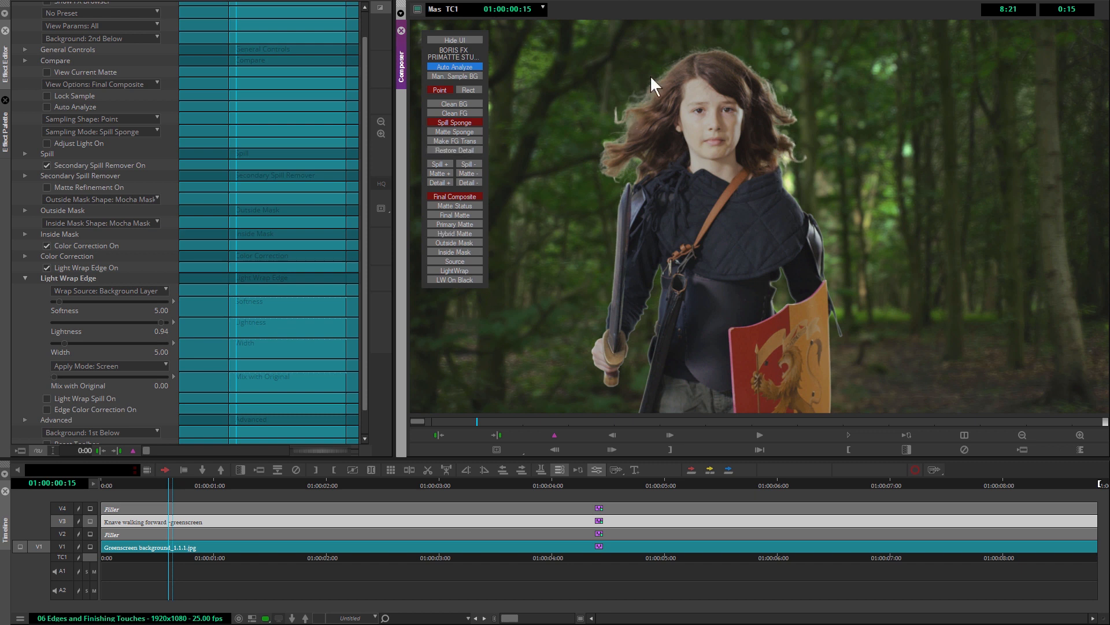
mouse_move(663, 290)
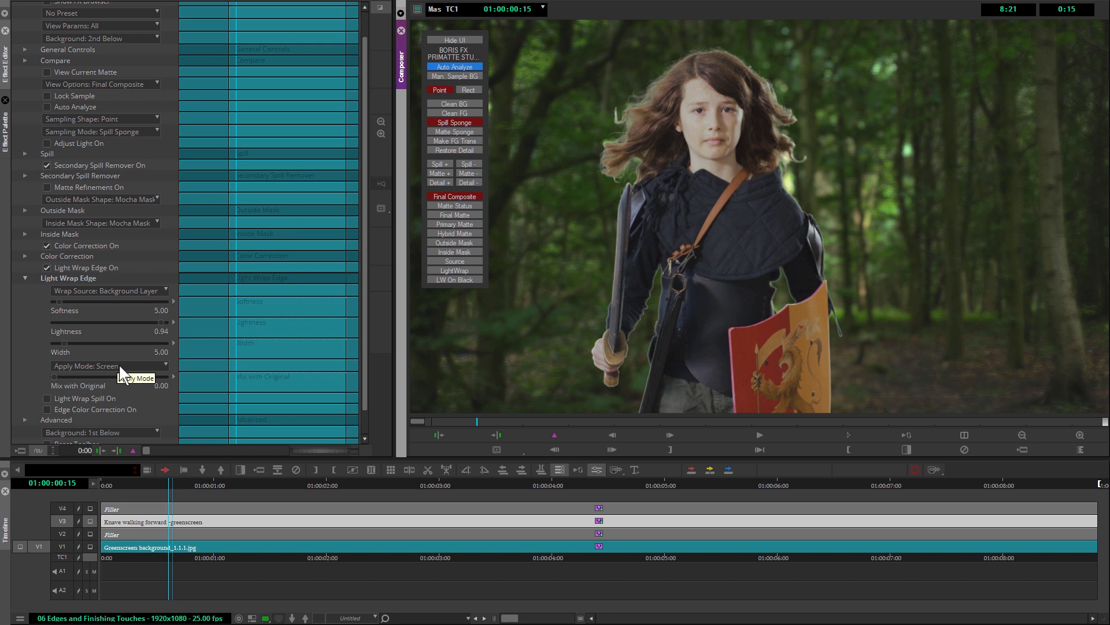
Step: Blend the light wrap in Soft Light and widen its edge to about 16.8
left_click(109, 365)
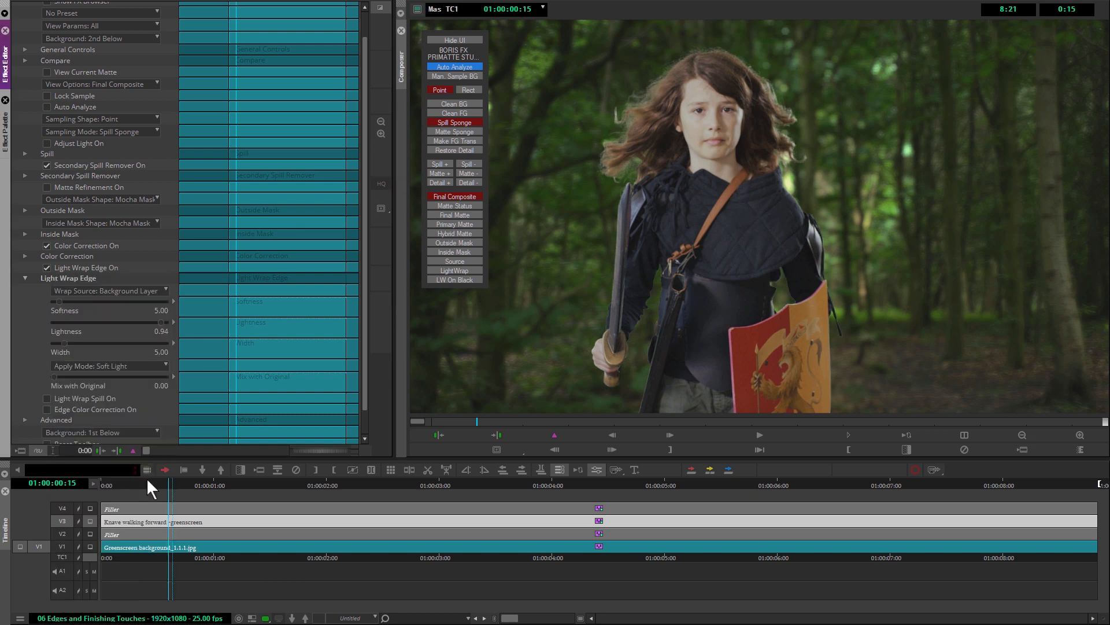
left_click_drag(55, 343, 66, 343)
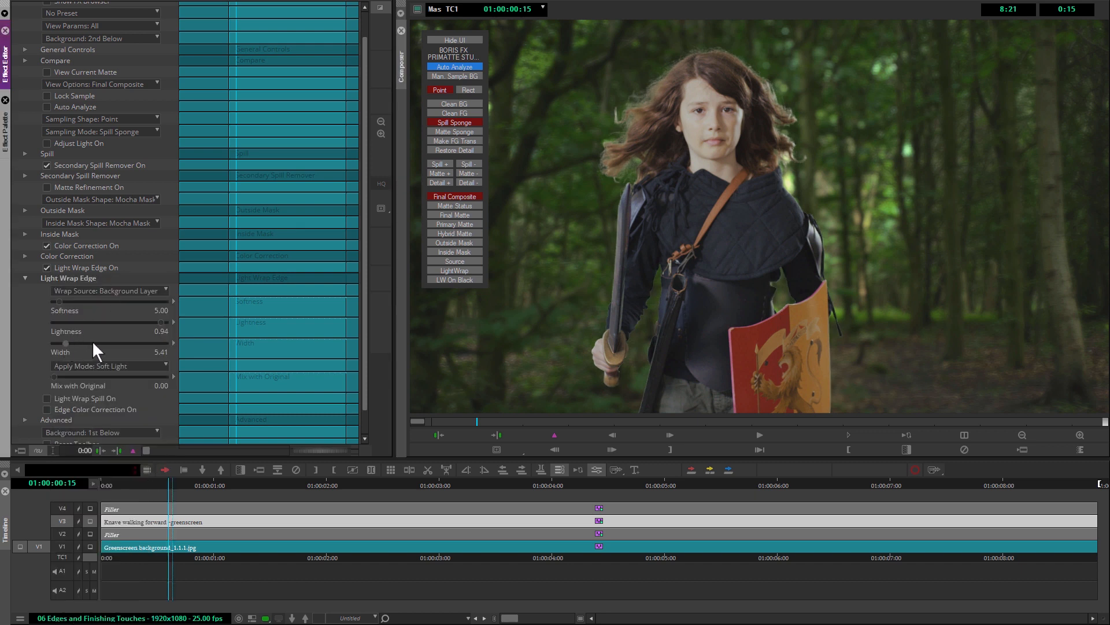
left_click_drag(66, 343, 113, 343)
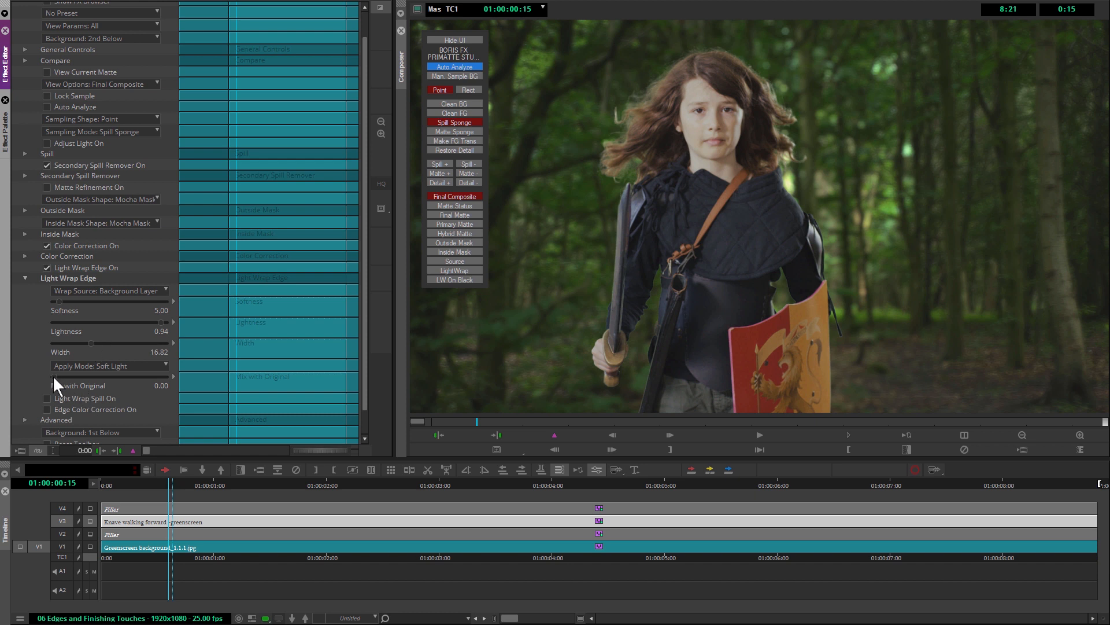
Step: Test higher Mix with Original values, then set the mix back to 0
left_click_drag(59, 392, 120, 392)
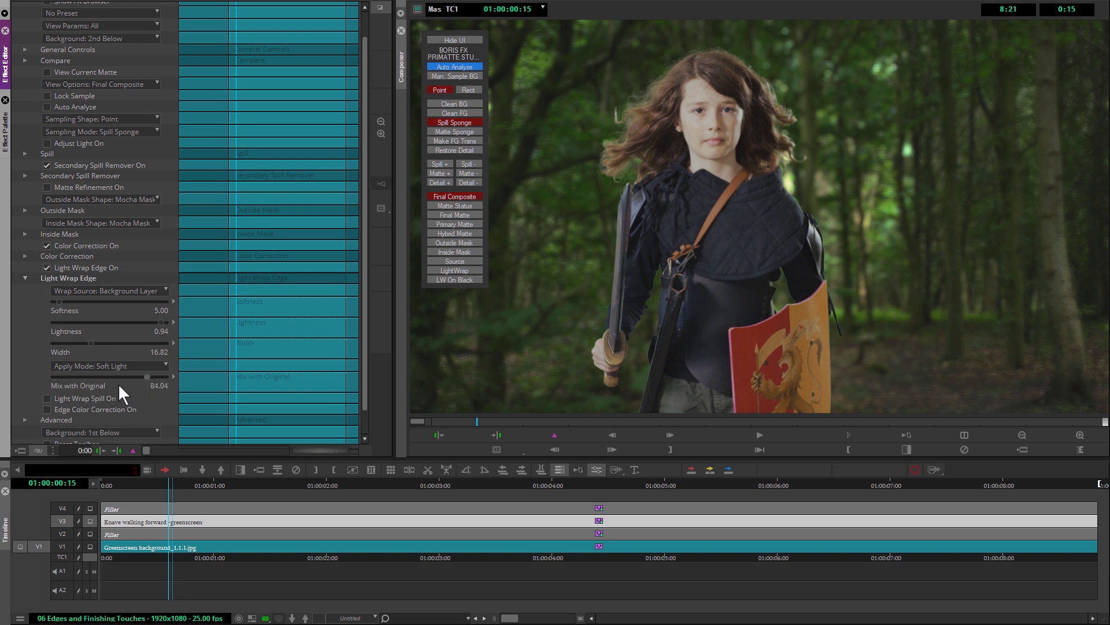
left_click_drag(148, 385, 124, 385)
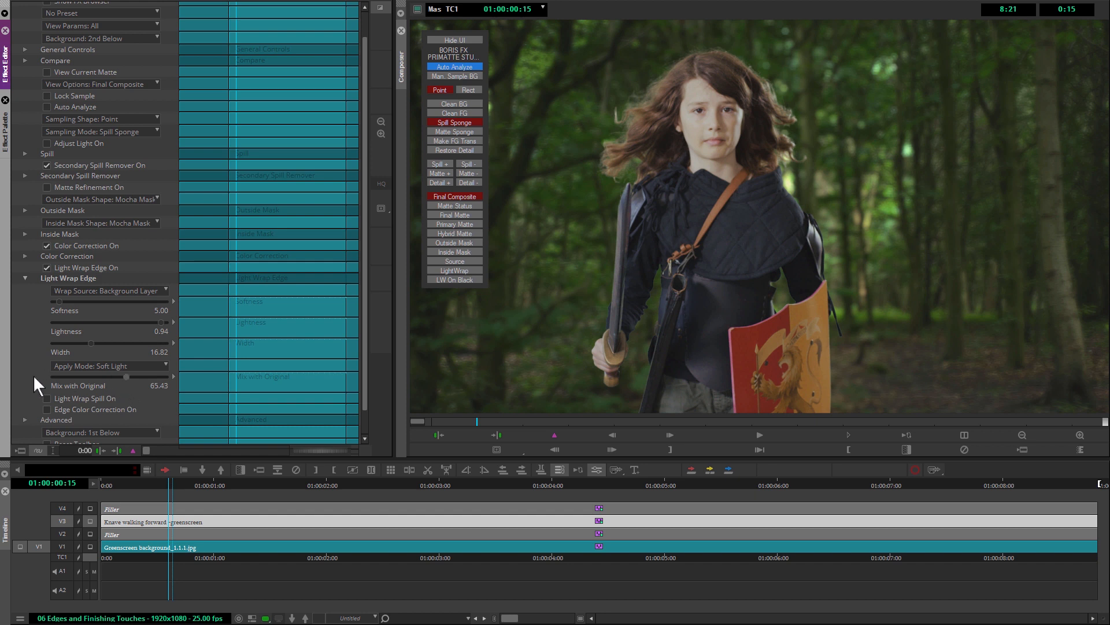
left_click_drag(163, 378, 55, 378)
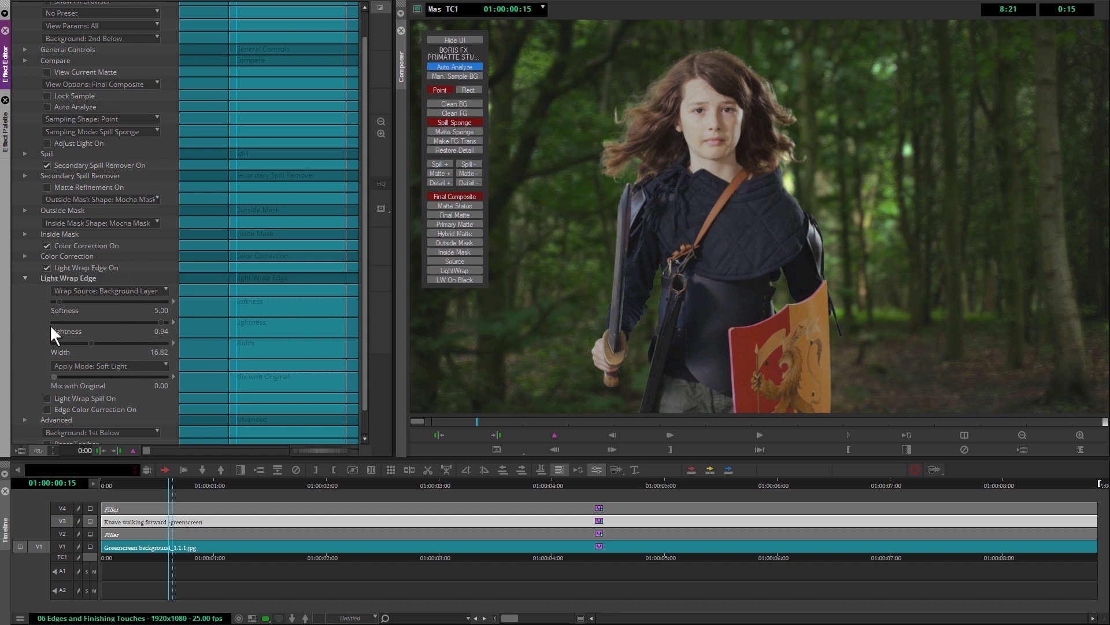
mouse_move(137, 373)
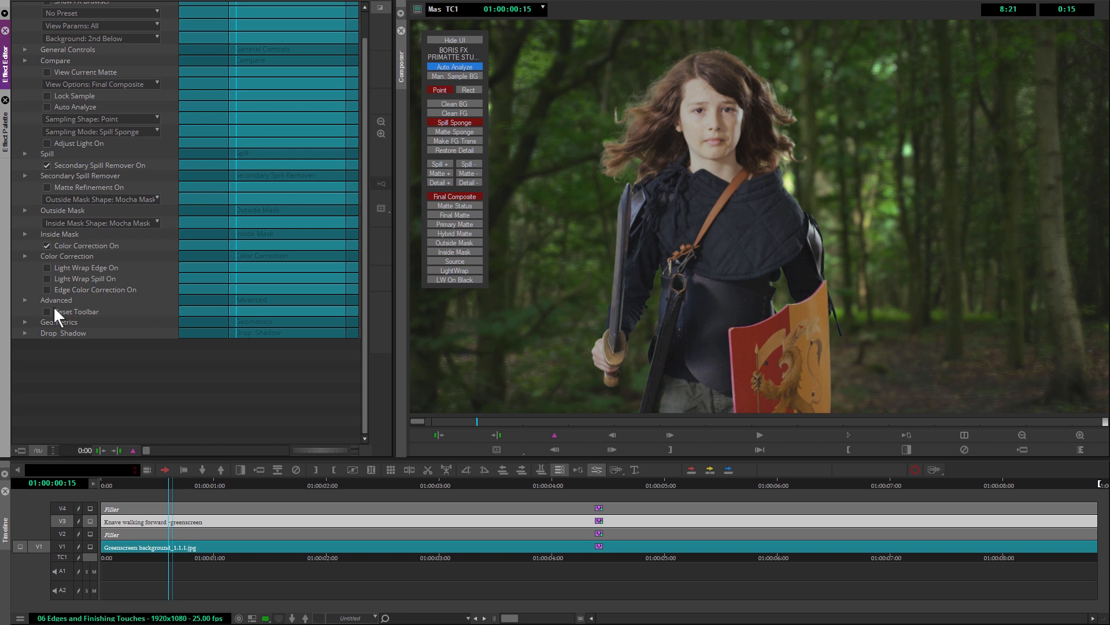
mouse_move(46, 289)
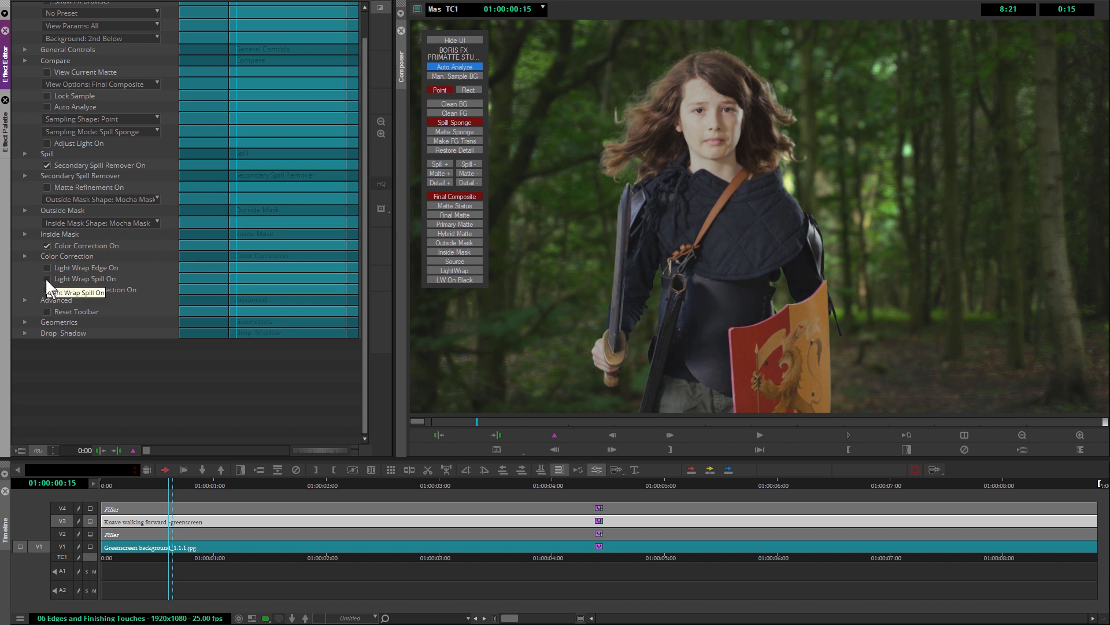
Step: Enable Light Wrap Spill, expand its settings and keep Background Layer as wrap source
left_click(46, 278)
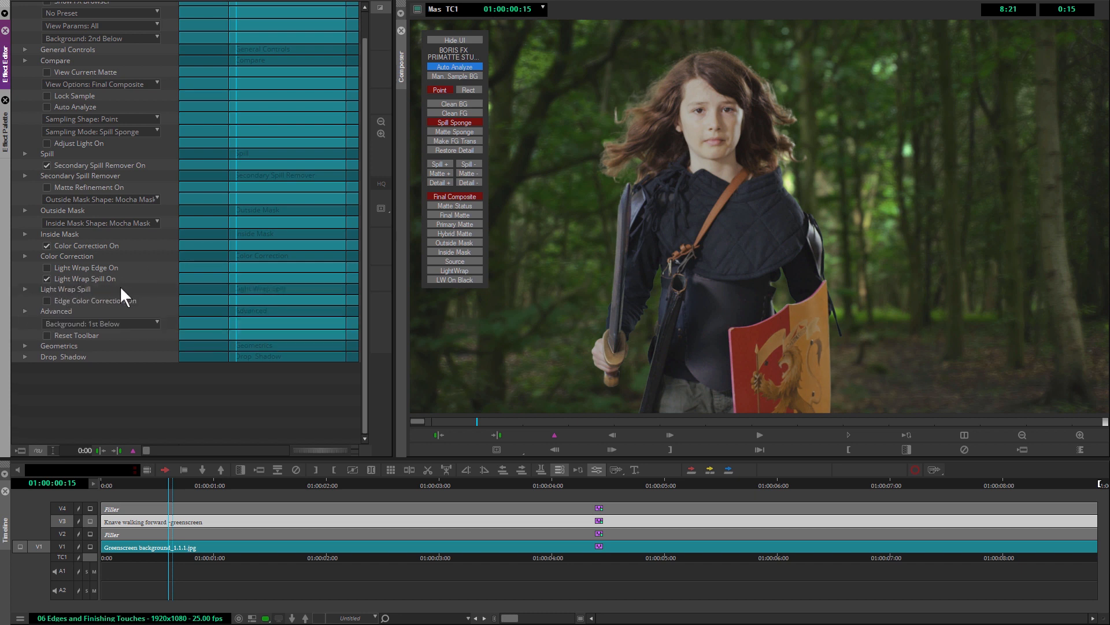
left_click(25, 289)
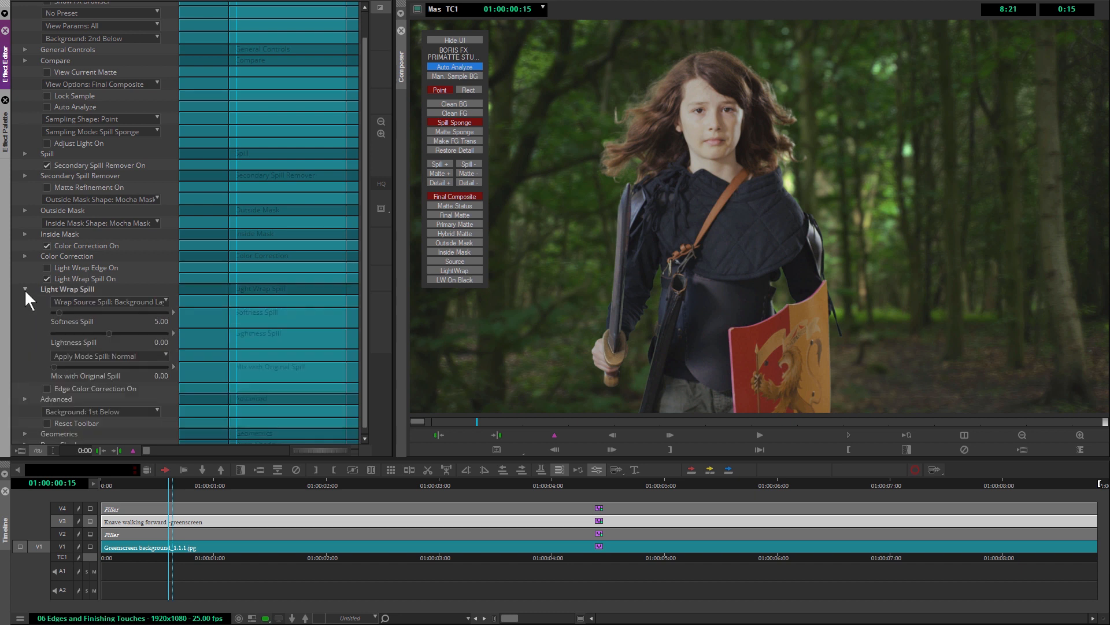
left_click(109, 301)
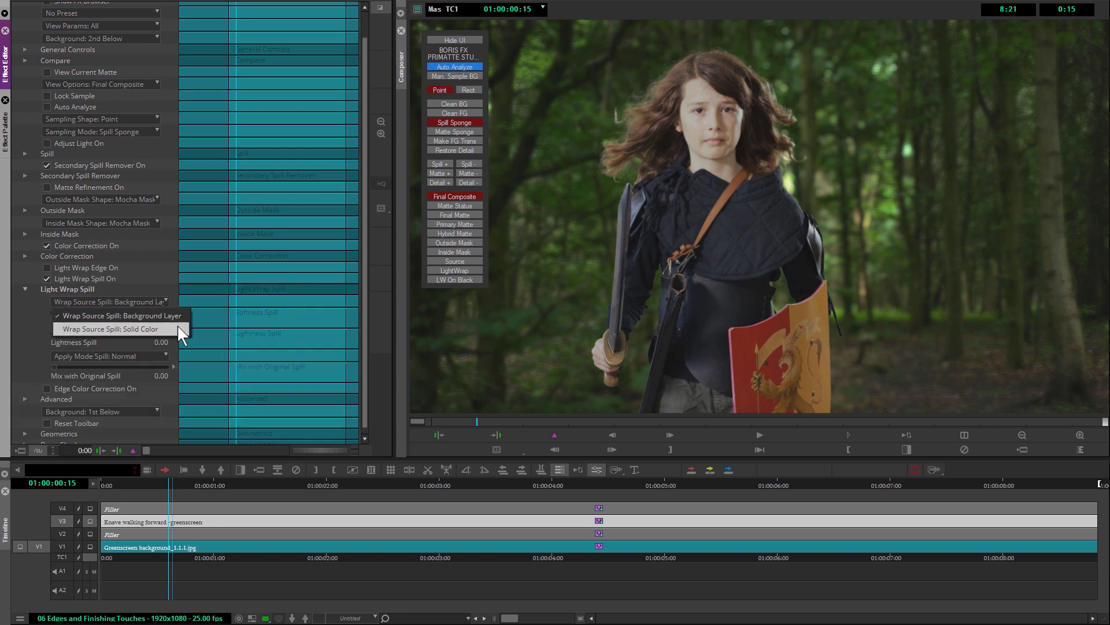
left_click(119, 316)
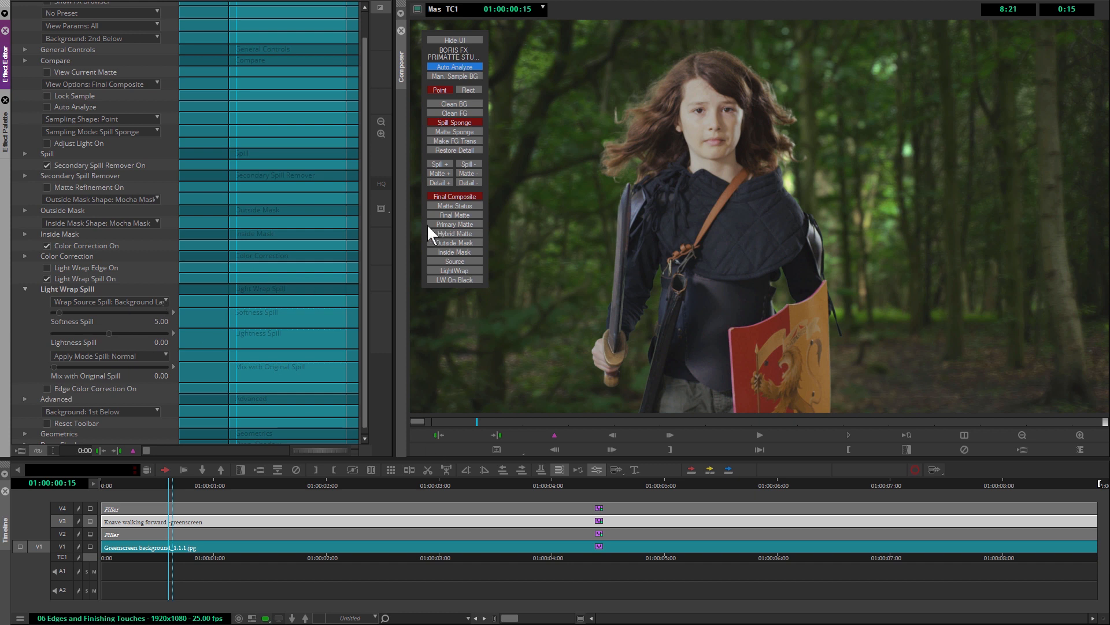
mouse_move(385, 240)
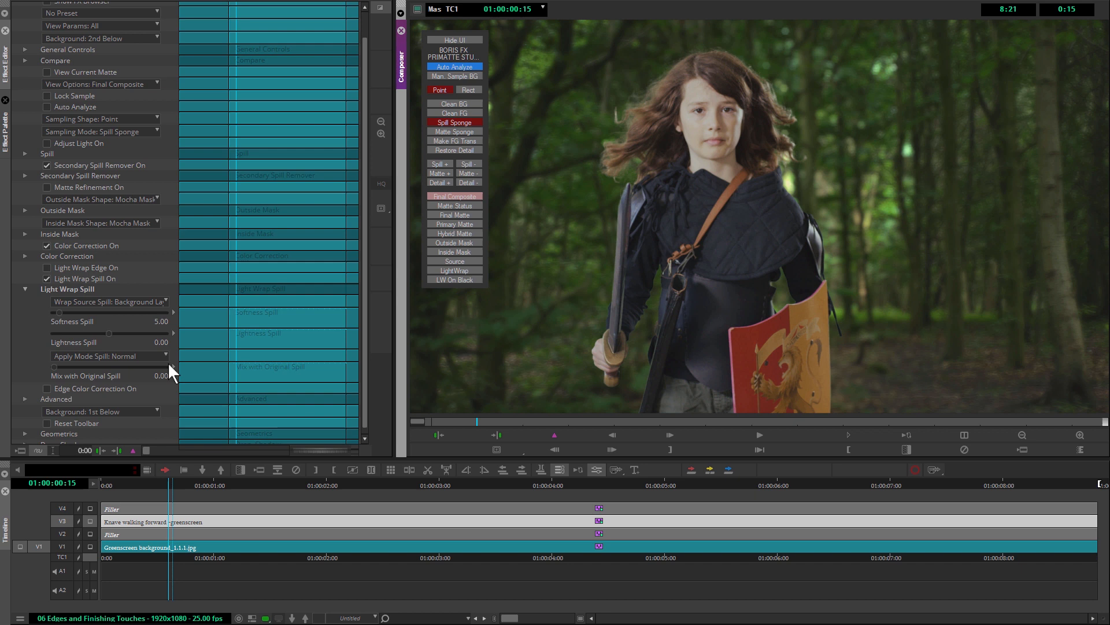
mouse_move(119, 373)
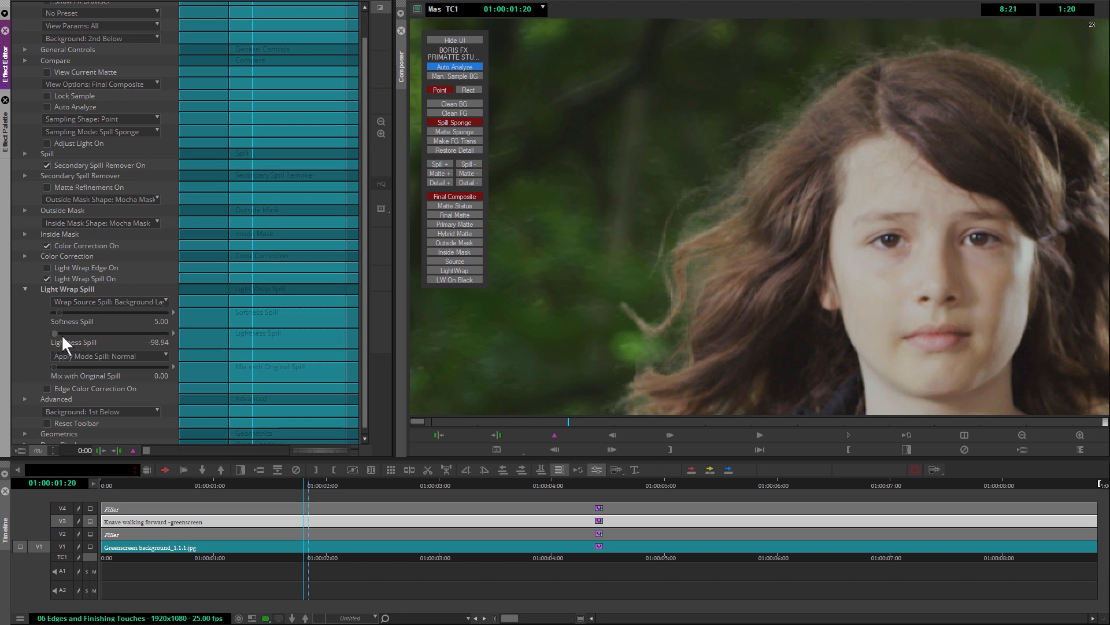
Step: Set spill lightness to about -52.13, Apply Mode to Multiply, and mix with original to 0
left_click_drag(63, 333, 173, 333)
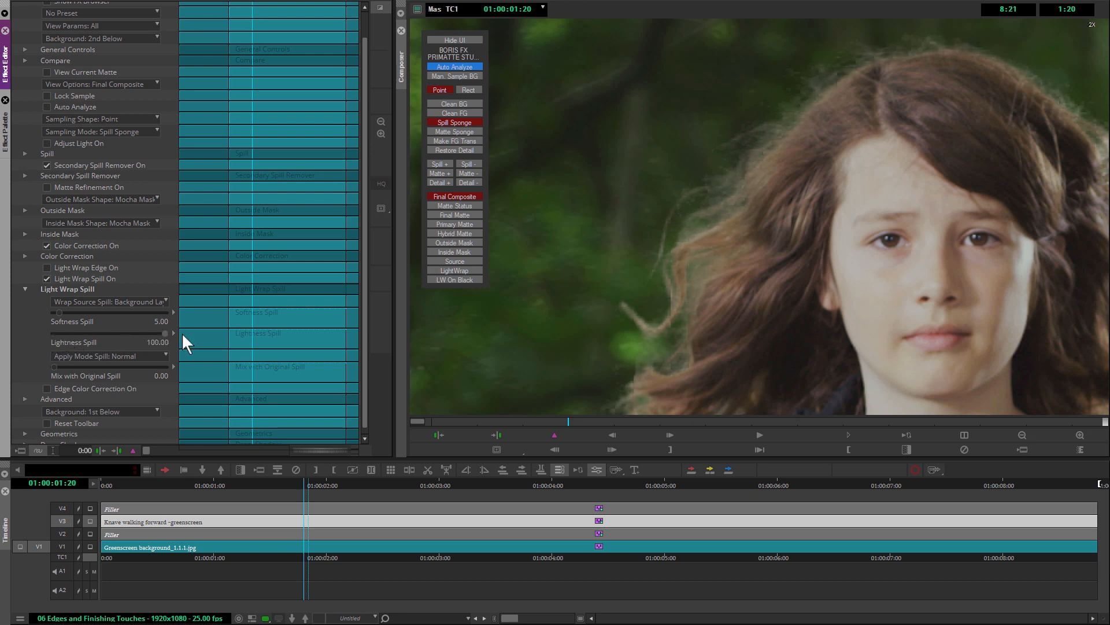
mouse_move(175, 348)
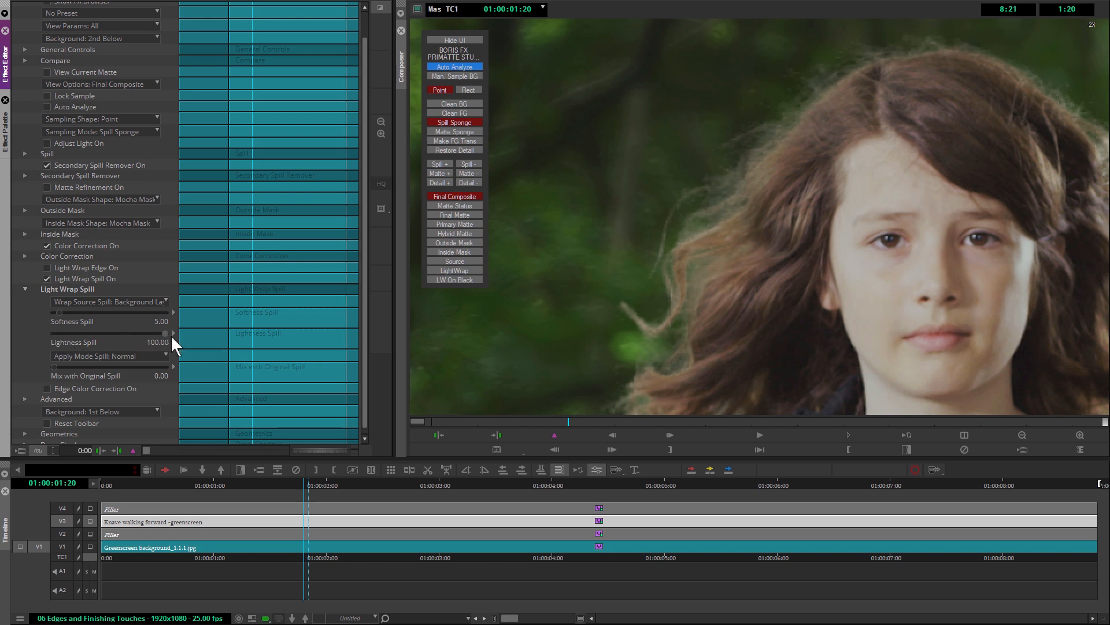
left_click_drag(167, 333, 62, 333)
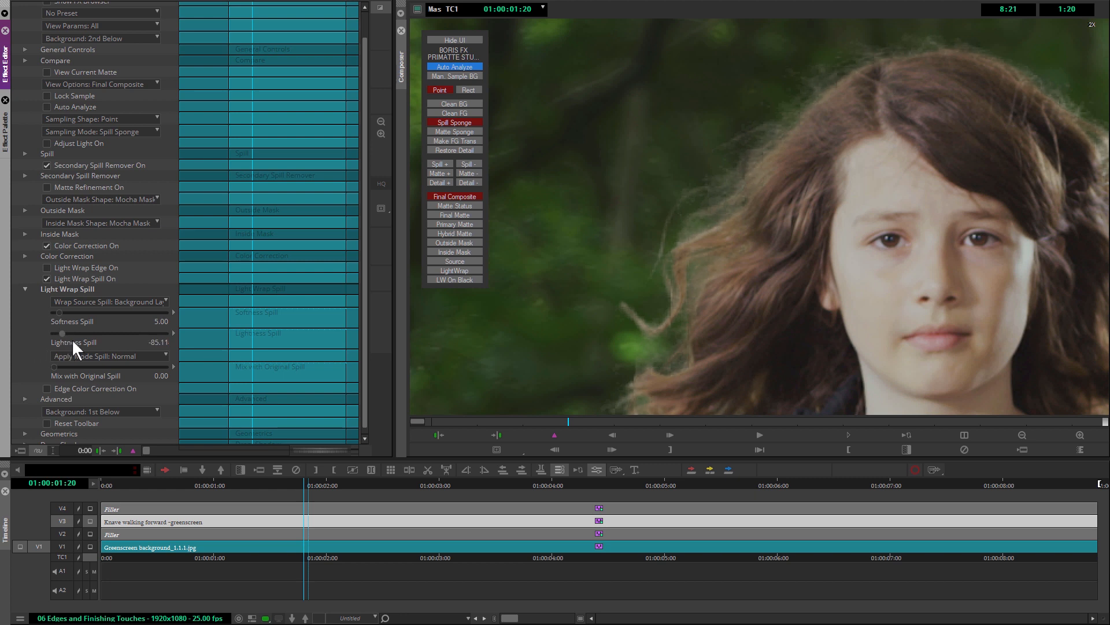
left_click_drag(61, 333, 71, 333)
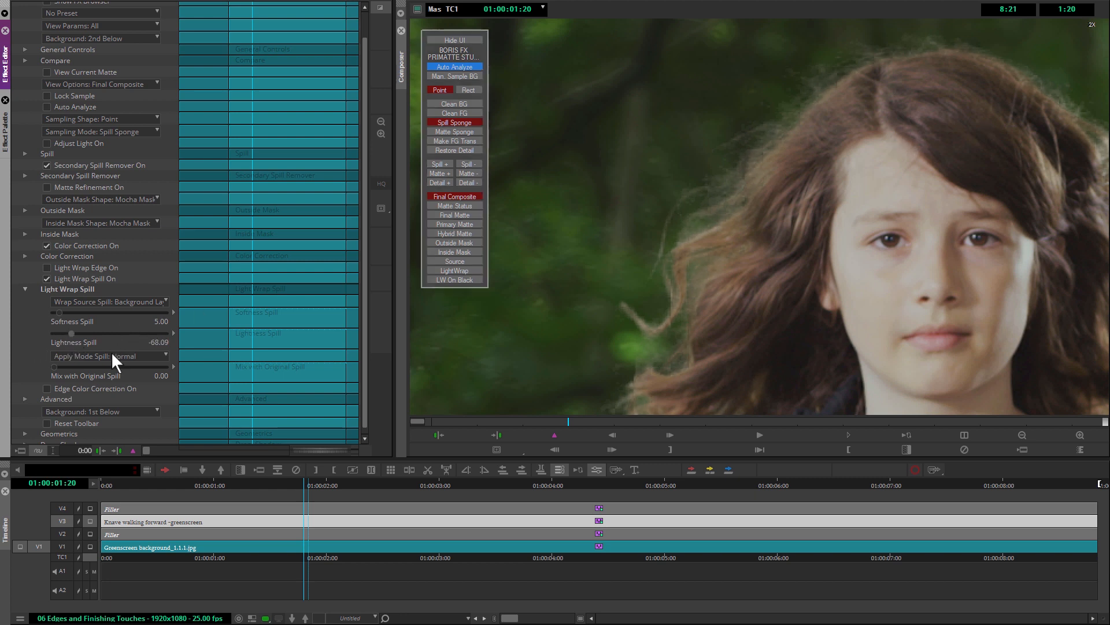
left_click(110, 356)
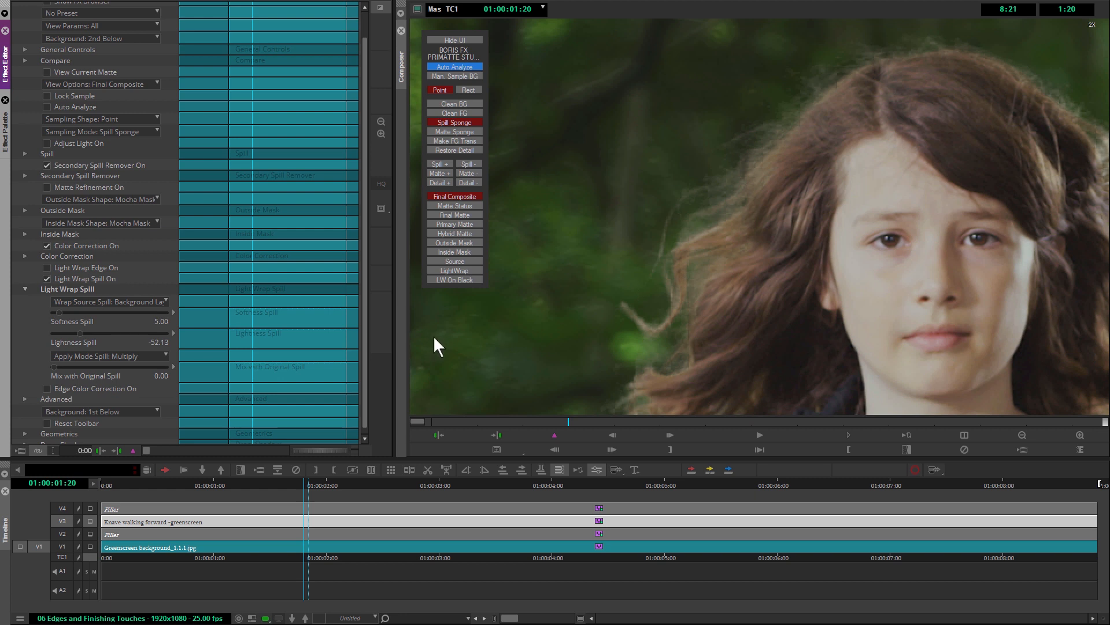
mouse_move(55, 379)
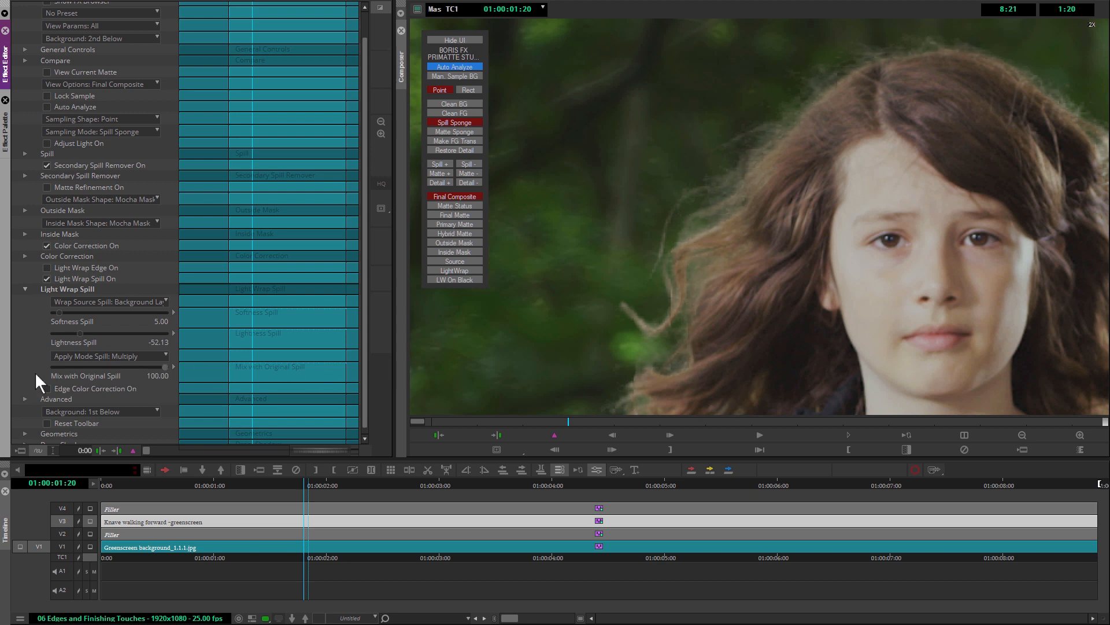
left_click_drag(167, 366, 53, 366)
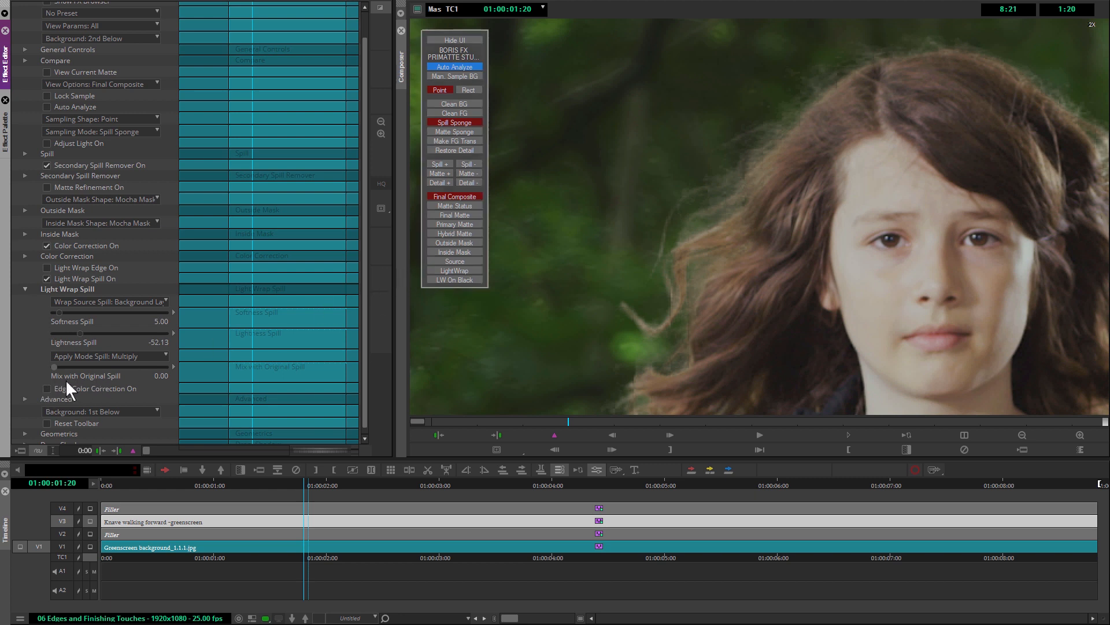
Step: Enable Edge Color Correction, expand the group and scroll down to its width, tint and colour parameters
left_click(45, 388)
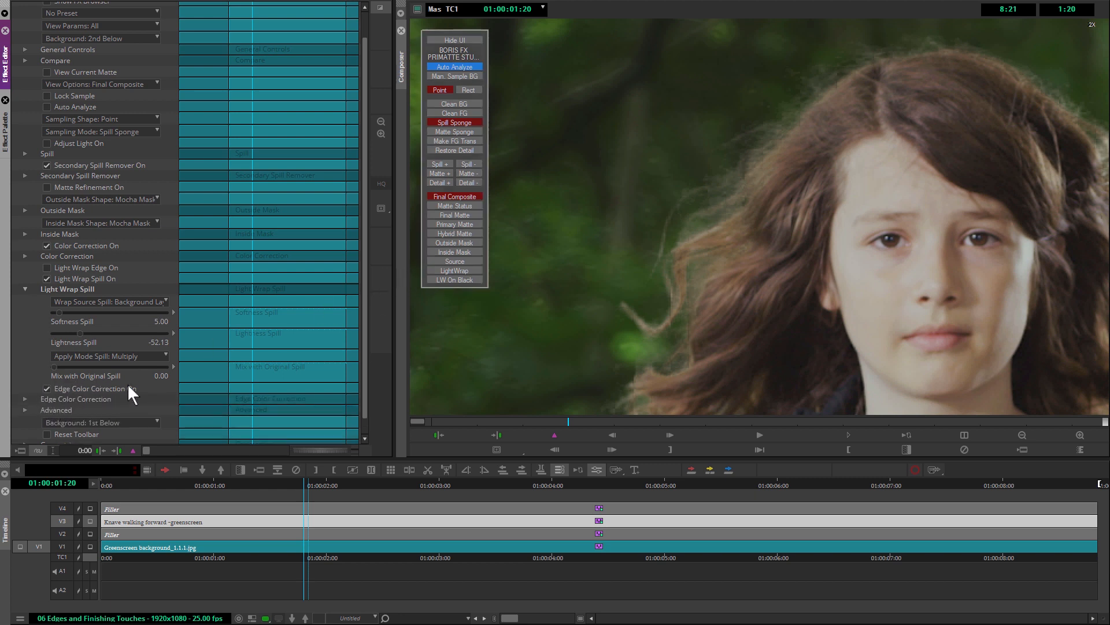
left_click(27, 398)
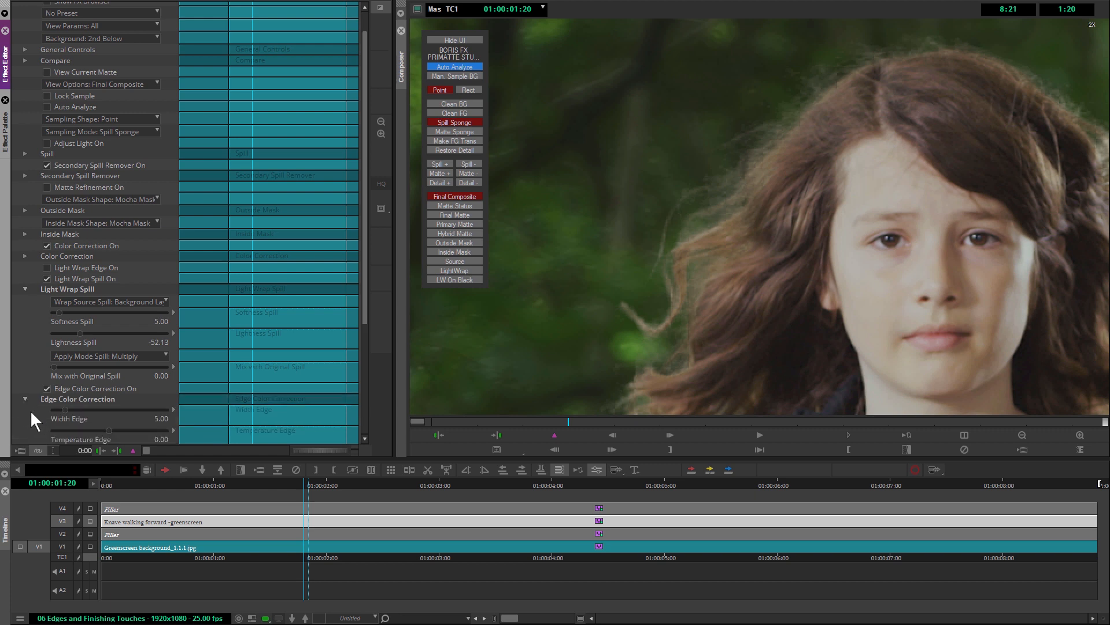
scroll("down", 3)
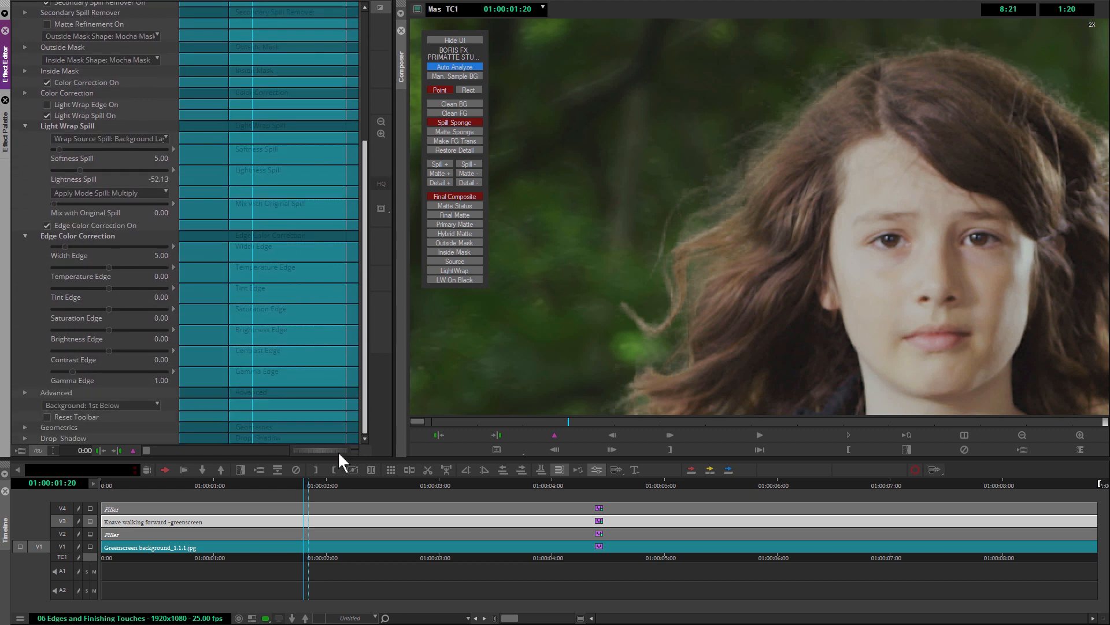
mouse_move(81, 258)
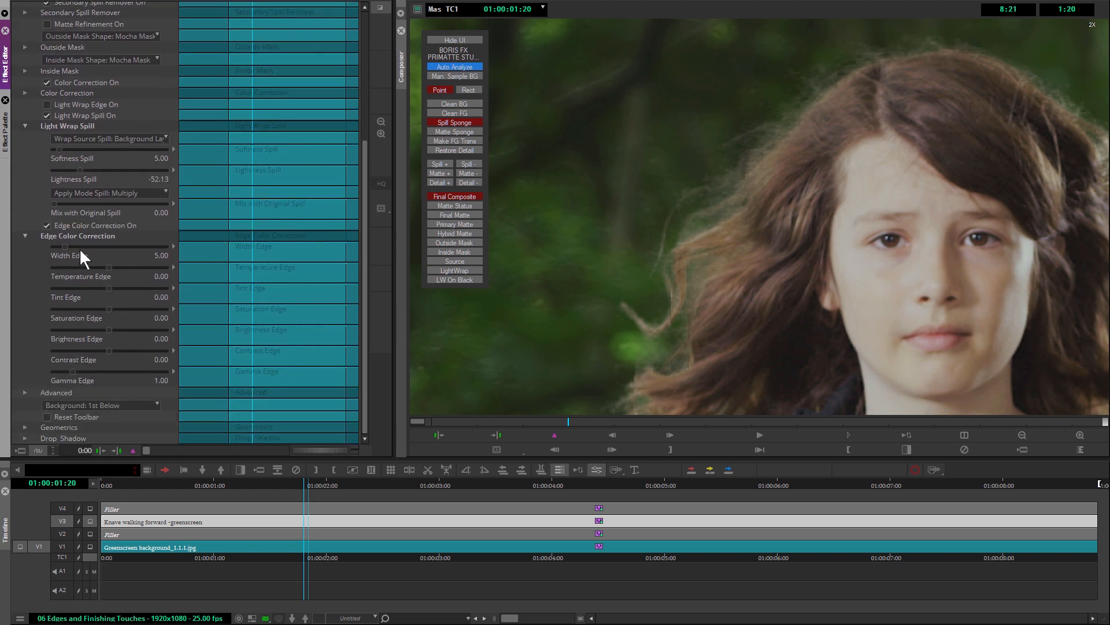
mouse_move(296, 158)
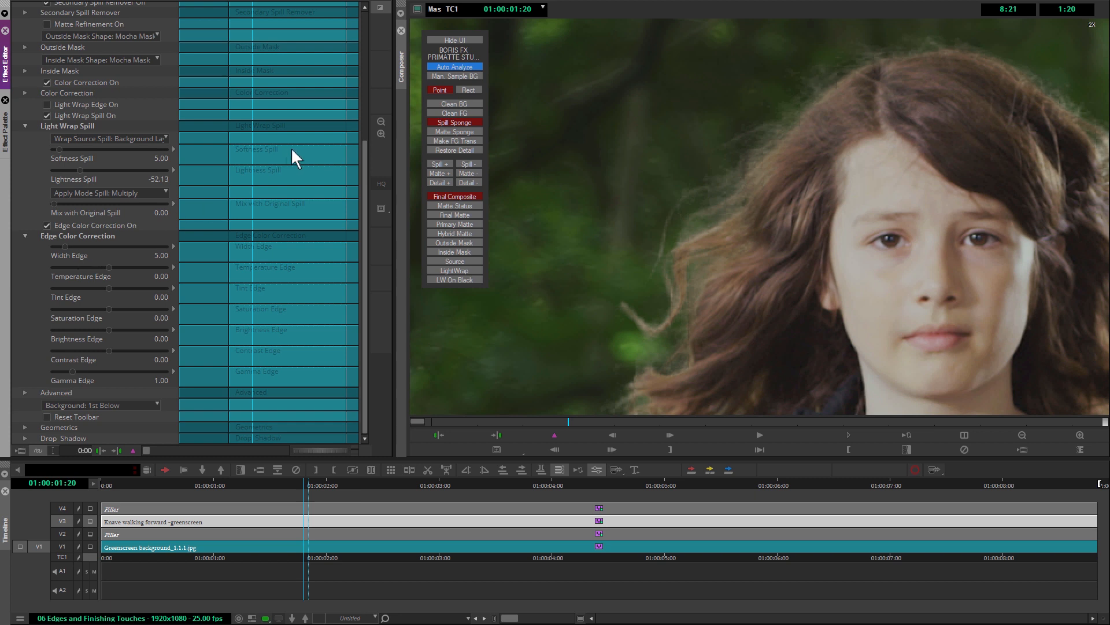
mouse_move(1022, 435)
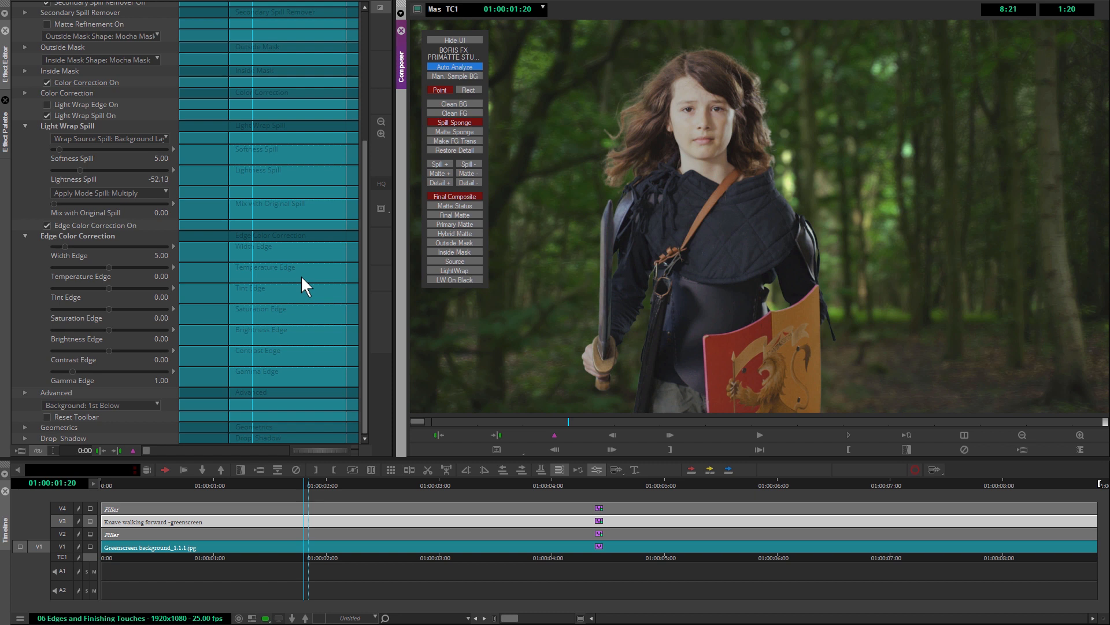
mouse_move(76, 264)
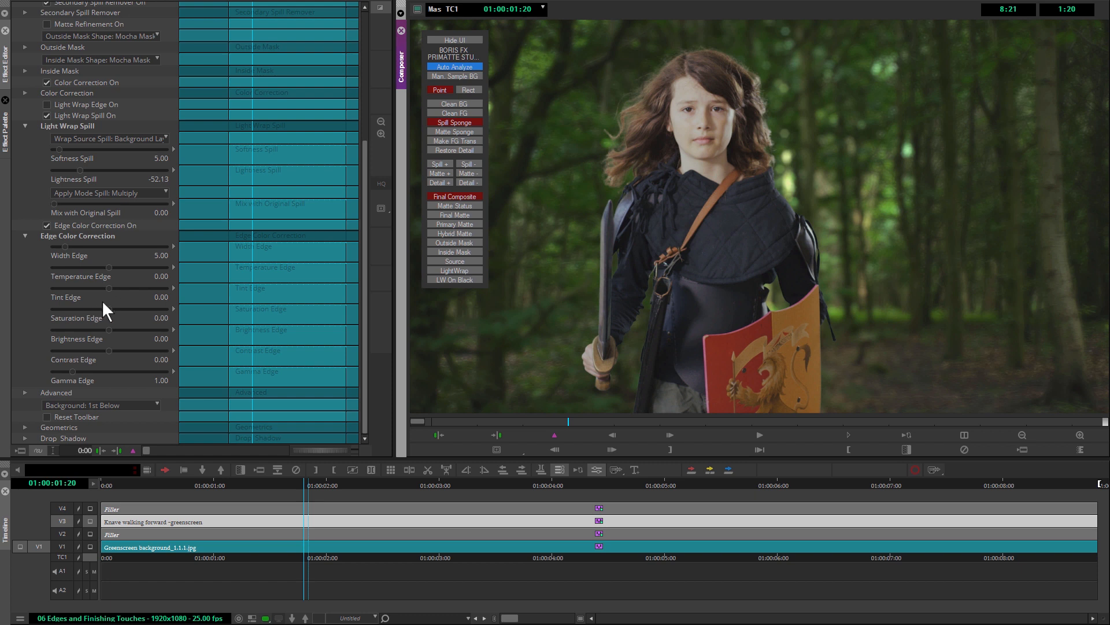
mouse_move(116, 294)
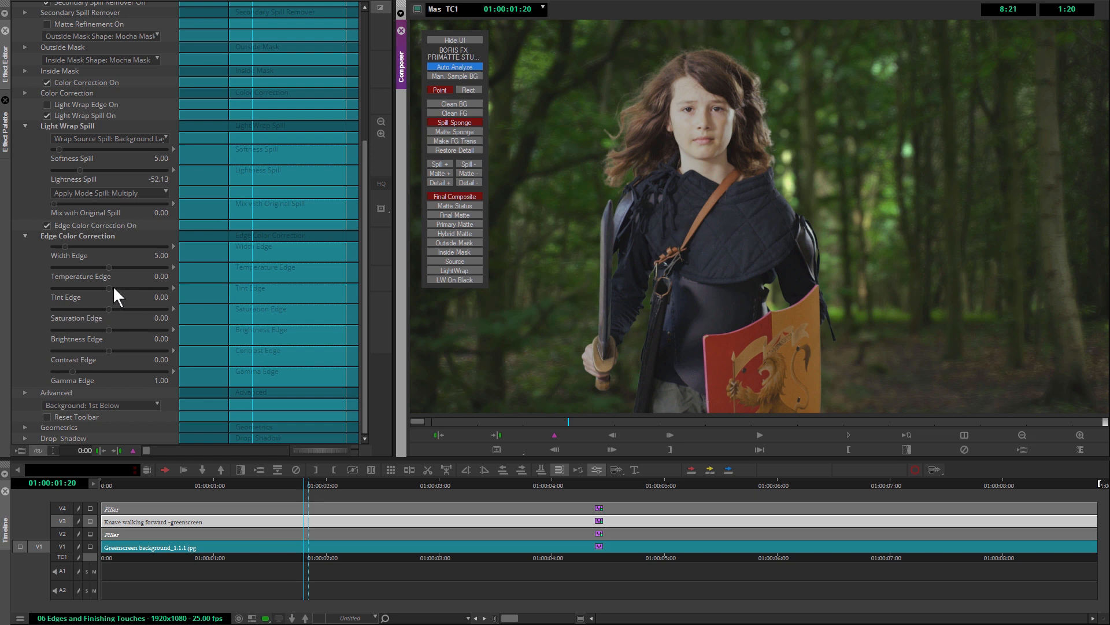
Step: Adjust the edge width, settle edge tint at -5.32 and cool temperature to -17.02
left_click_drag(94, 302, 163, 302)
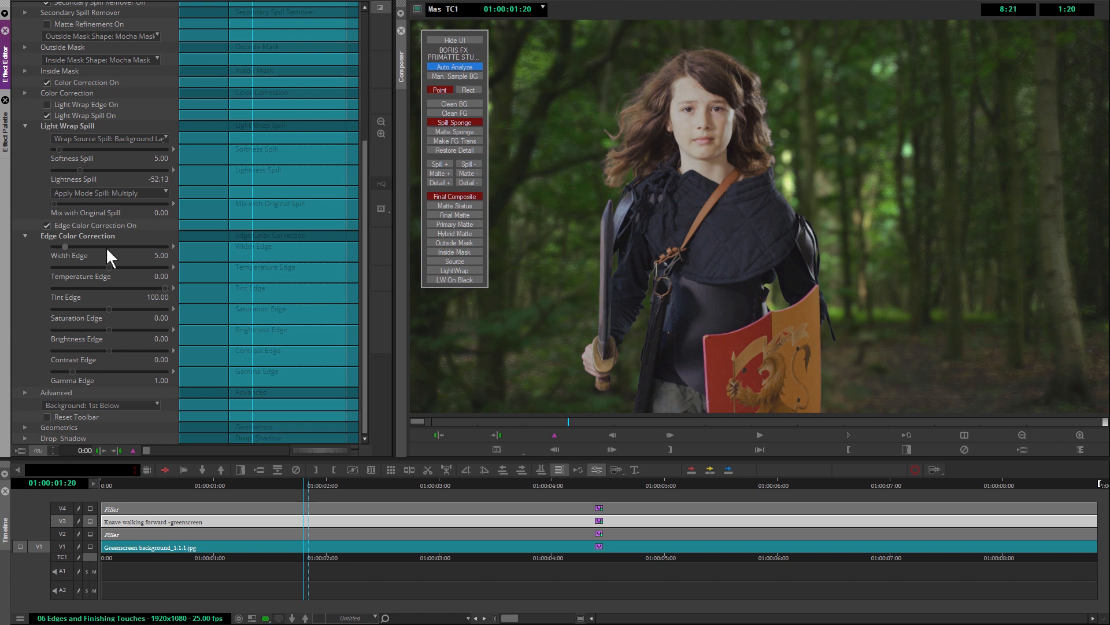
left_click_drag(64, 246, 122, 246)
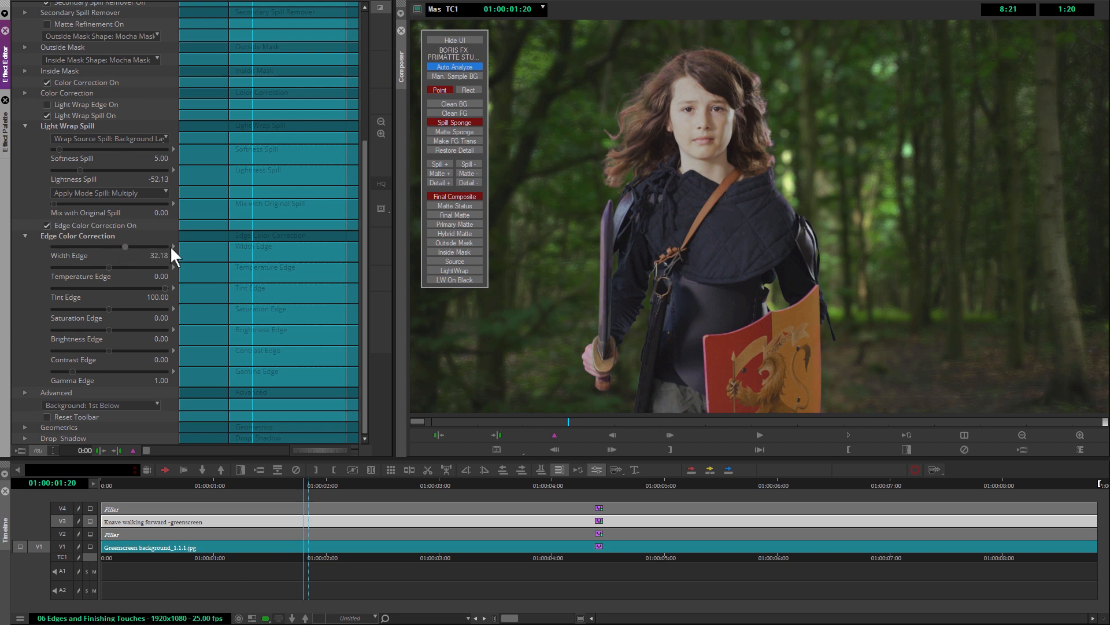
left_click_drag(124, 246, 167, 247)
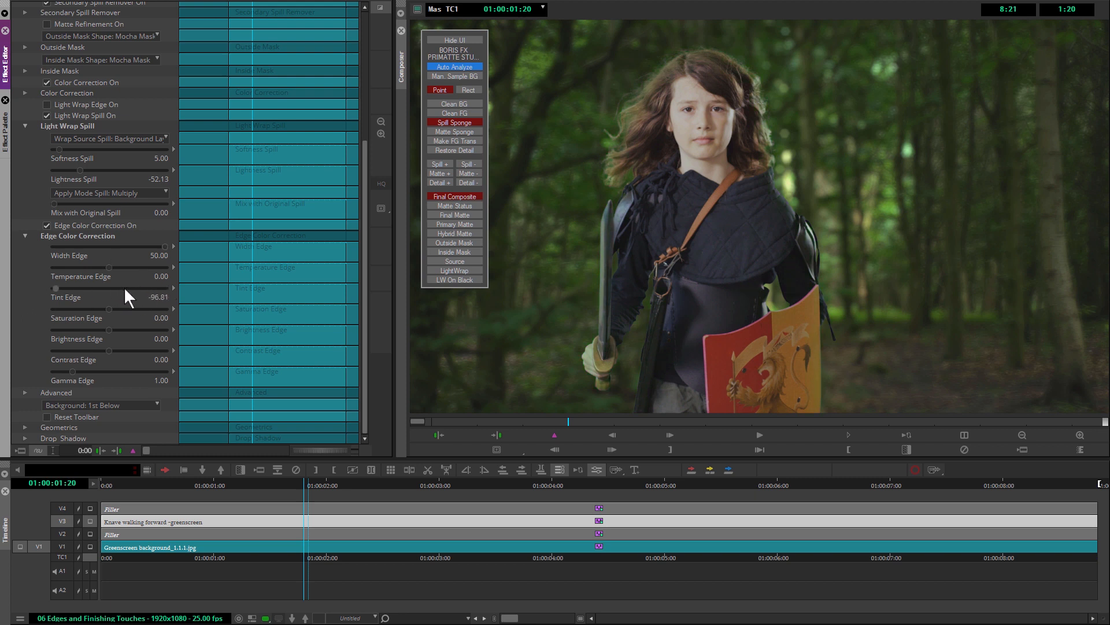
left_click_drag(56, 288, 75, 288)
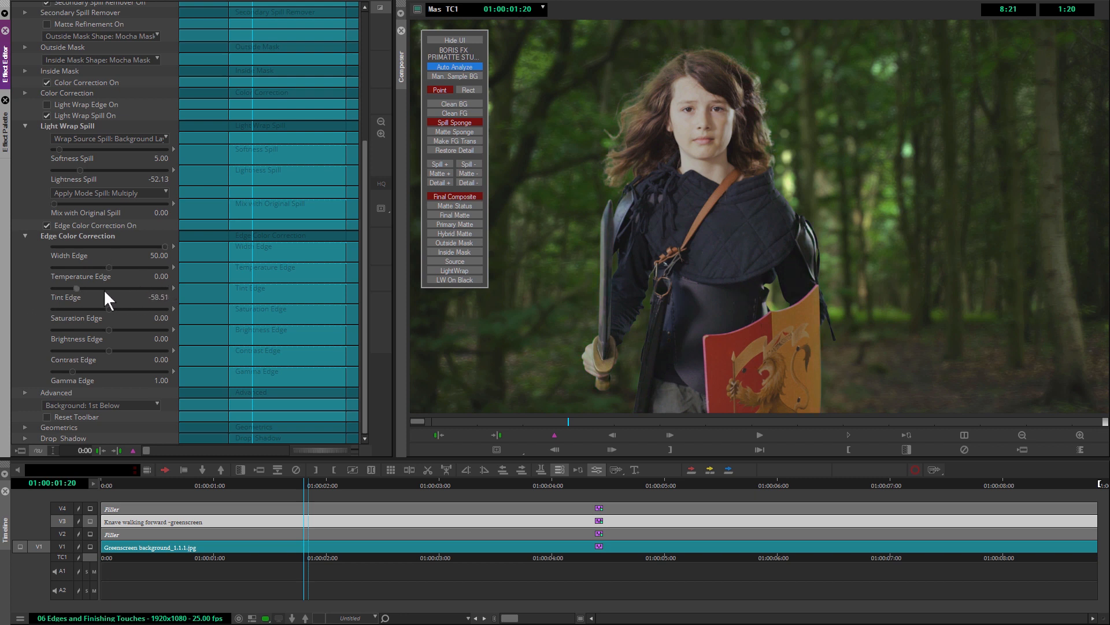
left_click_drag(94, 288, 120, 287)
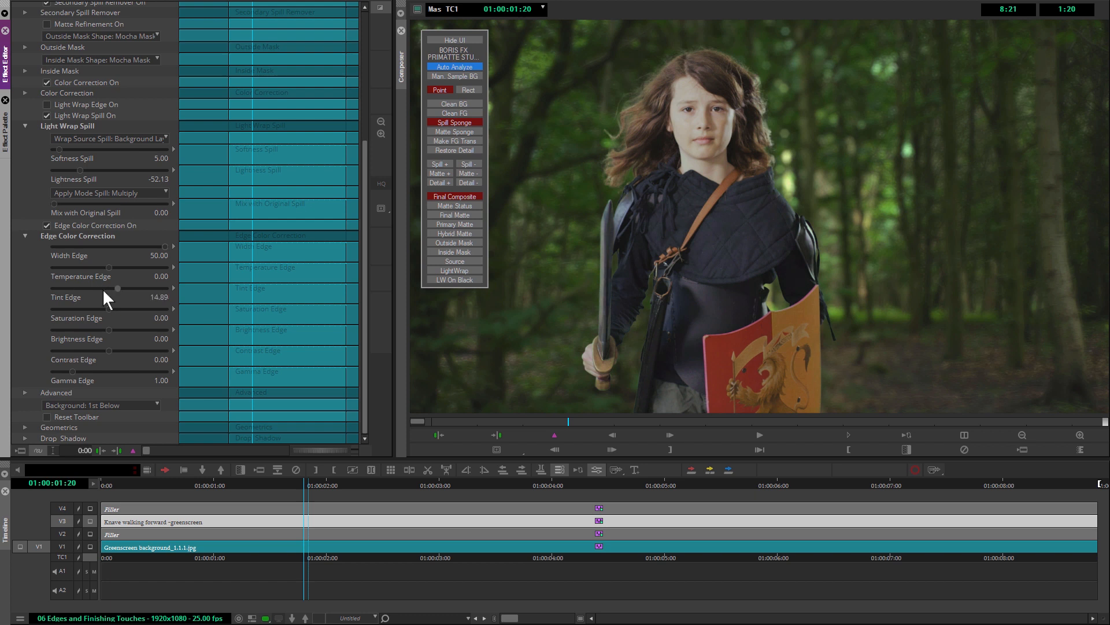
left_click_drag(110, 287, 103, 287)
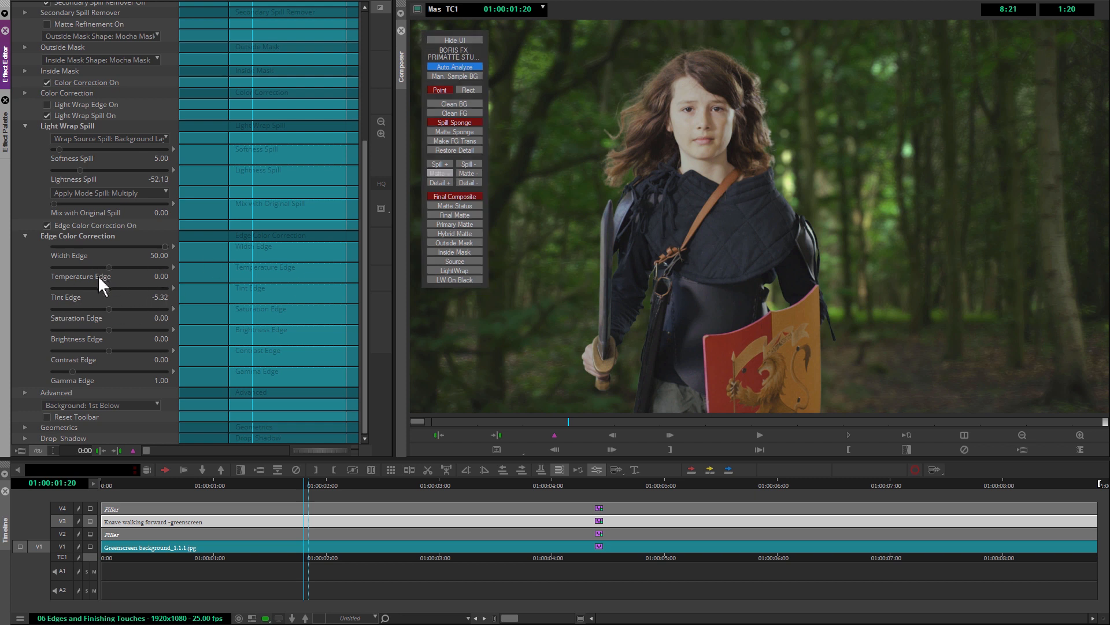
left_click_drag(107, 268, 110, 268)
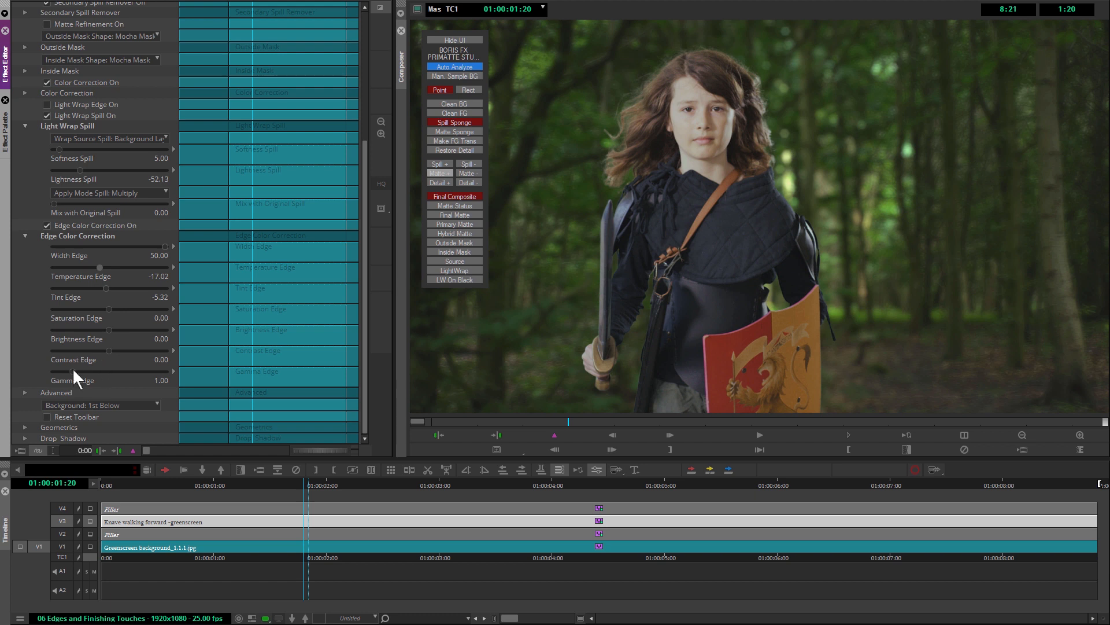
Step: Narrow edge width to 15.16, settle gamma at 0.89, then switch edge colour correction off
left_click_drag(110, 373, 142, 373)
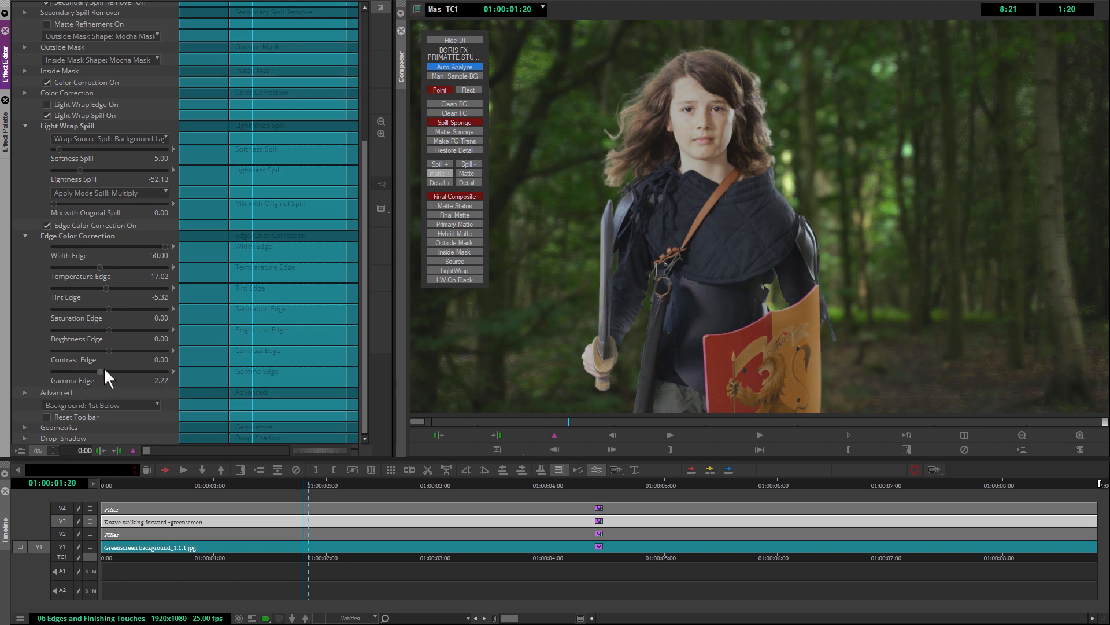
left_click_drag(108, 369, 79, 369)
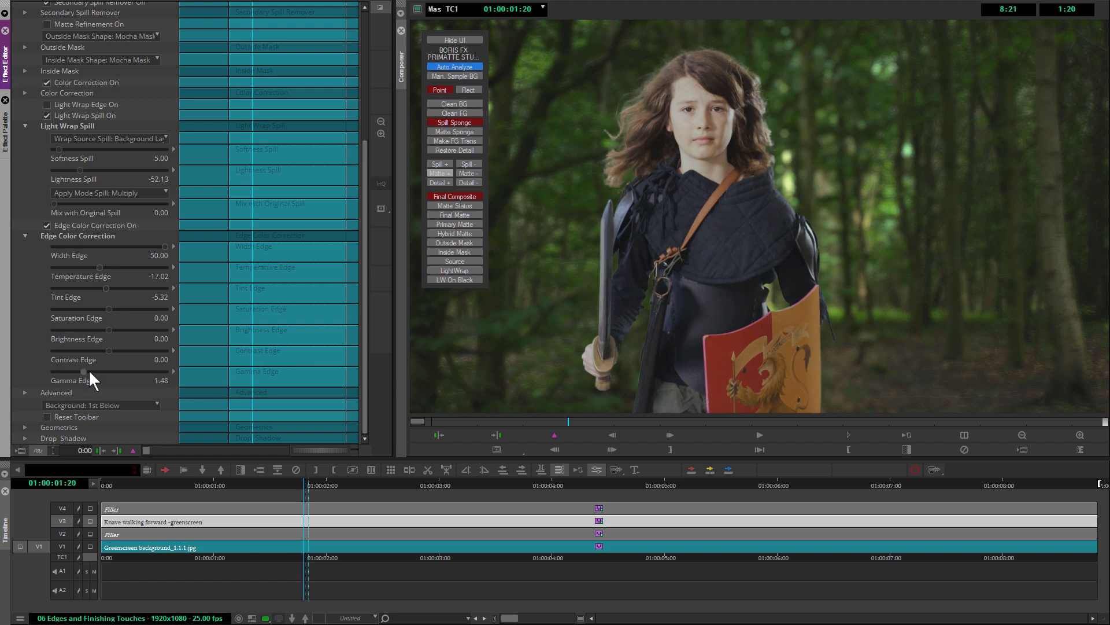
left_click_drag(89, 371, 70, 371)
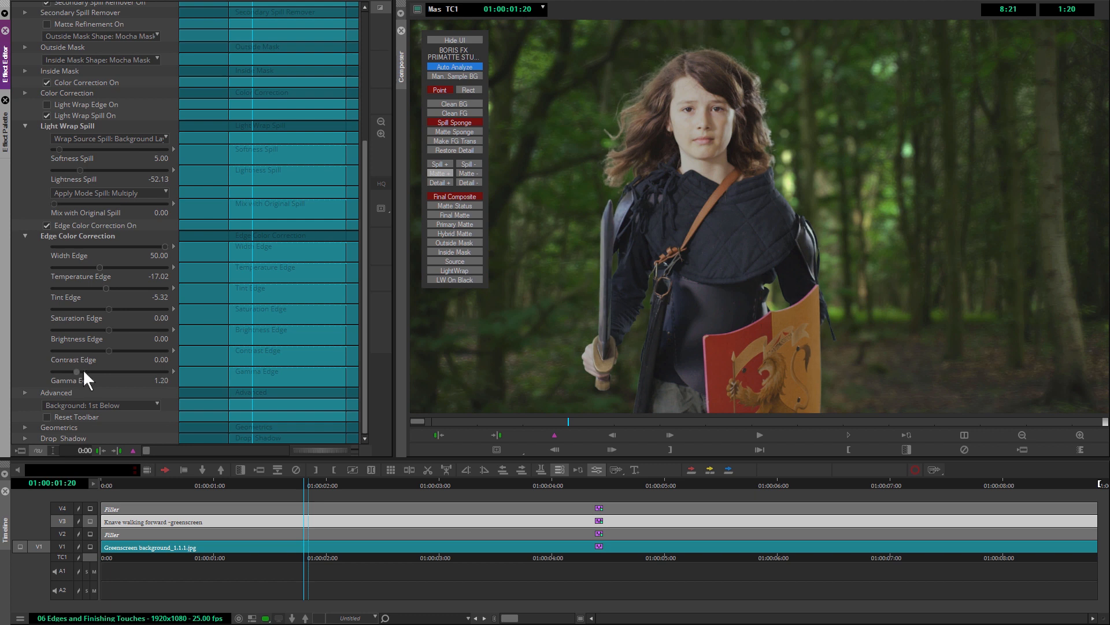
left_click_drag(69, 372, 82, 372)
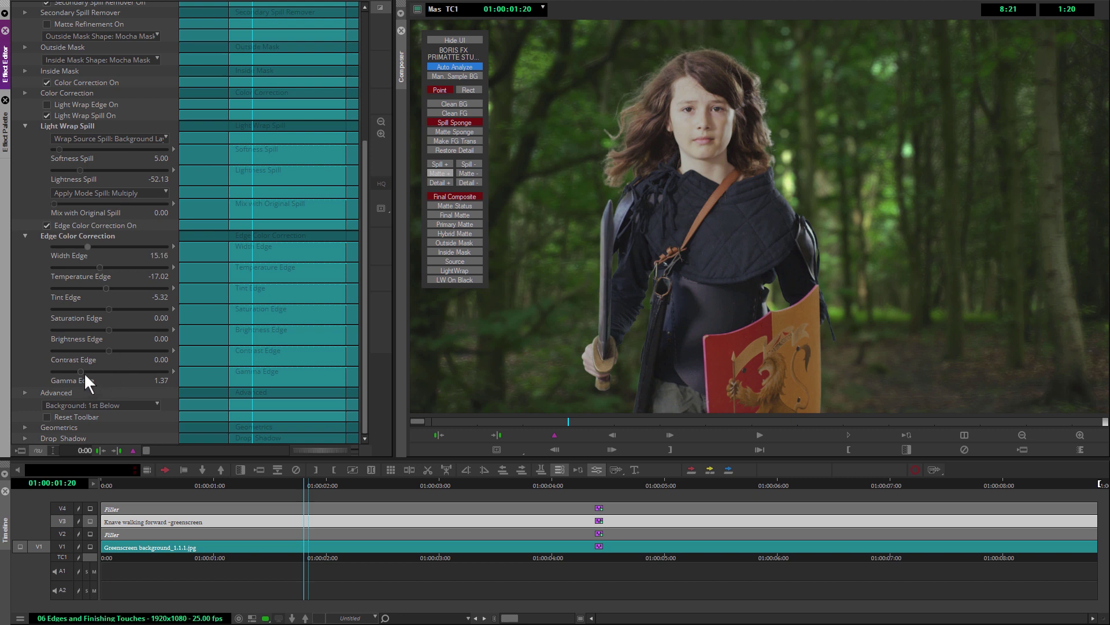
left_click_drag(80, 372, 89, 372)
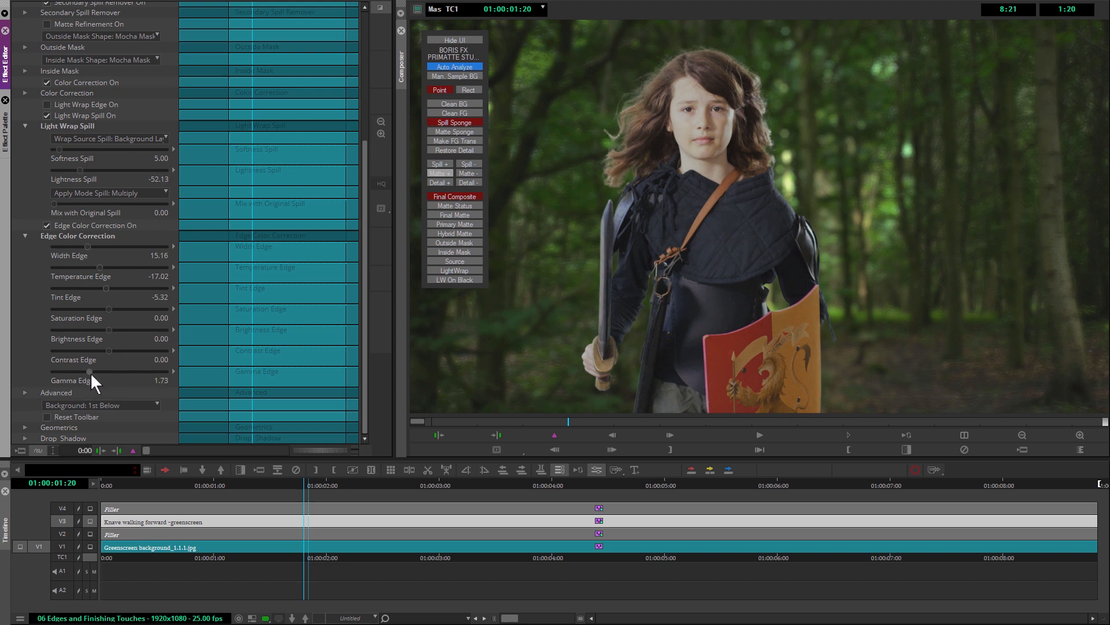
left_click_drag(88, 372, 85, 372)
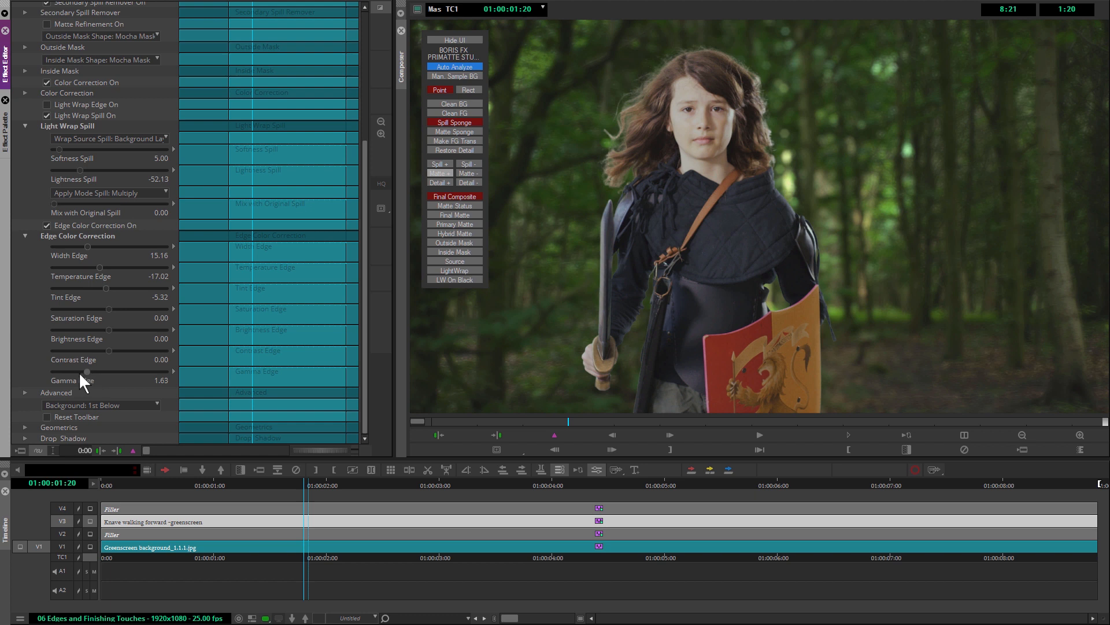
left_click_drag(86, 371, 60, 371)
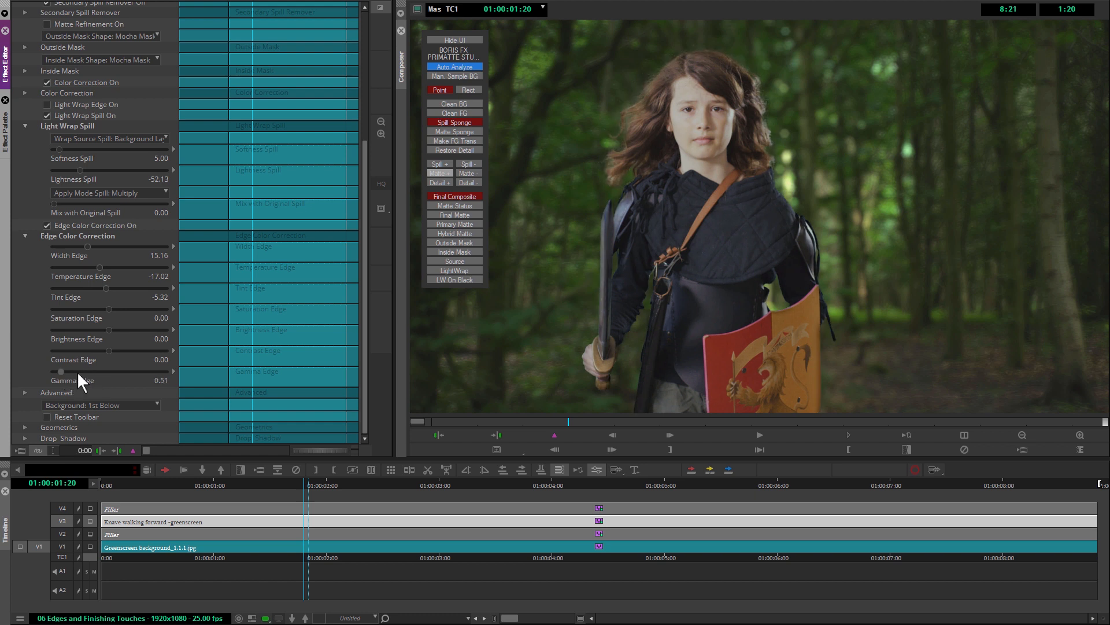
left_click_drag(60, 372, 71, 371)
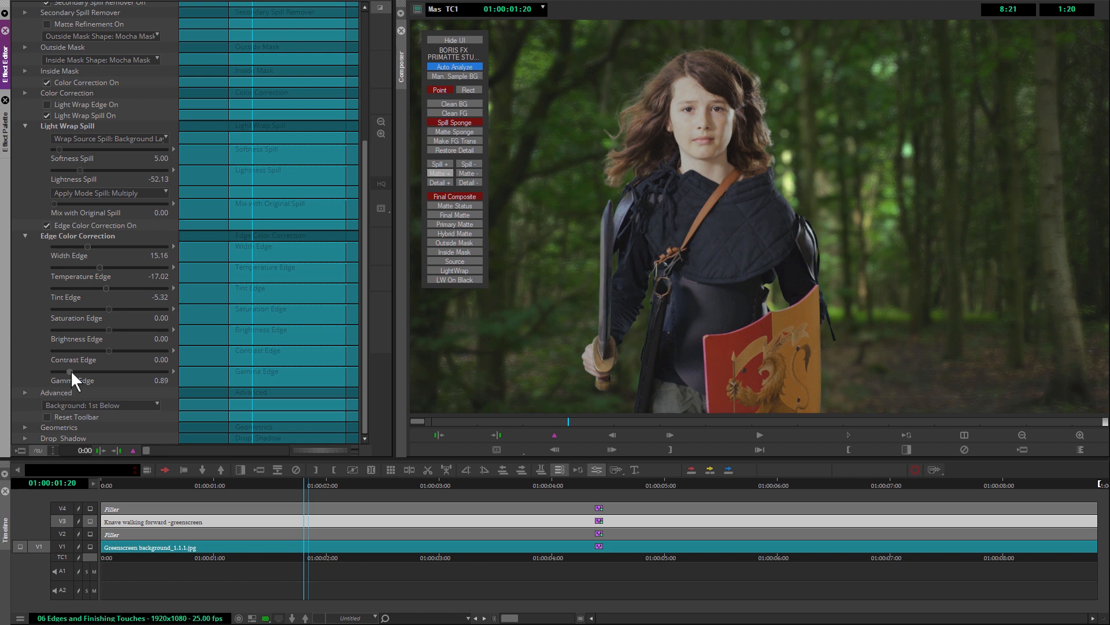
mouse_move(41, 226)
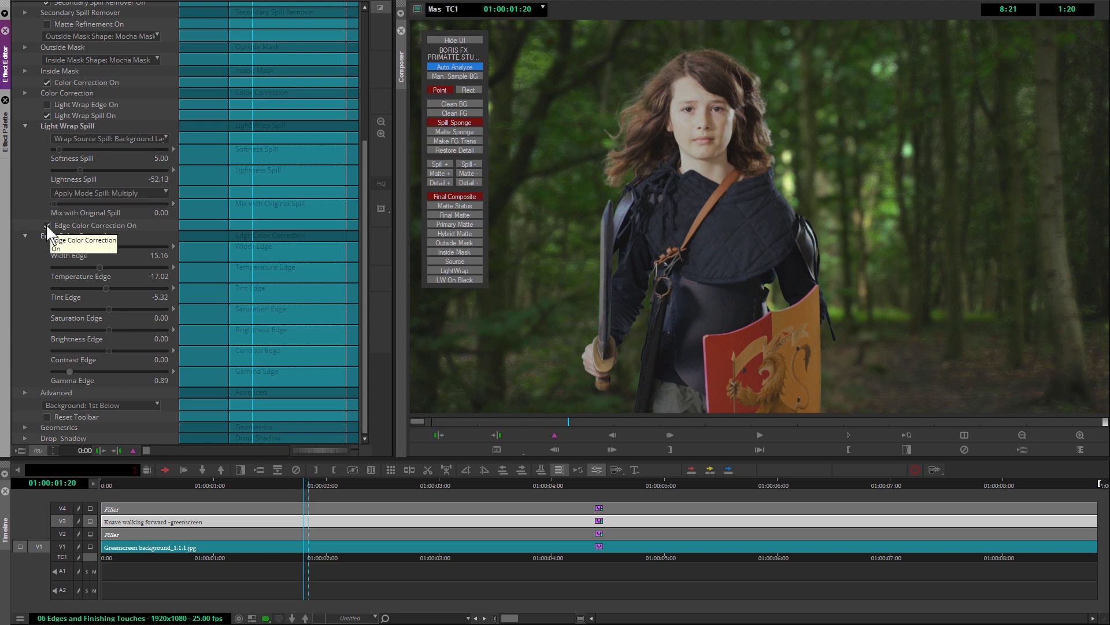
left_click(46, 225)
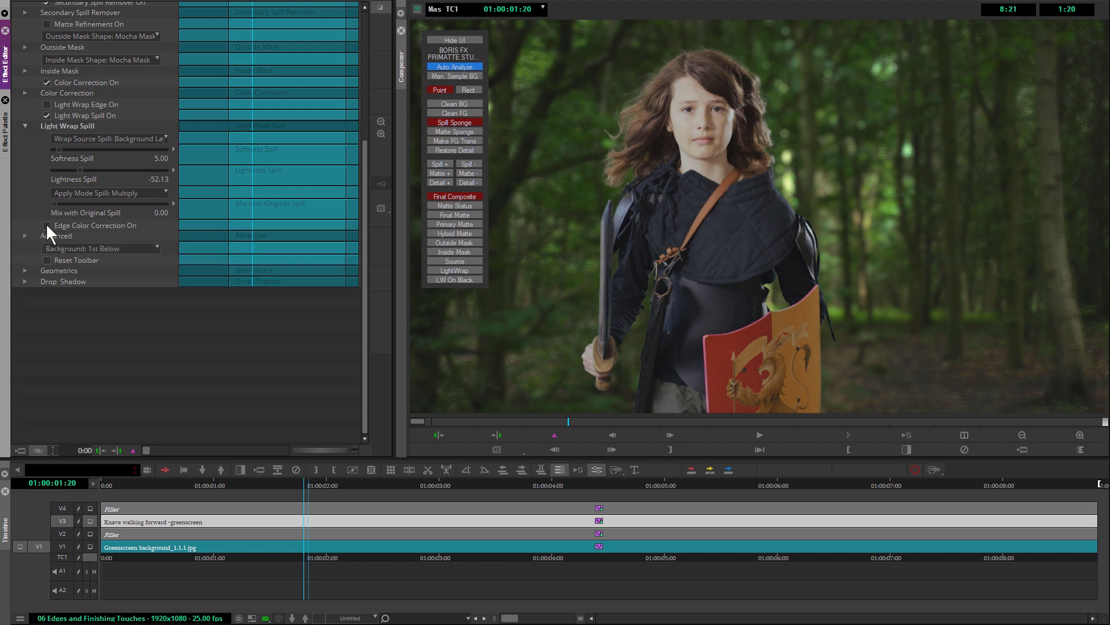
Step: Toggle Edge Color Correction on and off to compare the girl's edges, ending enabled
left_click(45, 225)
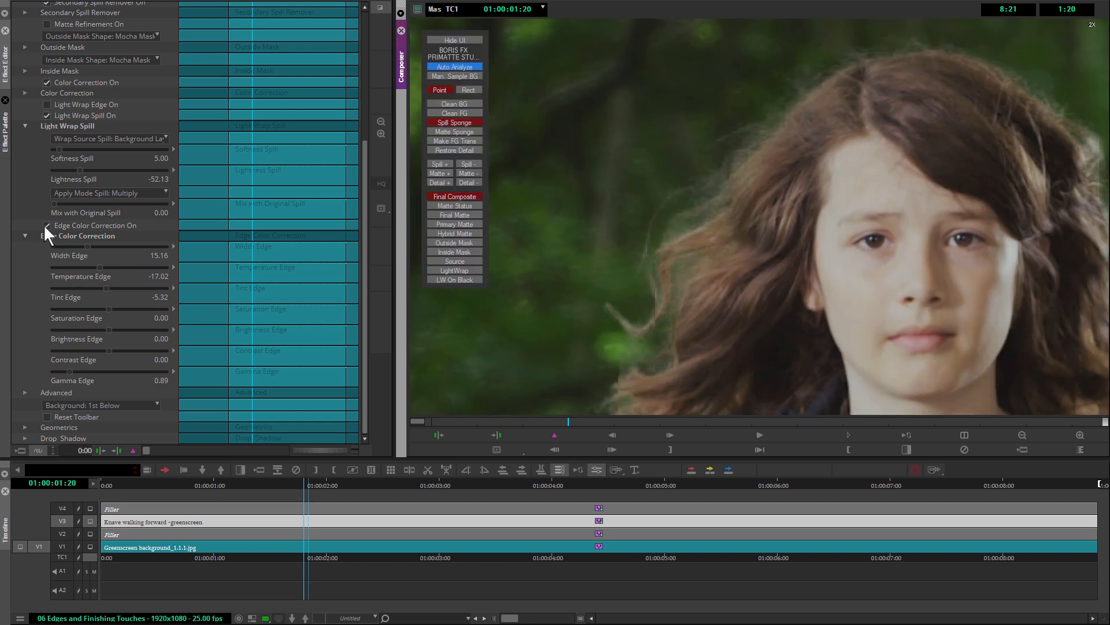
left_click(25, 236)
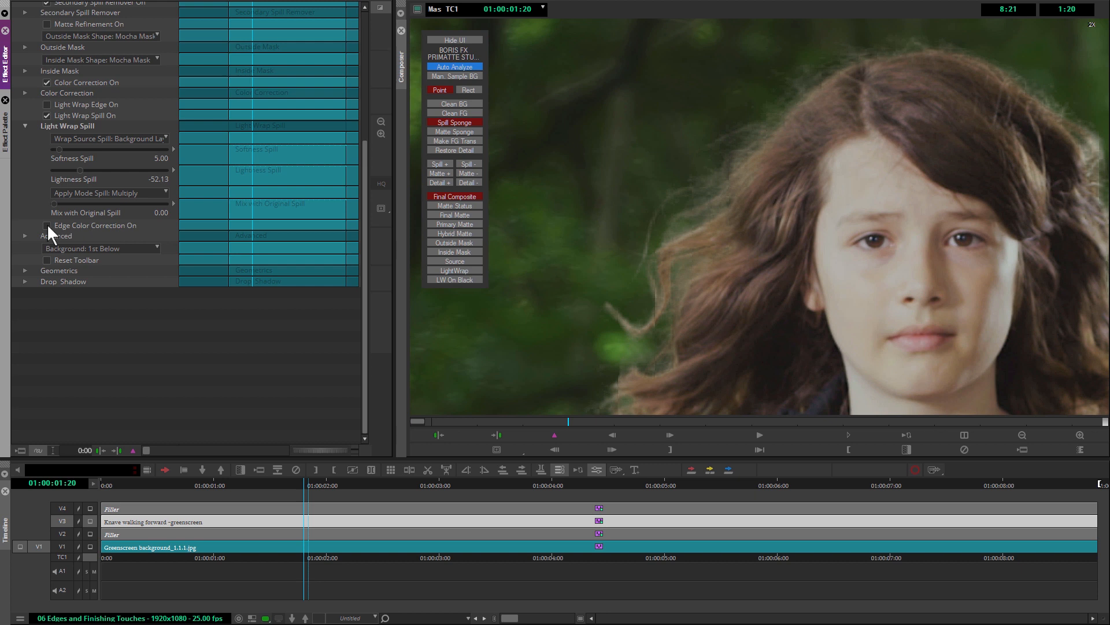
left_click(24, 235)
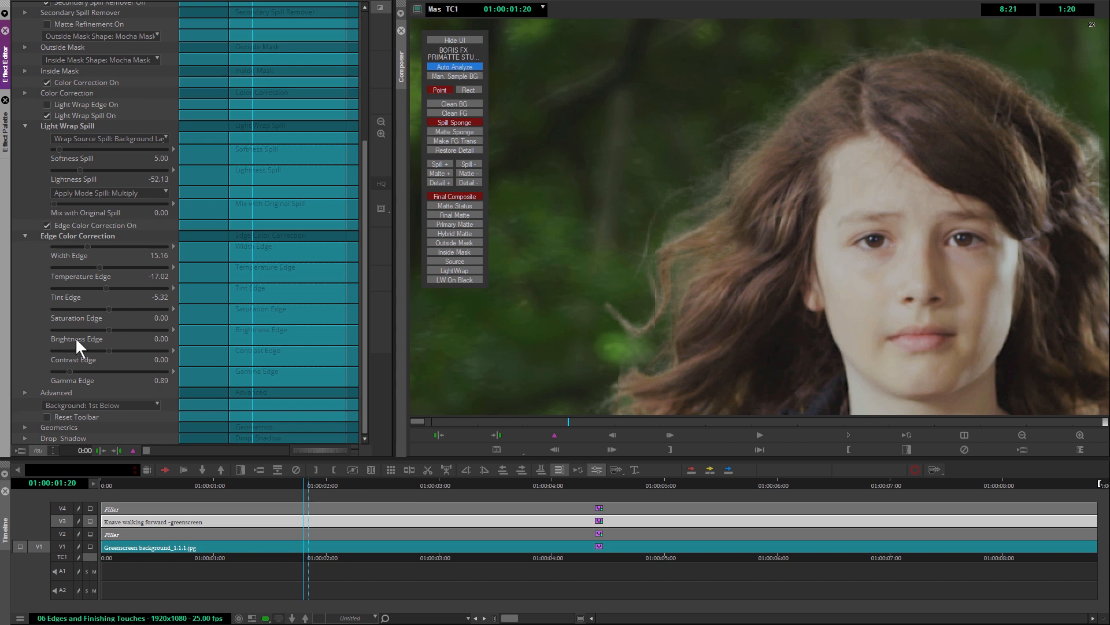
mouse_move(598, 307)
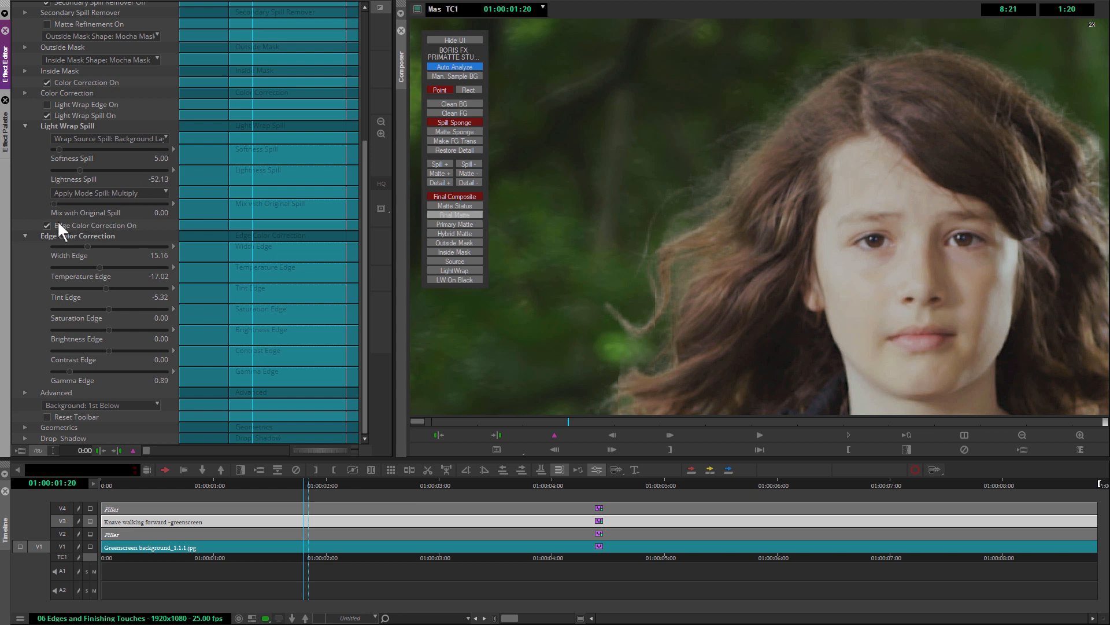
left_click(25, 235)
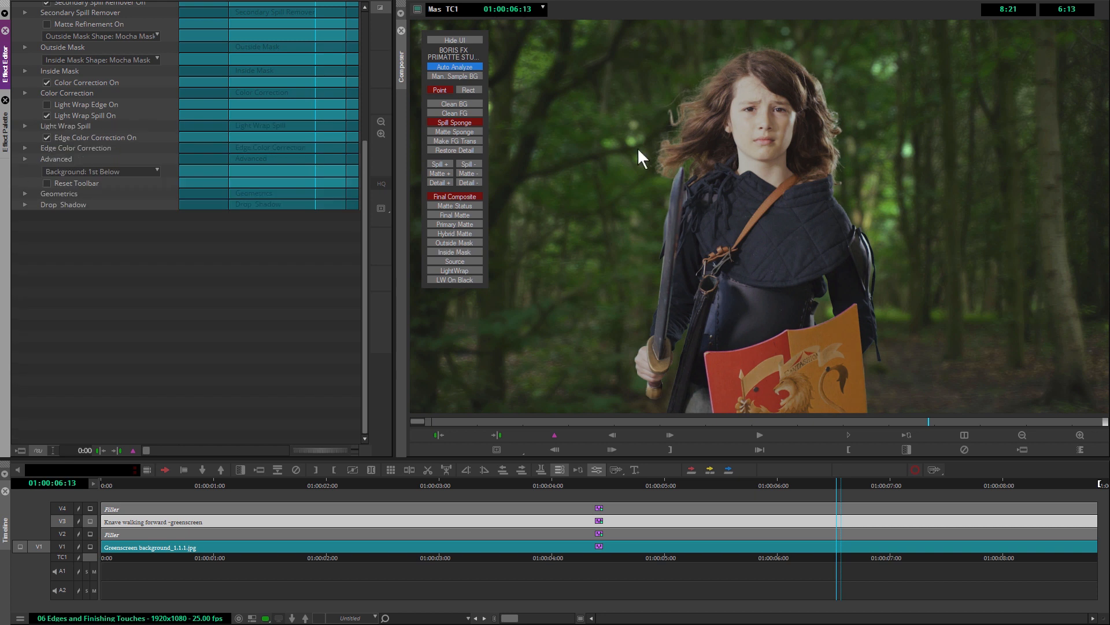
mouse_move(149, 541)
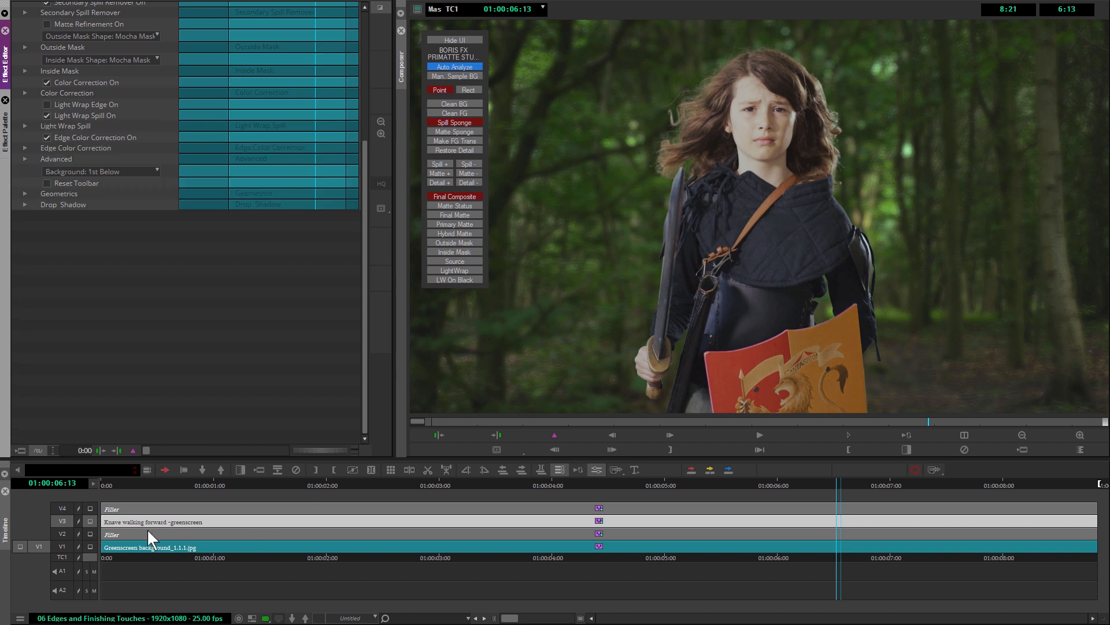
Step: Unmute the muted clips through the timeline's right-click menu
right_click(150, 539)
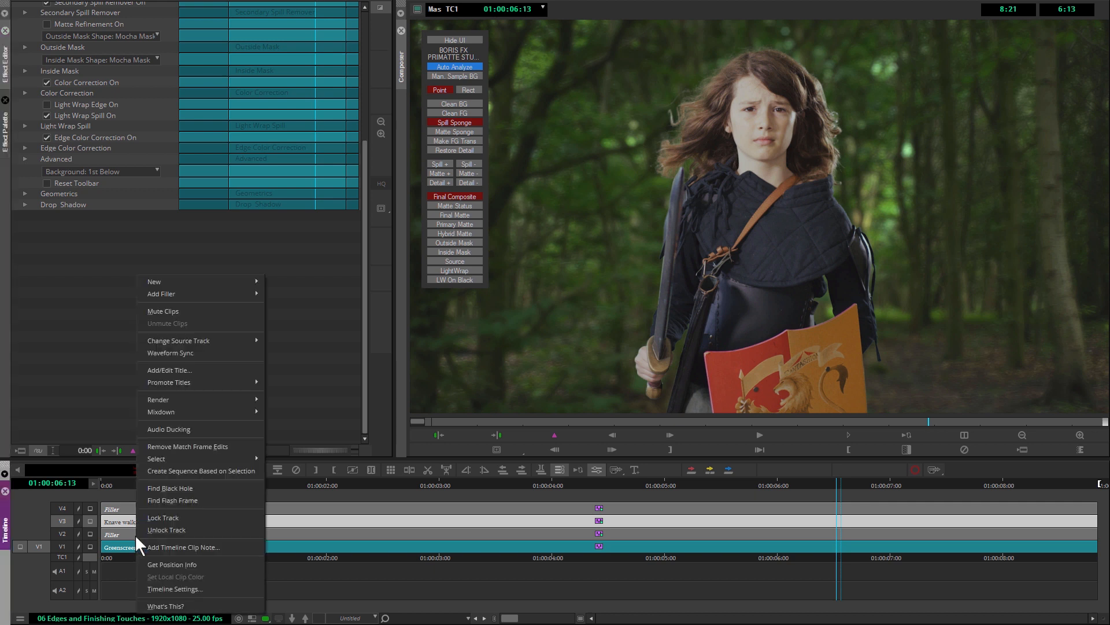
mouse_move(127, 532)
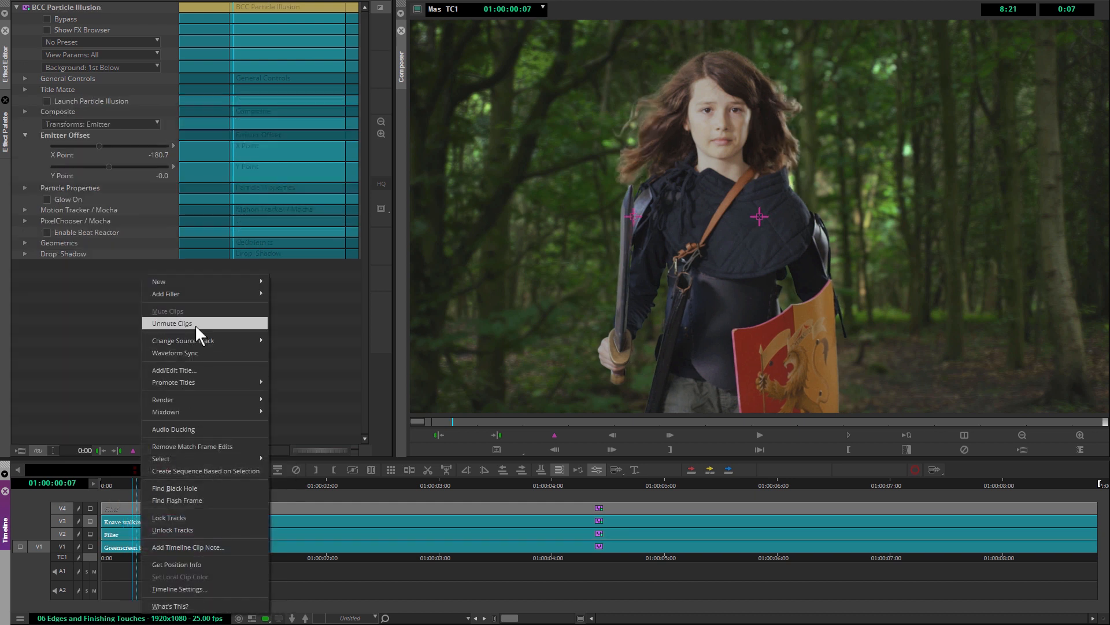
left_click(171, 322)
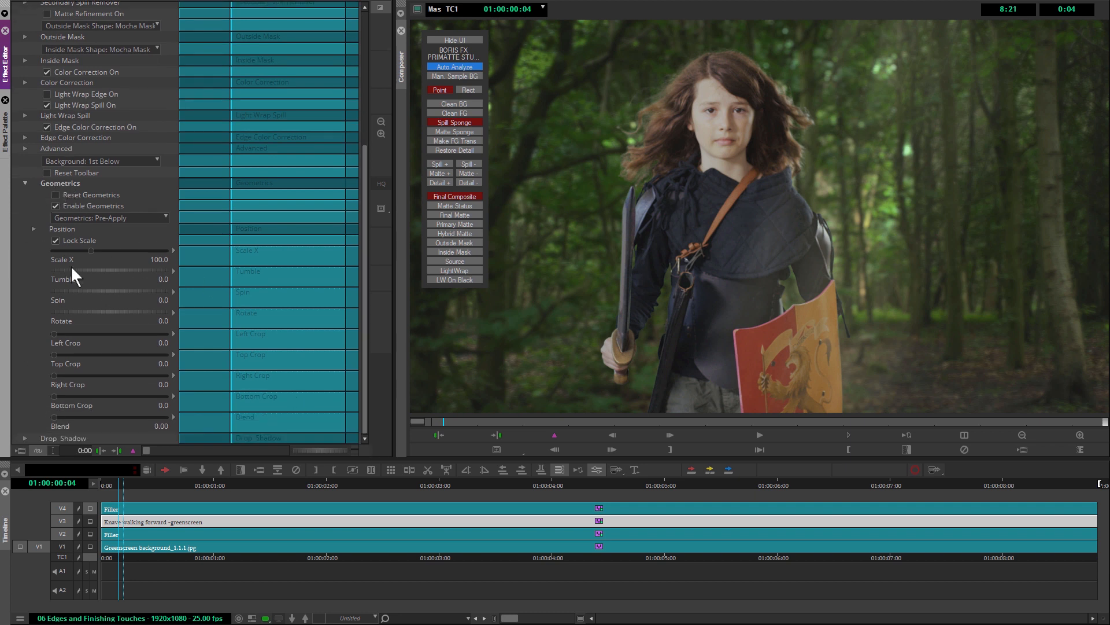
mouse_move(411, 352)
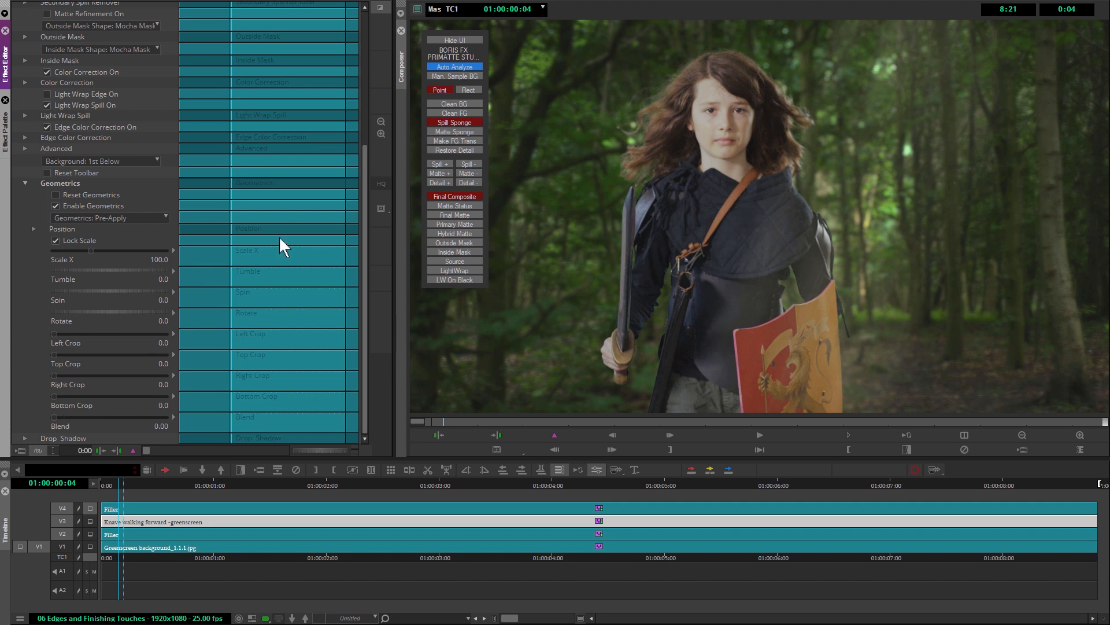
Step: Expand Position, apply geometrics post-key, and set X Point to about 127.5
left_click(35, 228)
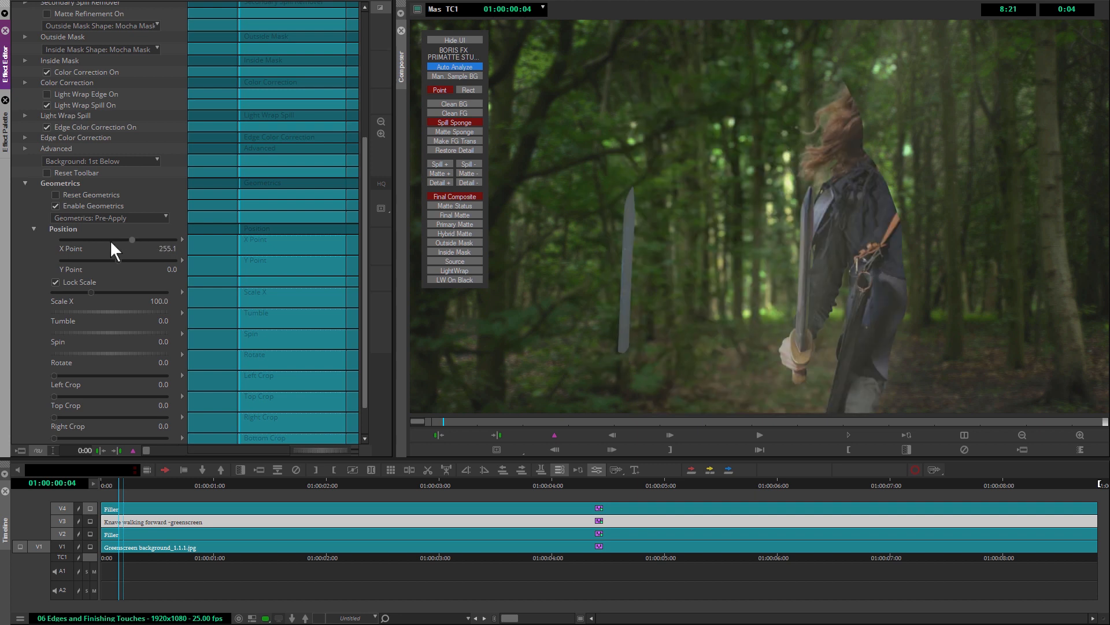
left_click_drag(131, 239, 105, 240)
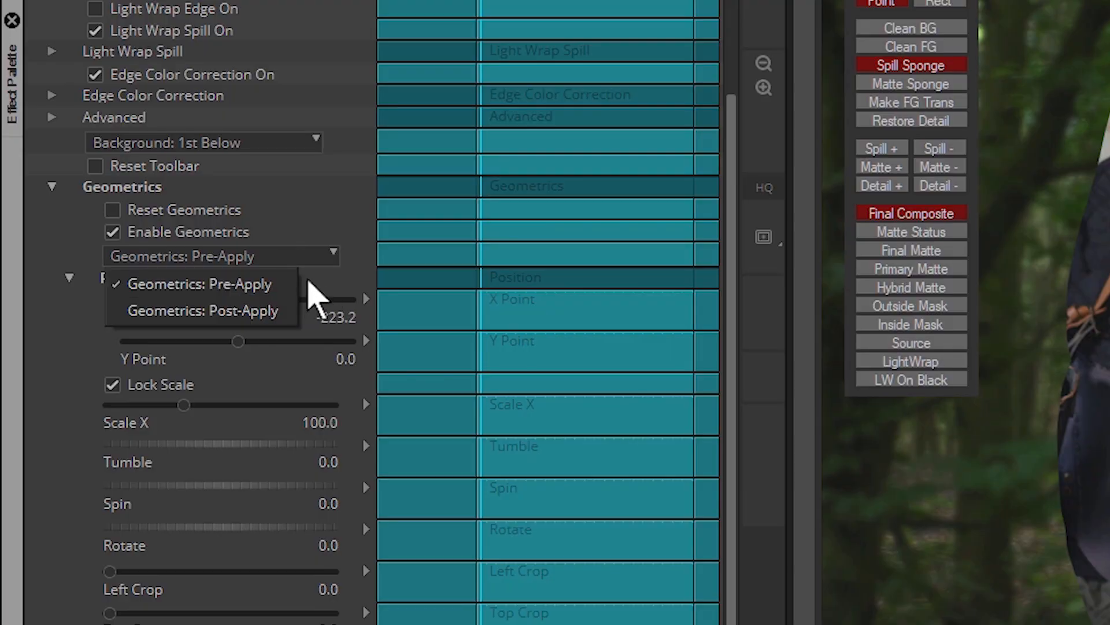
left_click(199, 284)
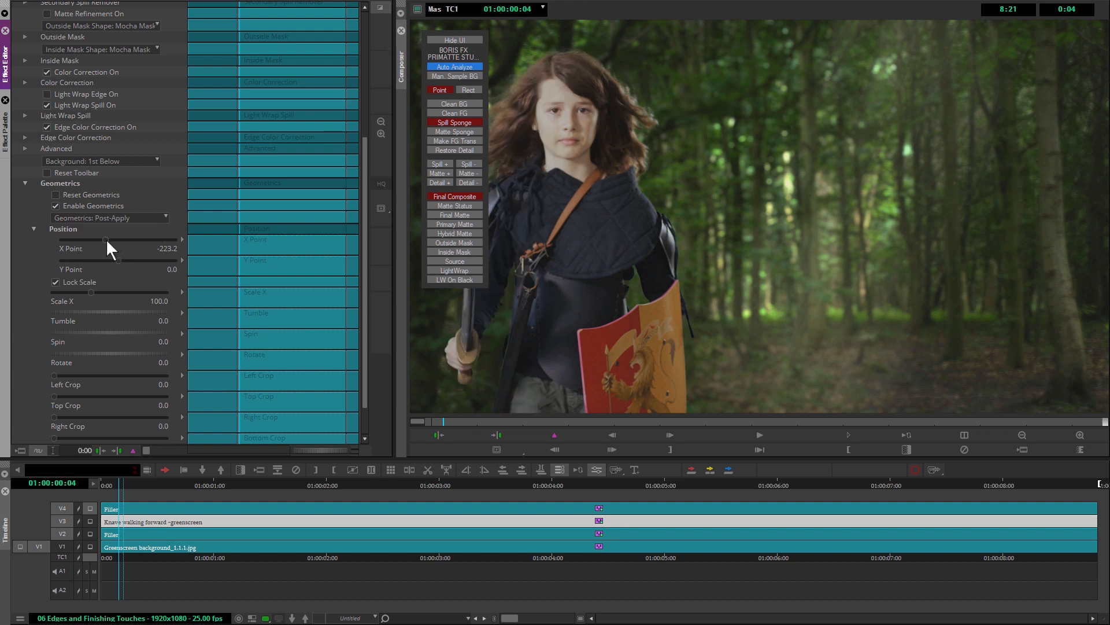
left_click_drag(104, 240, 117, 240)
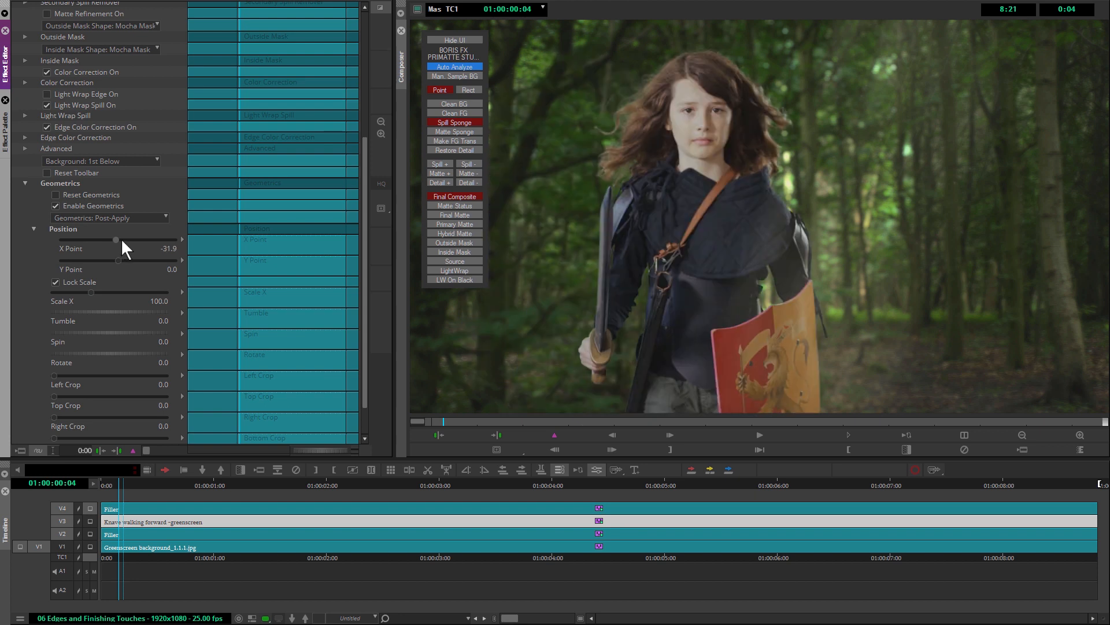
left_click_drag(116, 240, 131, 239)
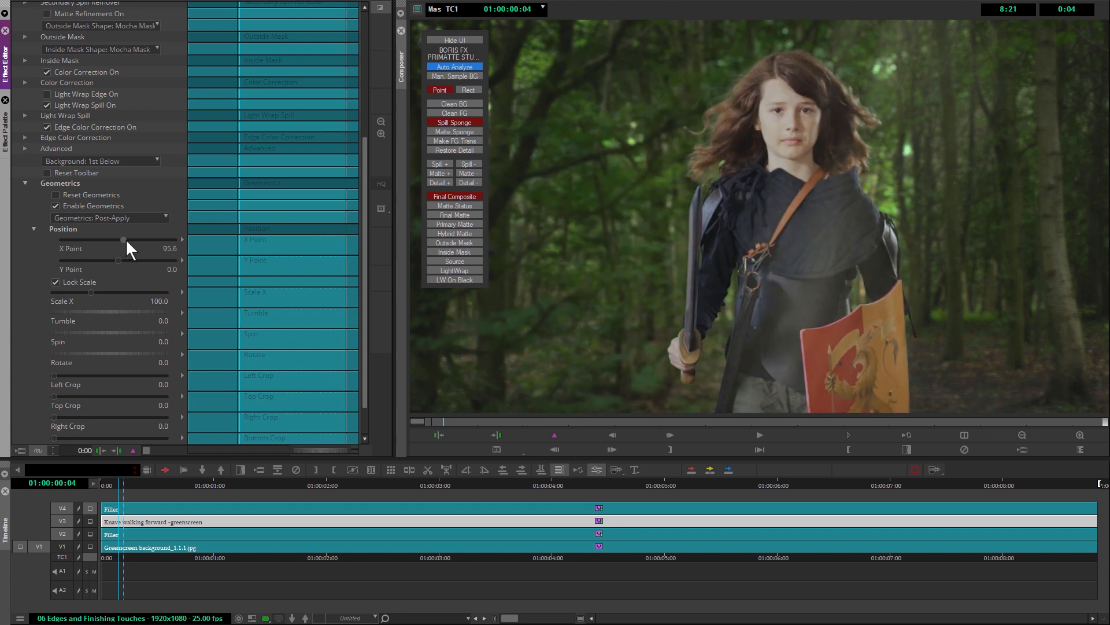
left_click_drag(124, 240, 136, 240)
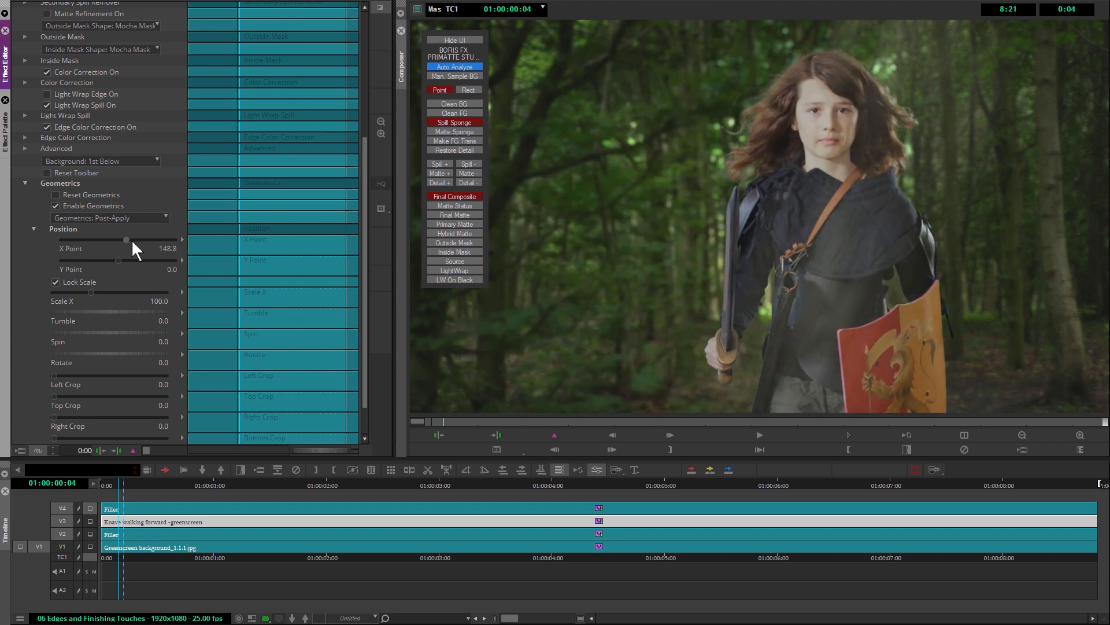
left_click_drag(126, 239, 119, 240)
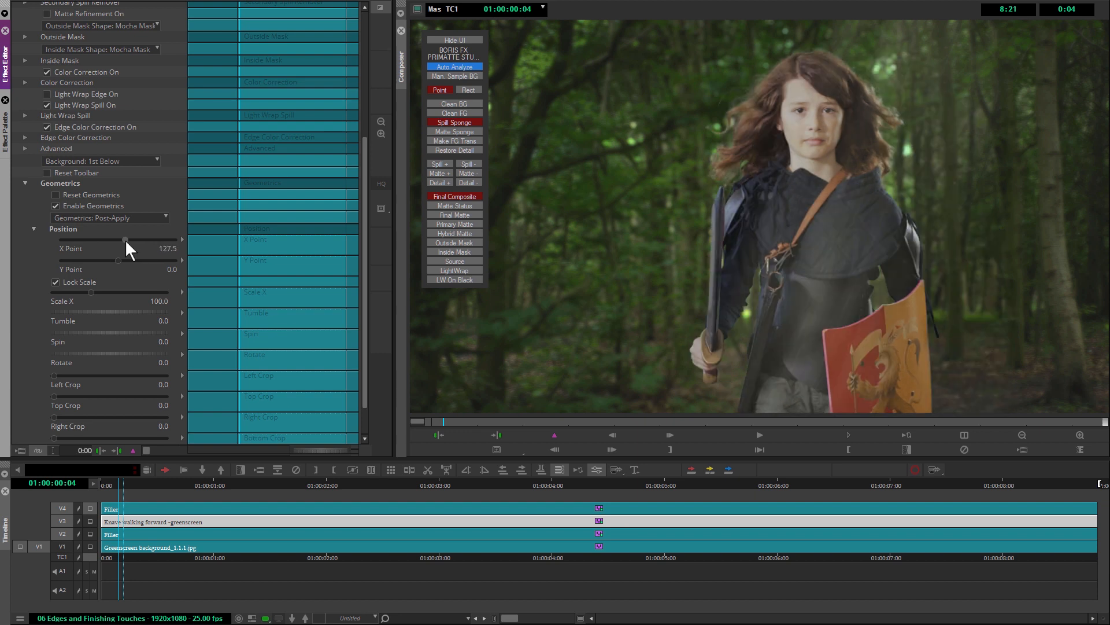
mouse_move(70, 417)
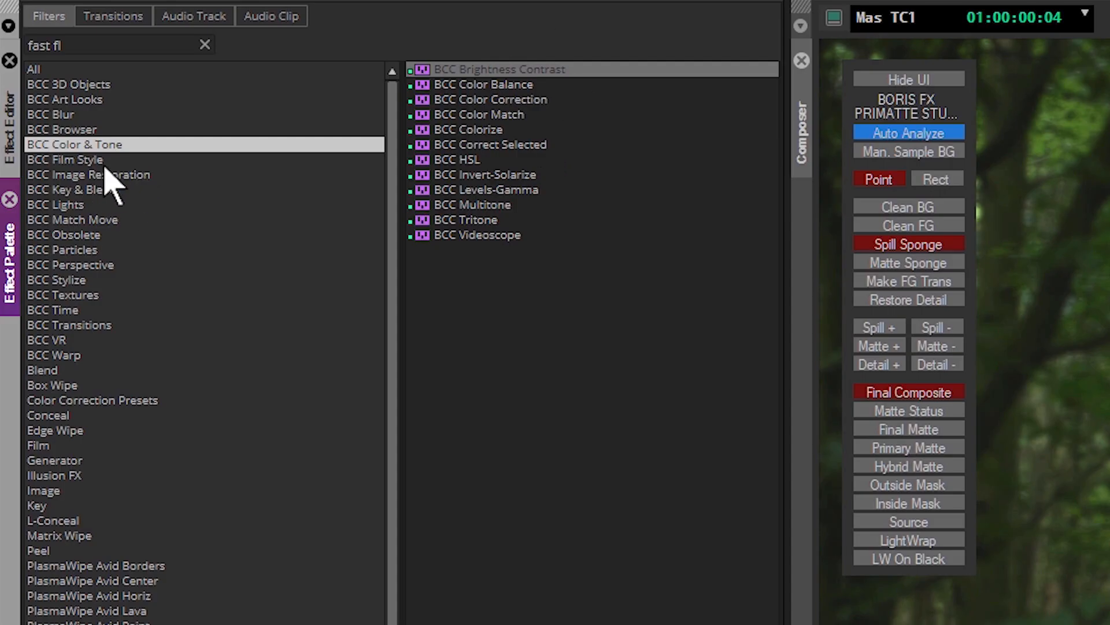
Step: Show the BCC Film Style effects and open Fast Film Process in the FX Browser
left_click(66, 160)
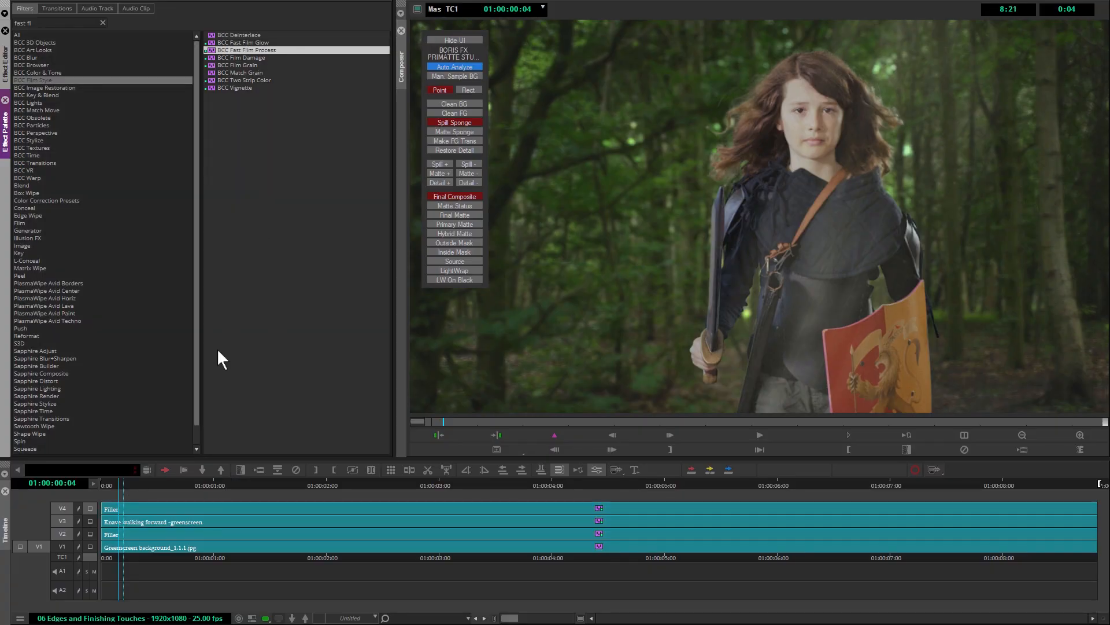
mouse_move(141, 507)
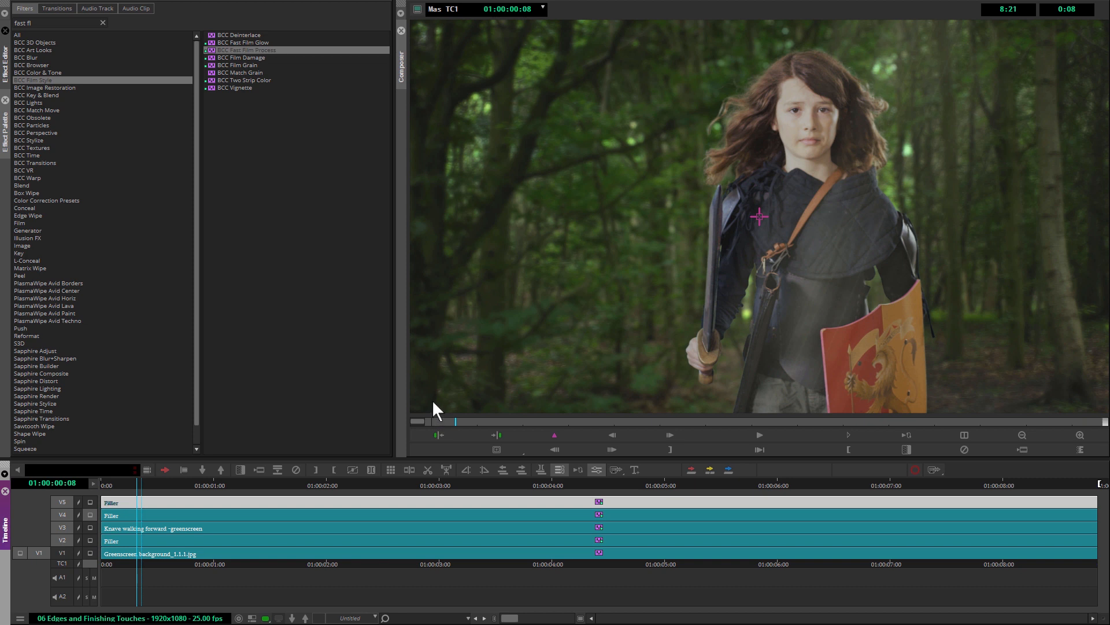
double_click(244, 50)
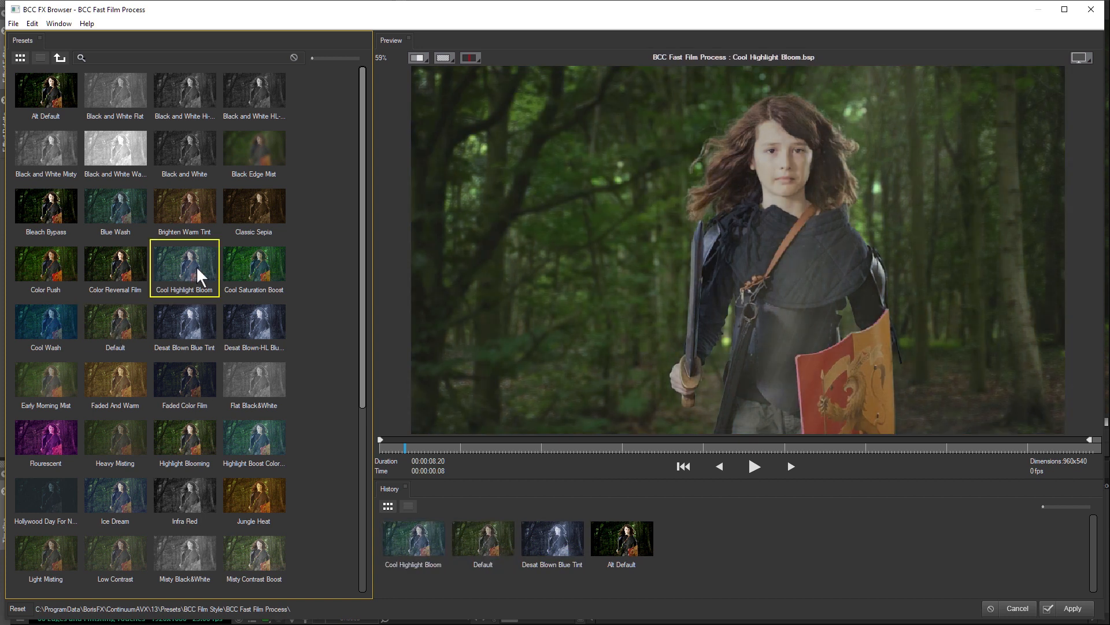
Step: Preview Classic Sepia, Color Push and Color Reversal Film, then apply Saturation Boost Deep Blacks
left_click(253, 205)
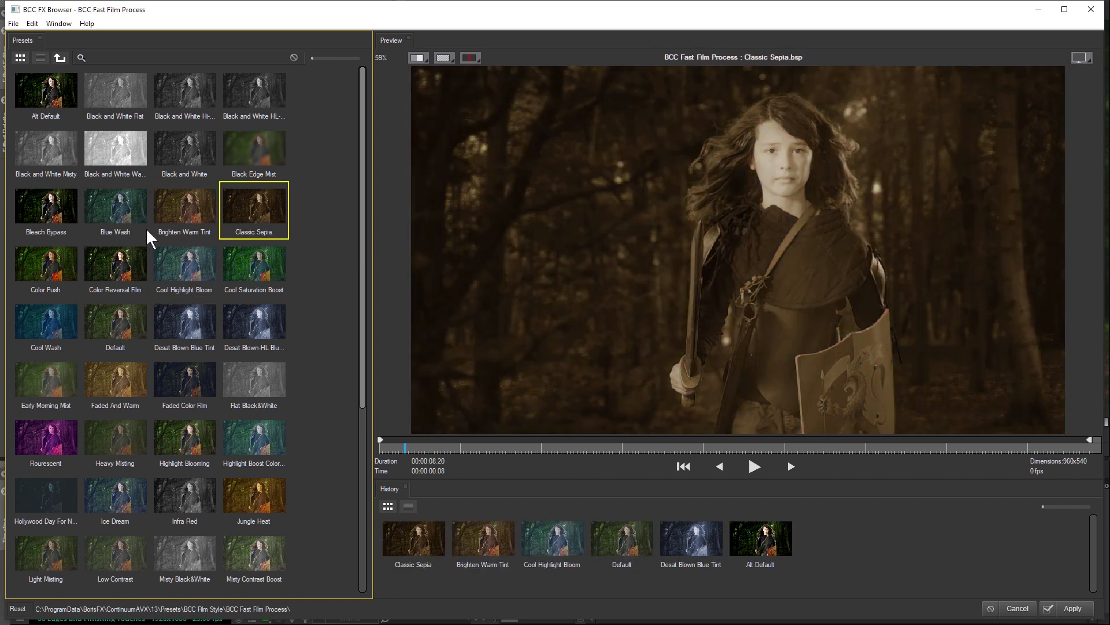
left_click(45, 263)
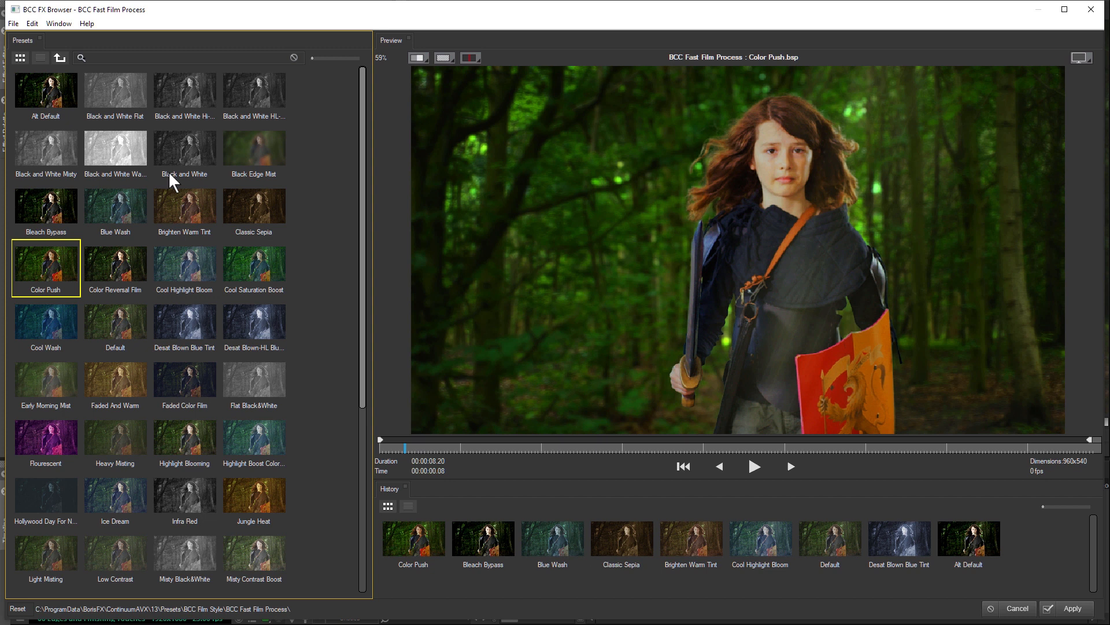
left_click(115, 263)
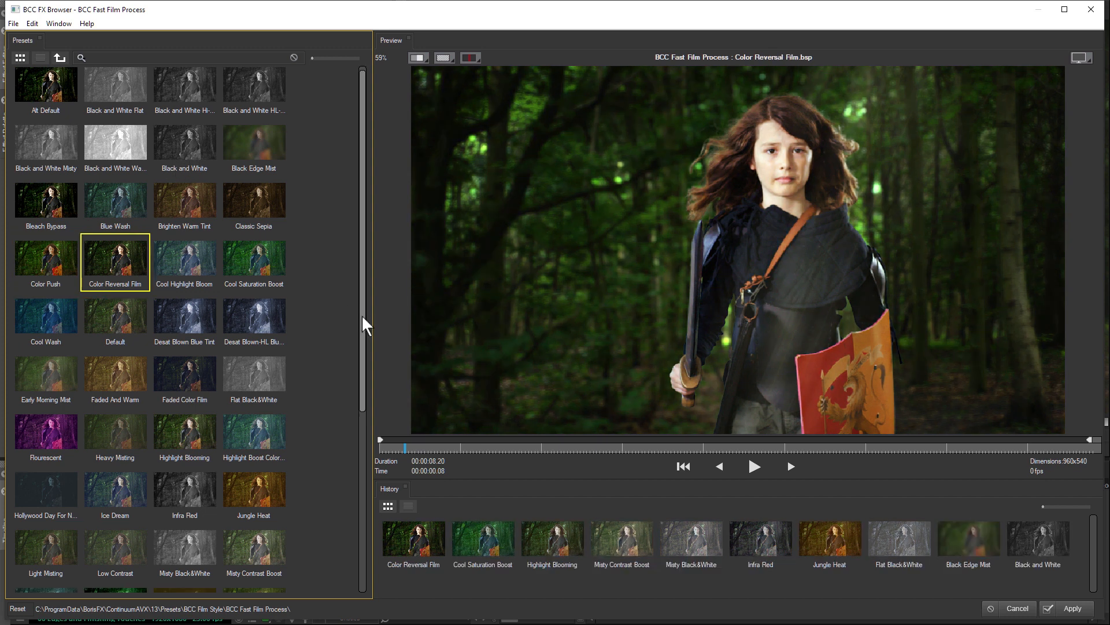
scroll("down", 3)
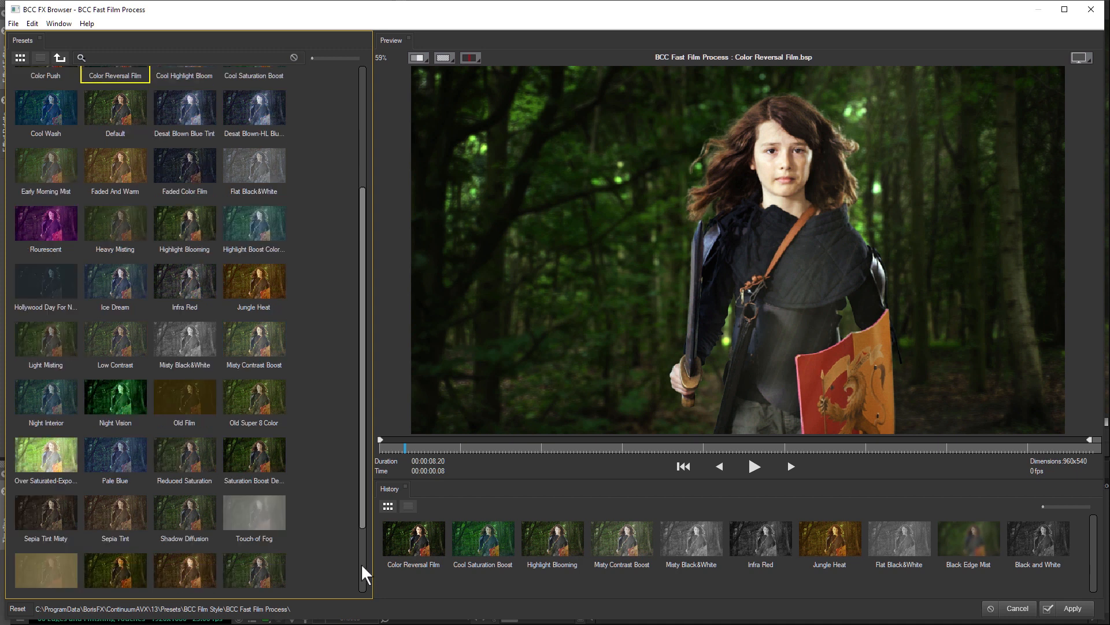
left_click(253, 396)
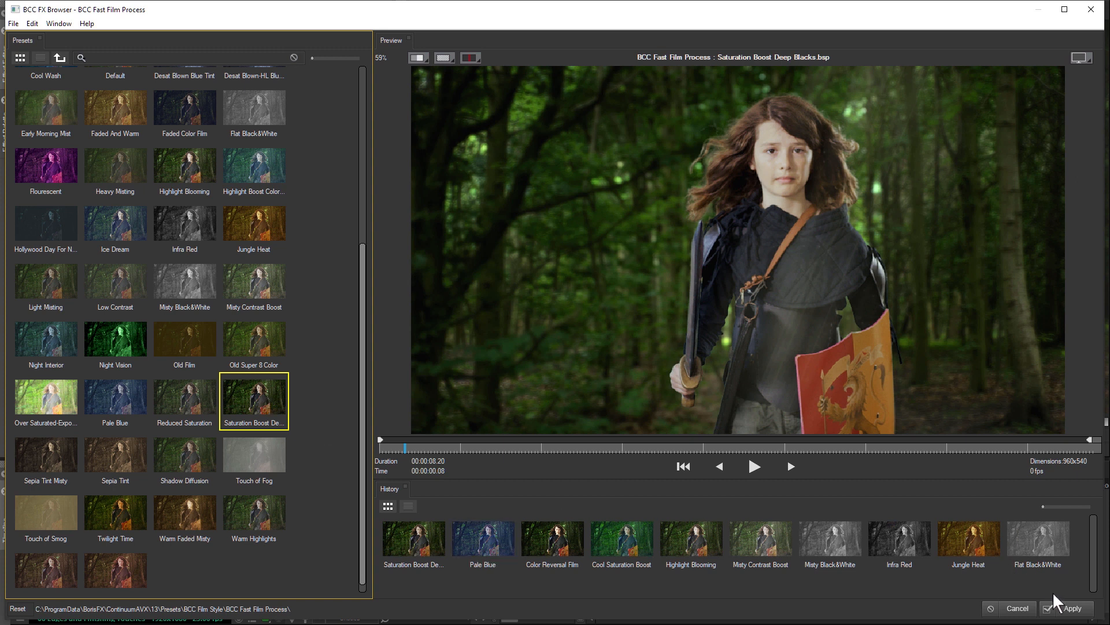
left_click(1071, 608)
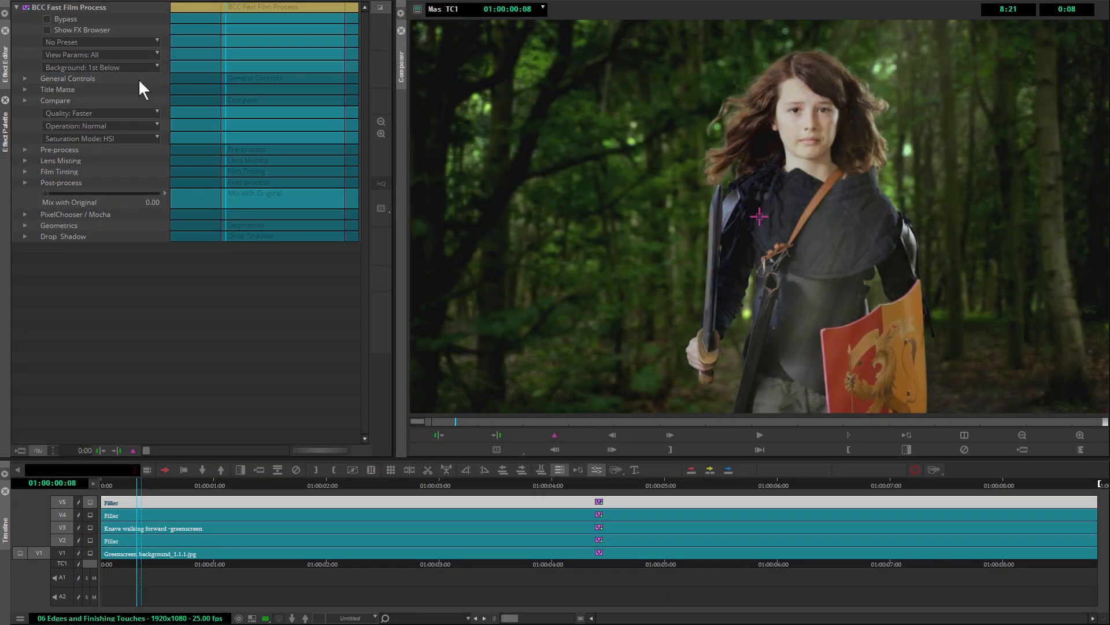
Step: Bypass Fast Film Process on and off to compare, then widen the glow radius to about 116.5
left_click(45, 20)
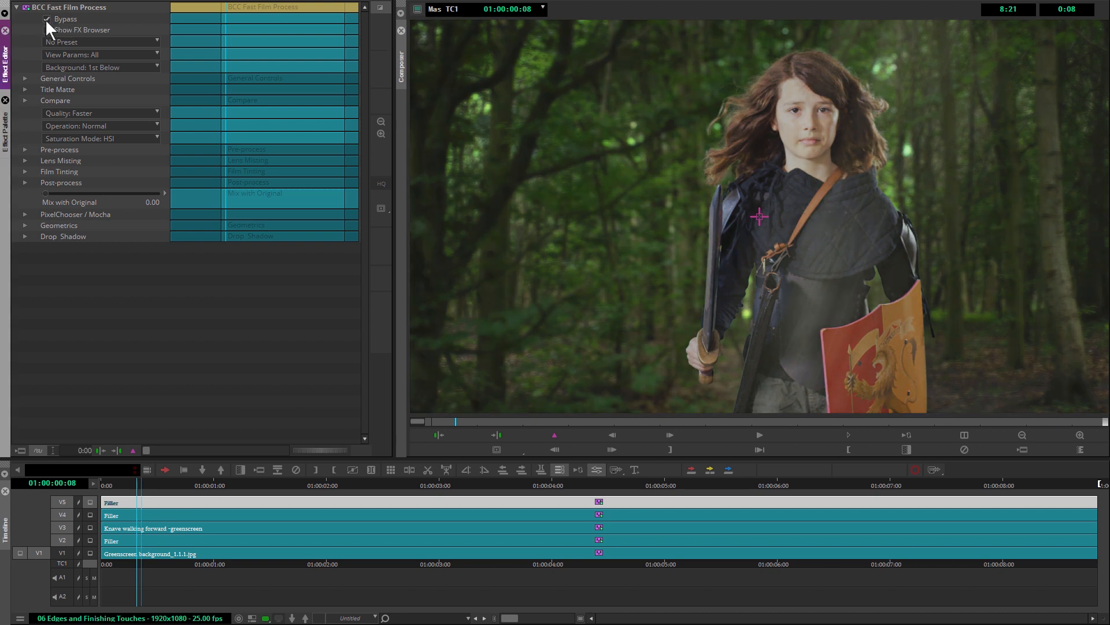
left_click(41, 19)
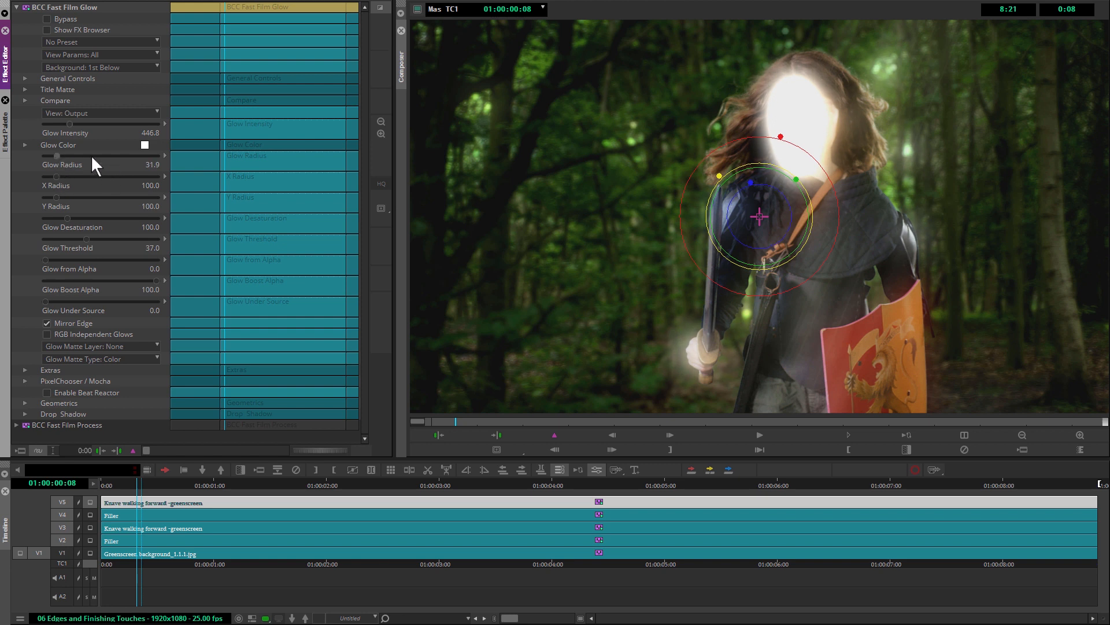
left_click_drag(38, 173, 92, 172)
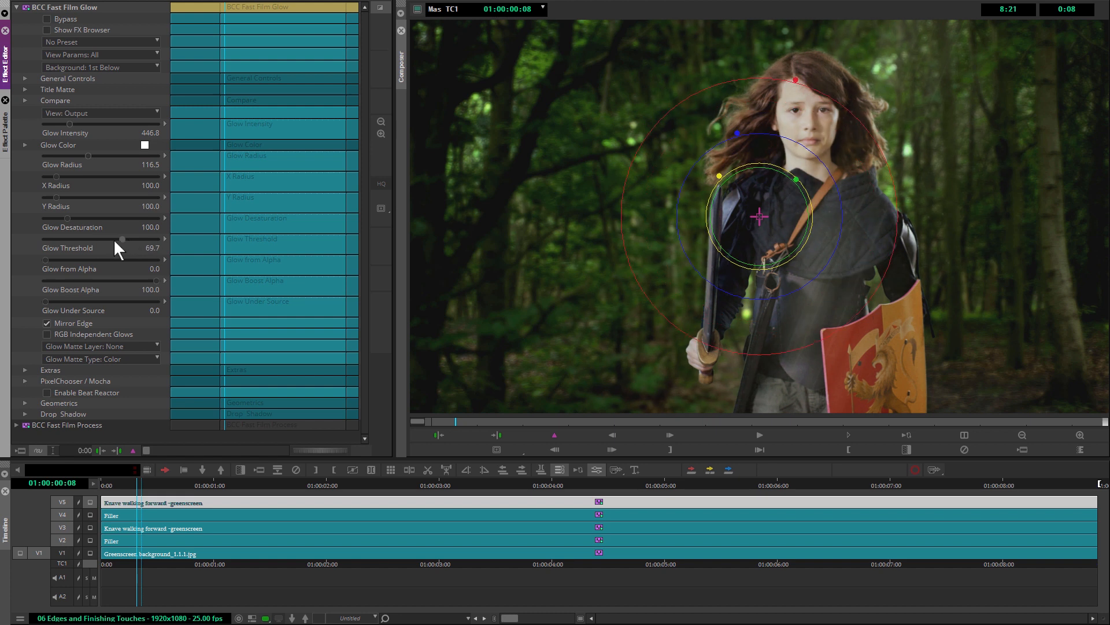
Step: Set Fast Film Glow threshold to 63.8 and intensity to about 244.7, keeping radius 116.5
left_click_drag(127, 237, 110, 237)
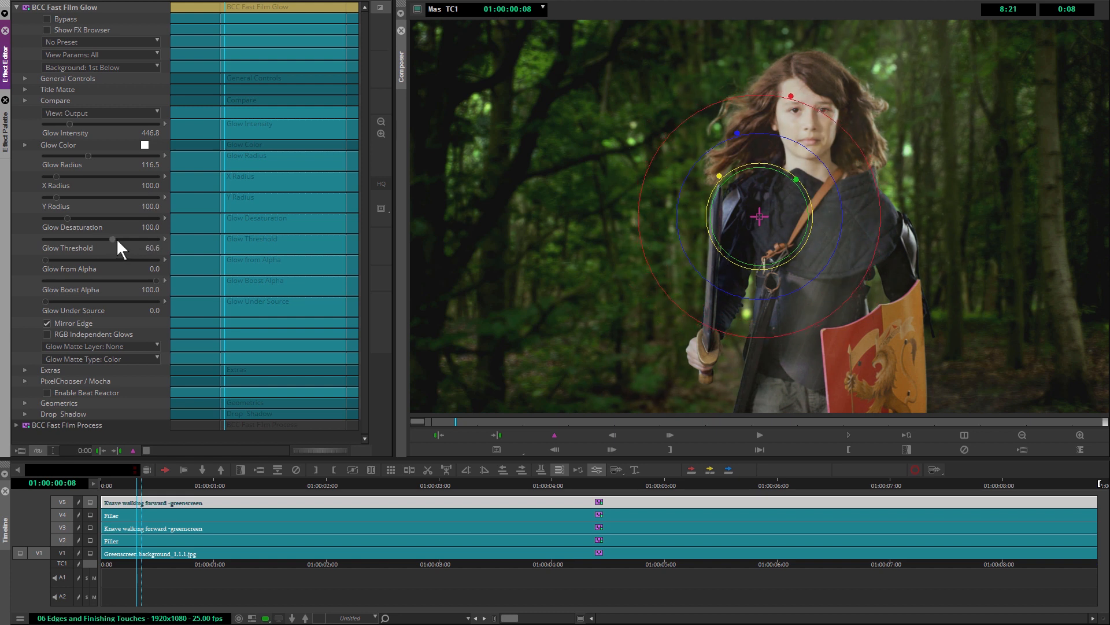
left_click_drag(111, 238, 124, 237)
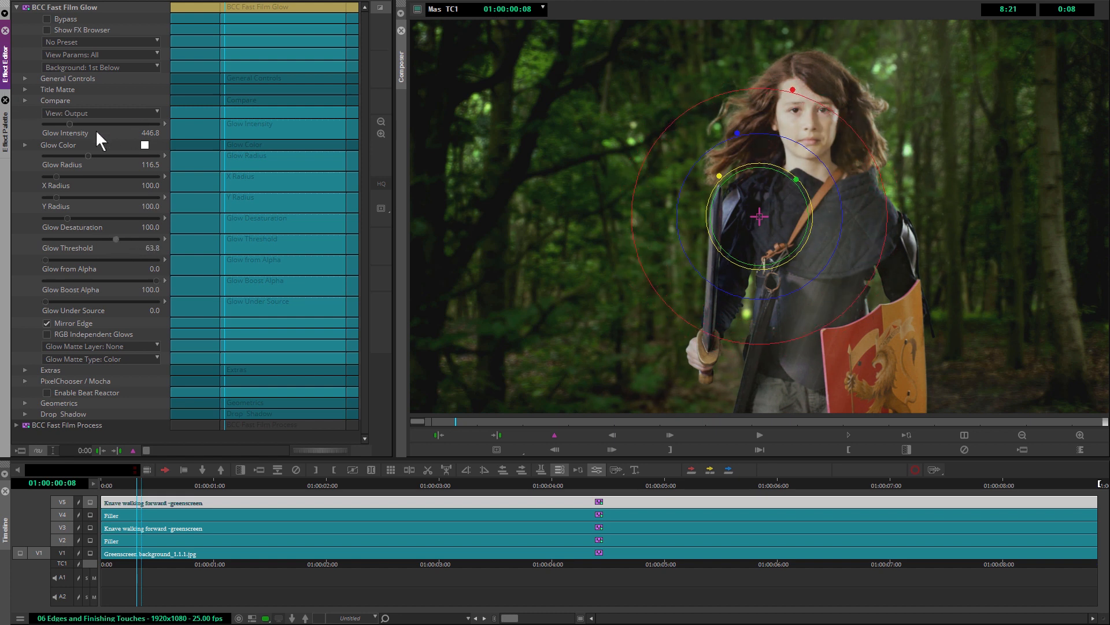
left_click_drag(97, 133, 67, 133)
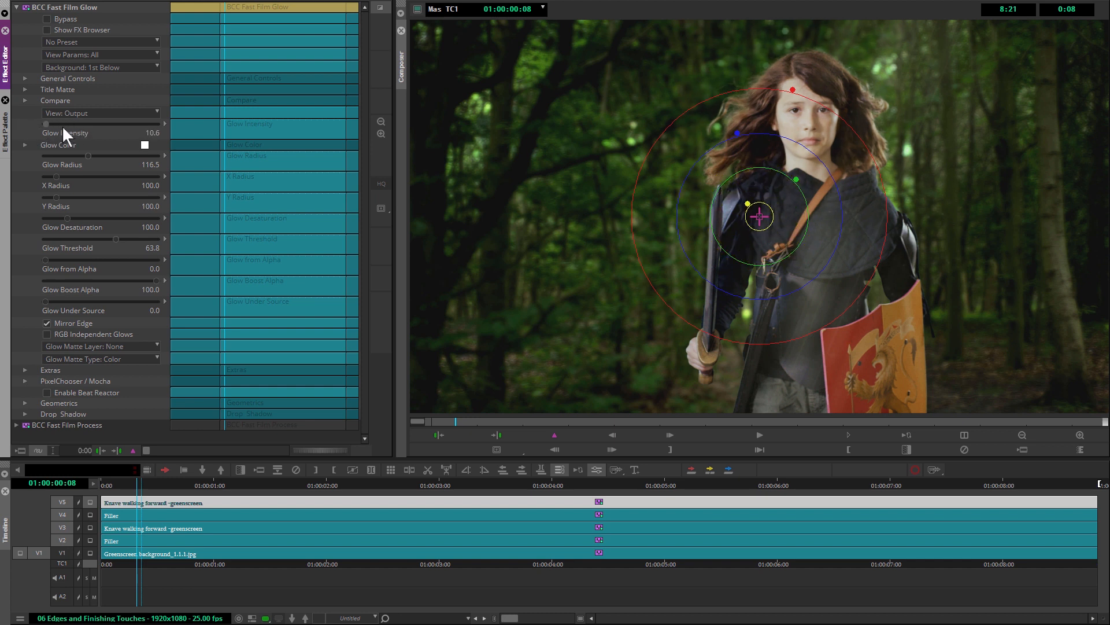
left_click_drag(50, 123, 156, 124)
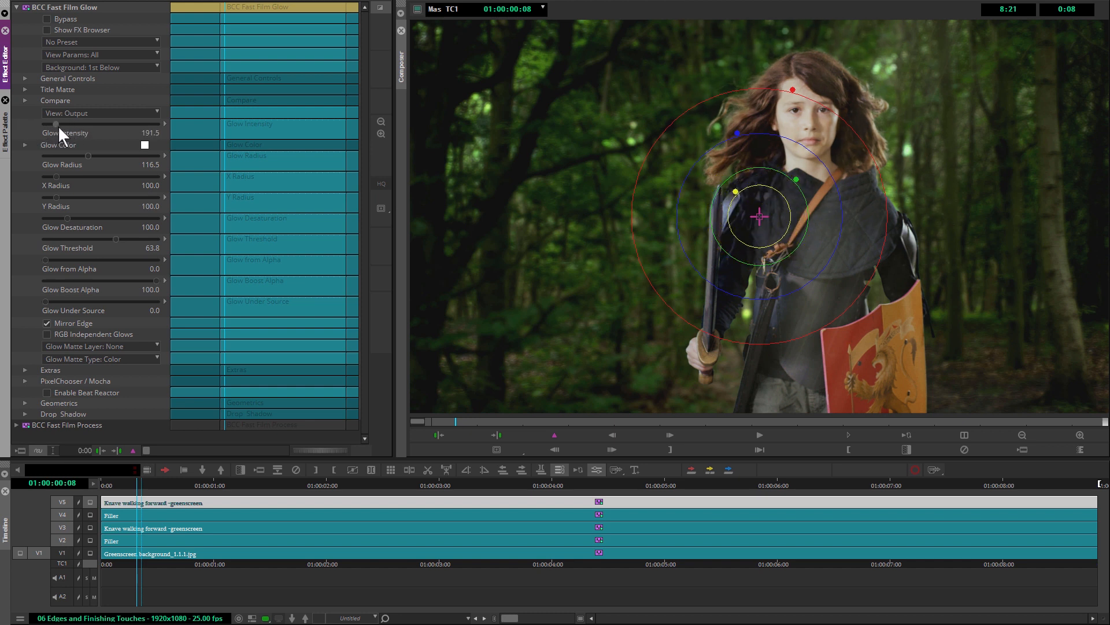
left_click_drag(63, 133, 92, 133)
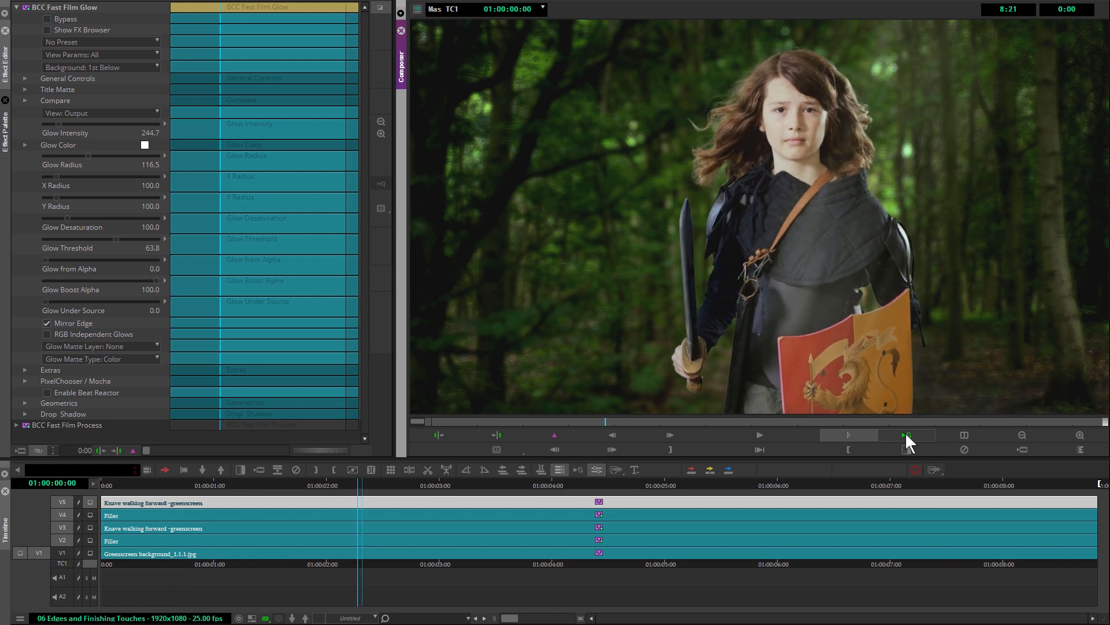
Step: Review the glow, check the Primatte Studio preset list, and replay the finished forest composite
left_click(905, 435)
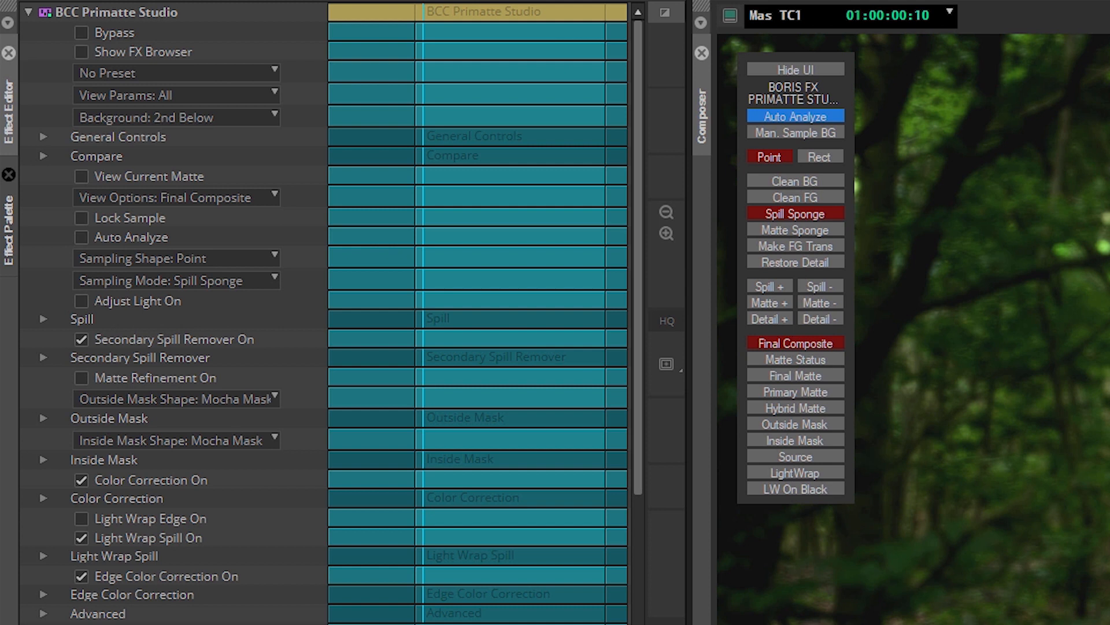
mouse_move(319, 439)
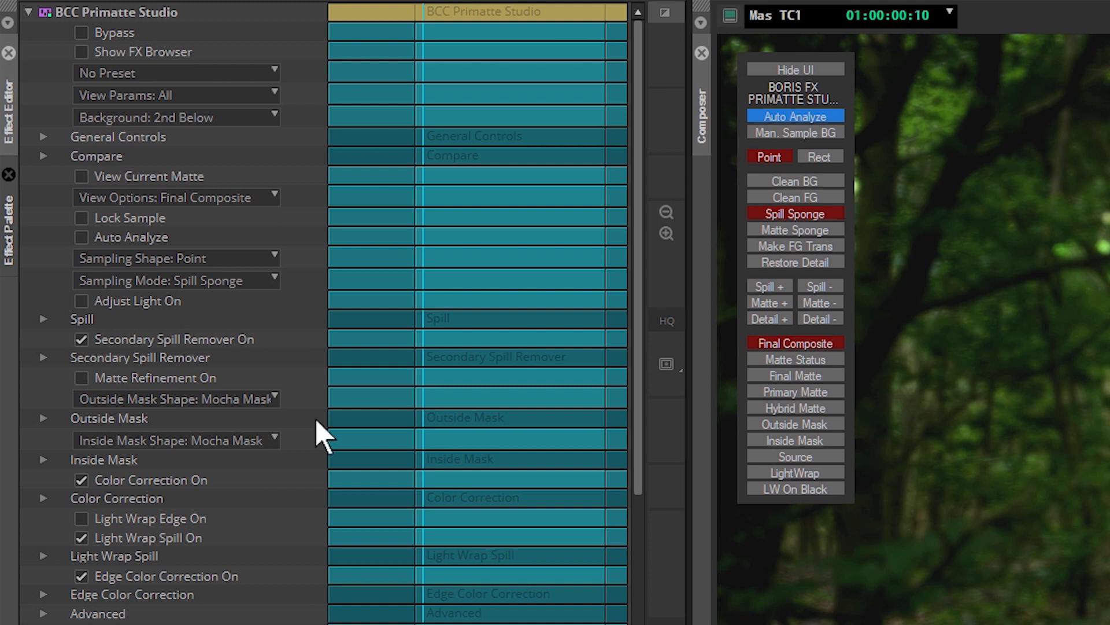
mouse_move(318, 476)
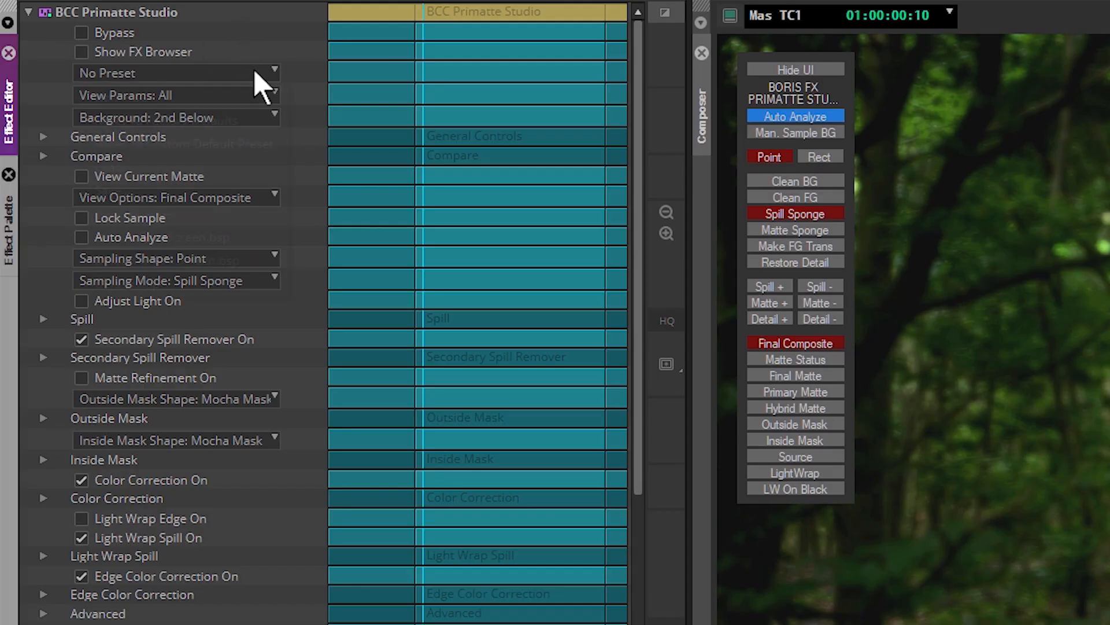
left_click(176, 73)
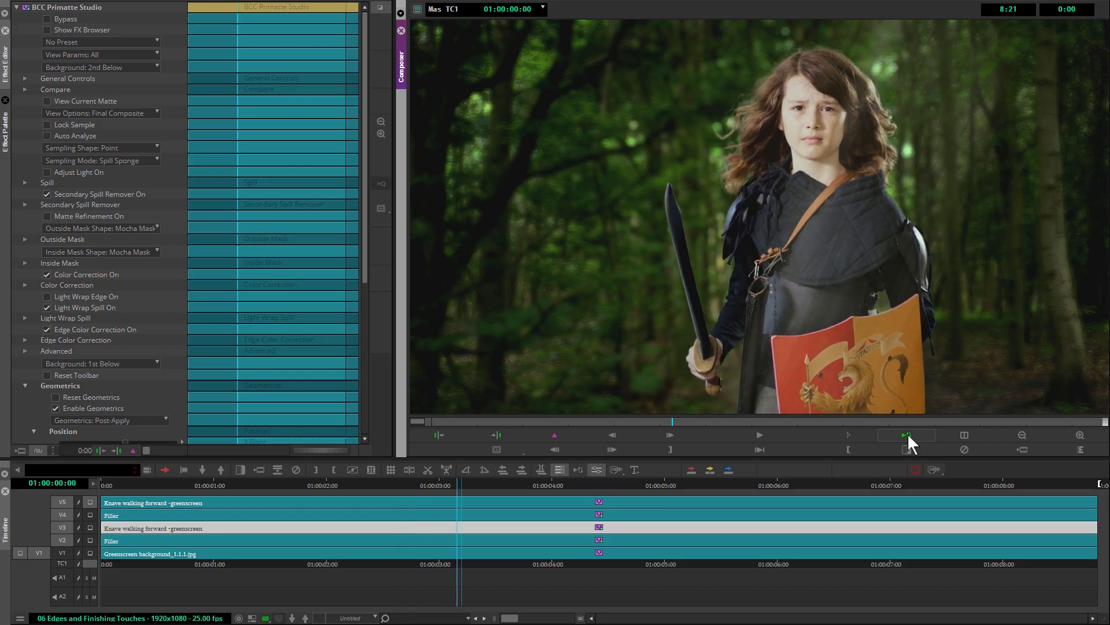
left_click(906, 435)
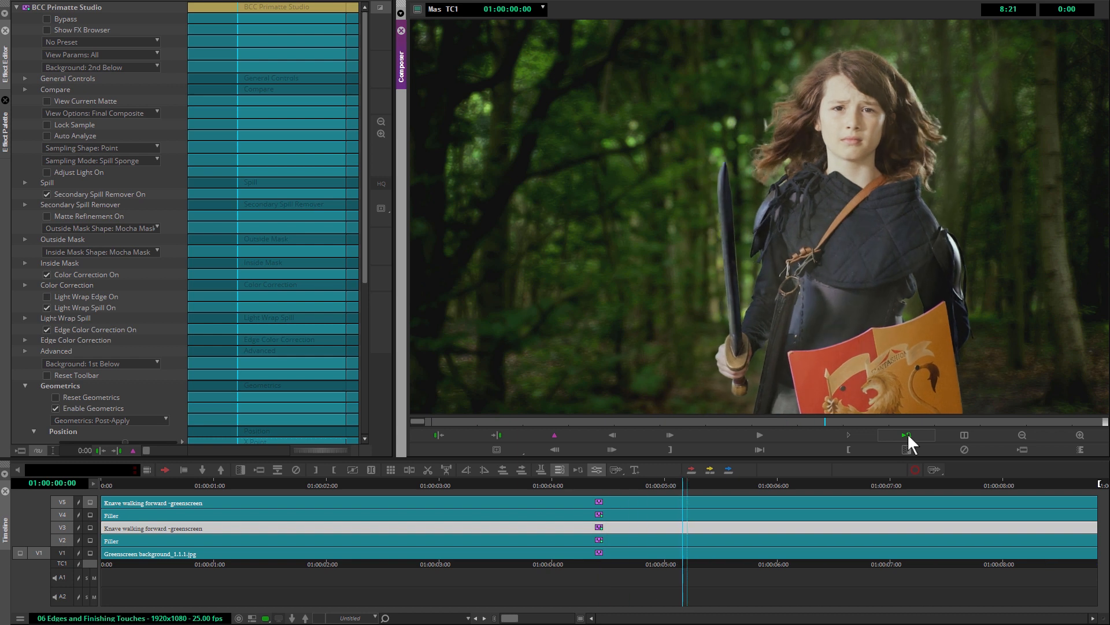